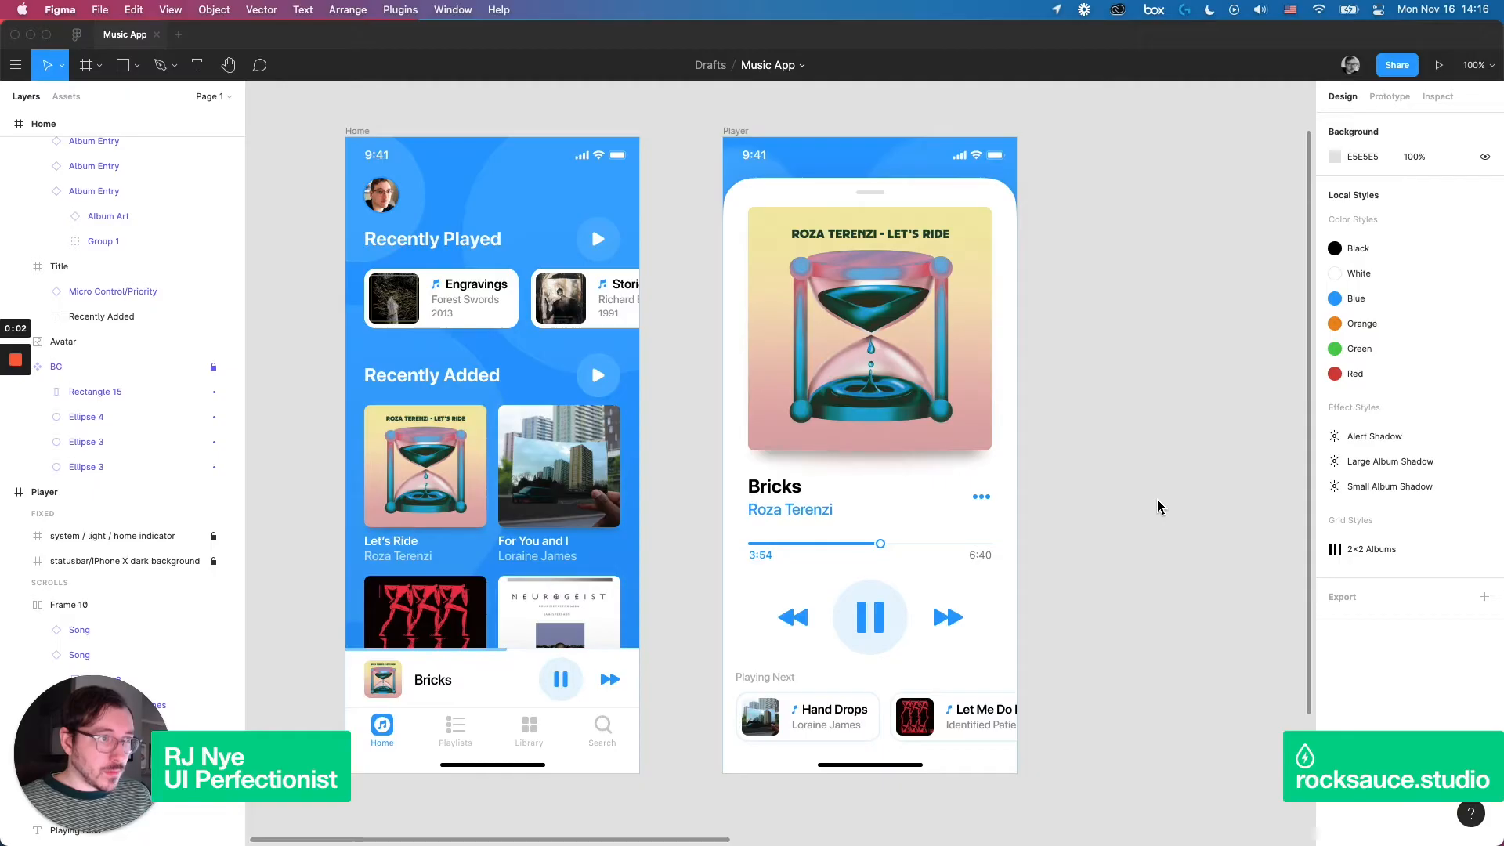
{"action": "mouse_move", "coordinate": [1126, 469]}
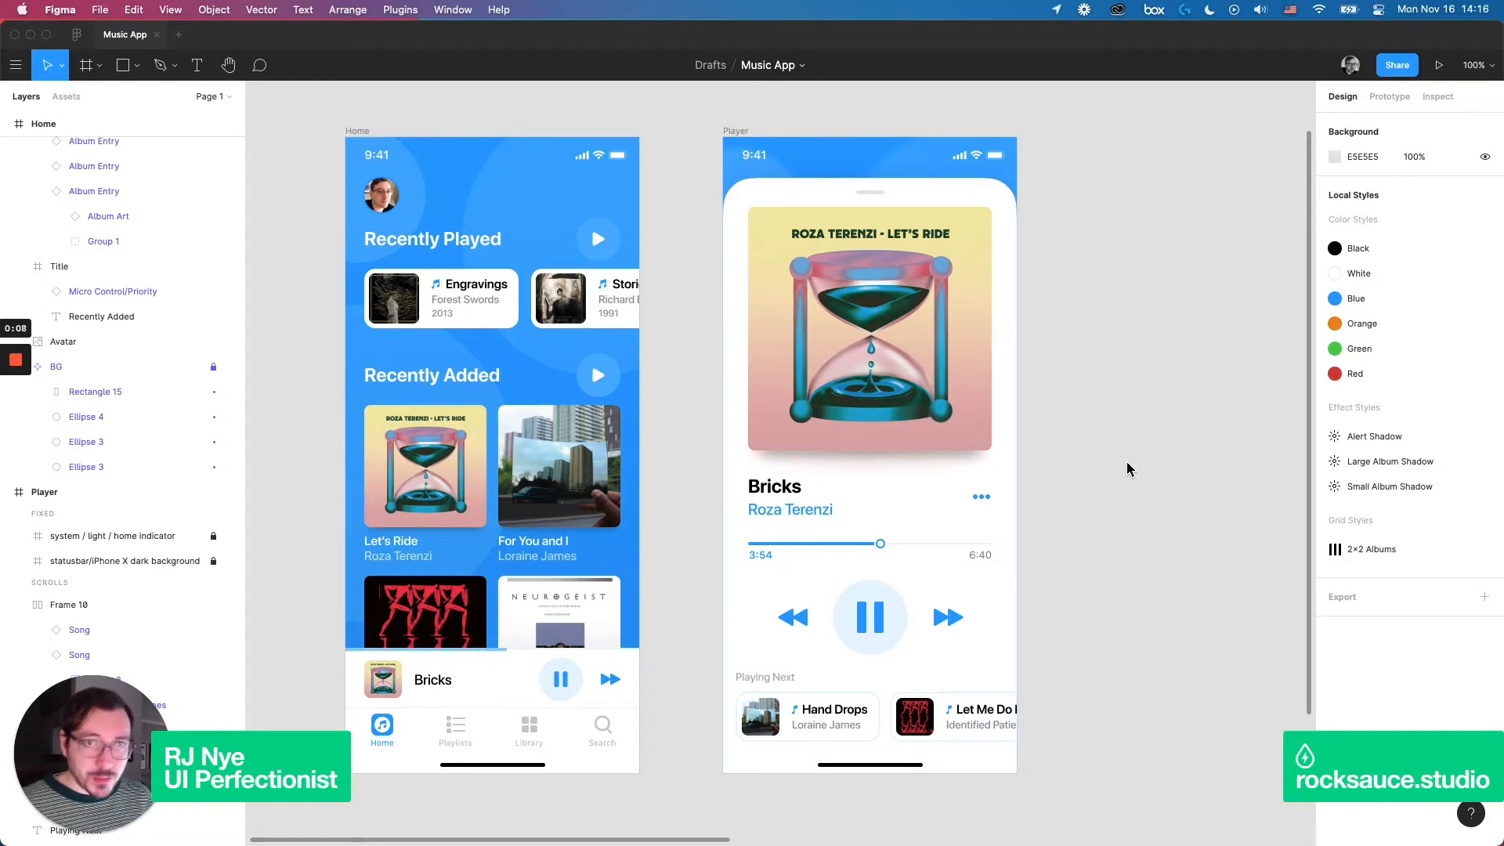
{"action": "mouse_move", "coordinate": [1127, 463]}
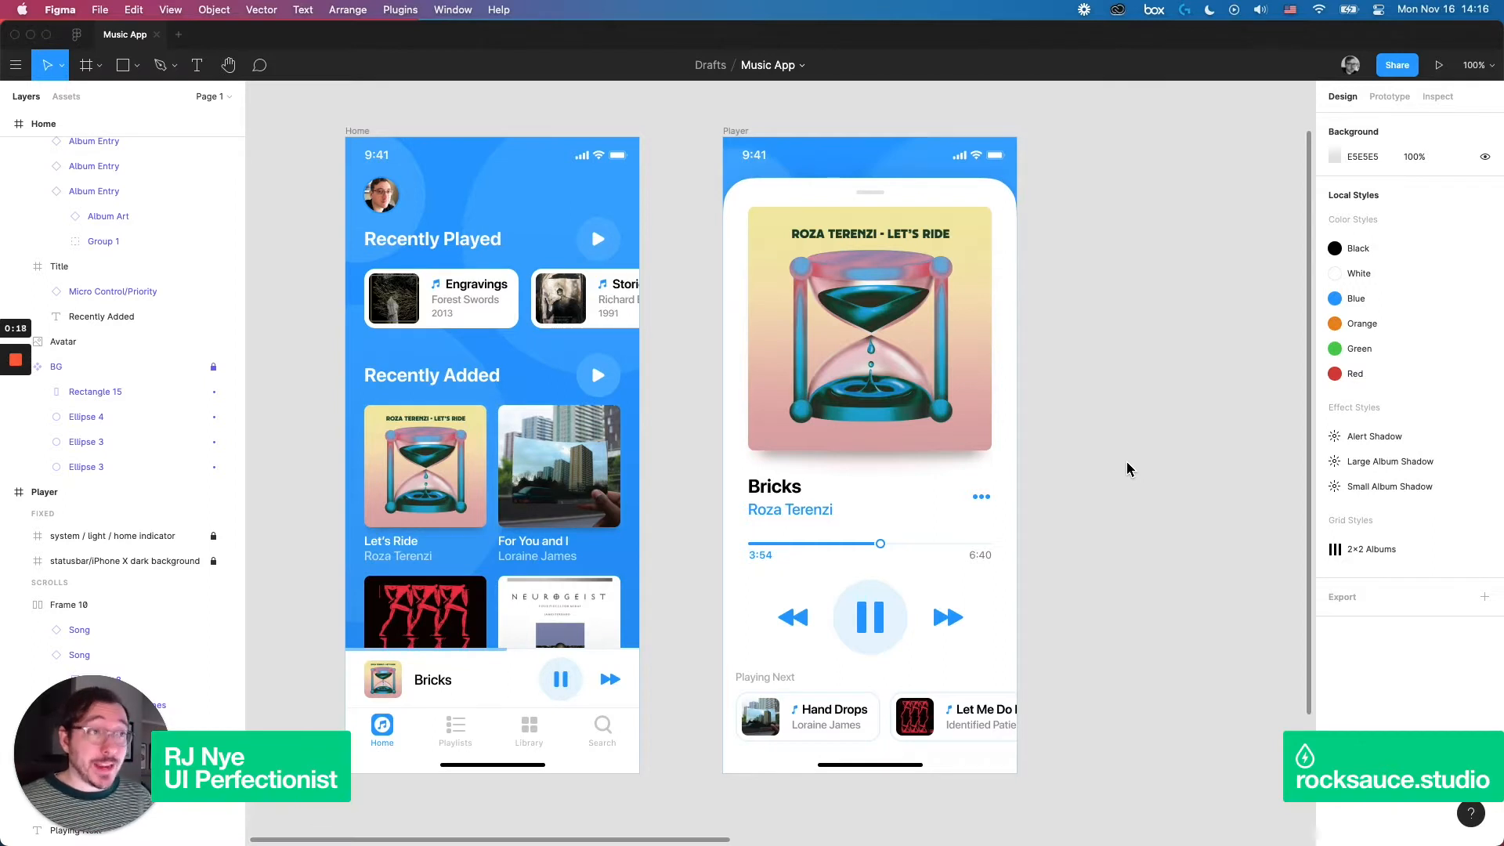
{"action": "mouse_move", "coordinate": [1130, 467]}
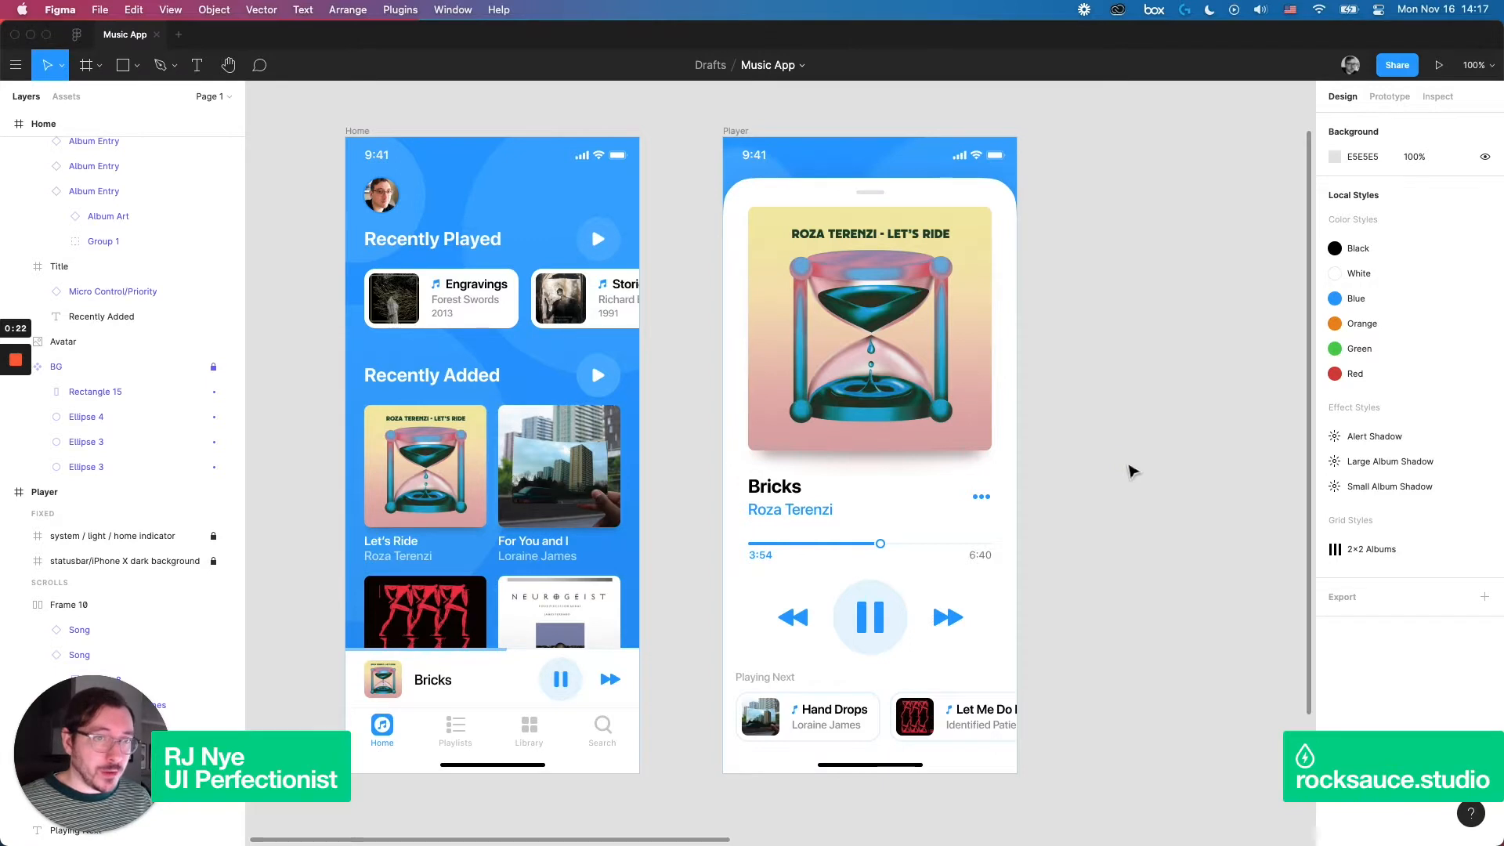
{"action": "mouse_move", "coordinate": [1114, 386]}
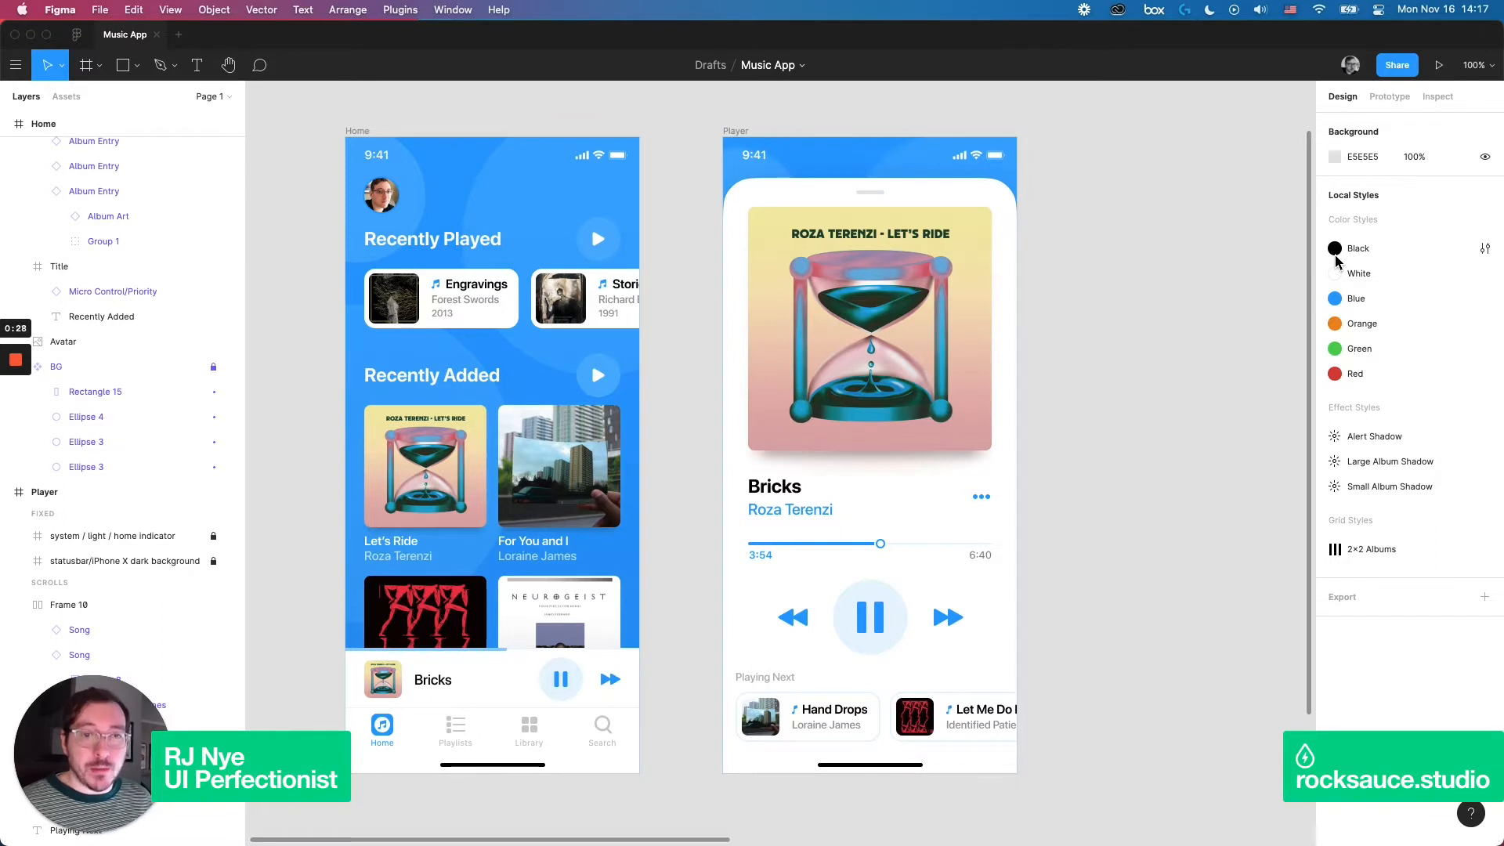
{"action": "mouse_move", "coordinate": [1349, 355]}
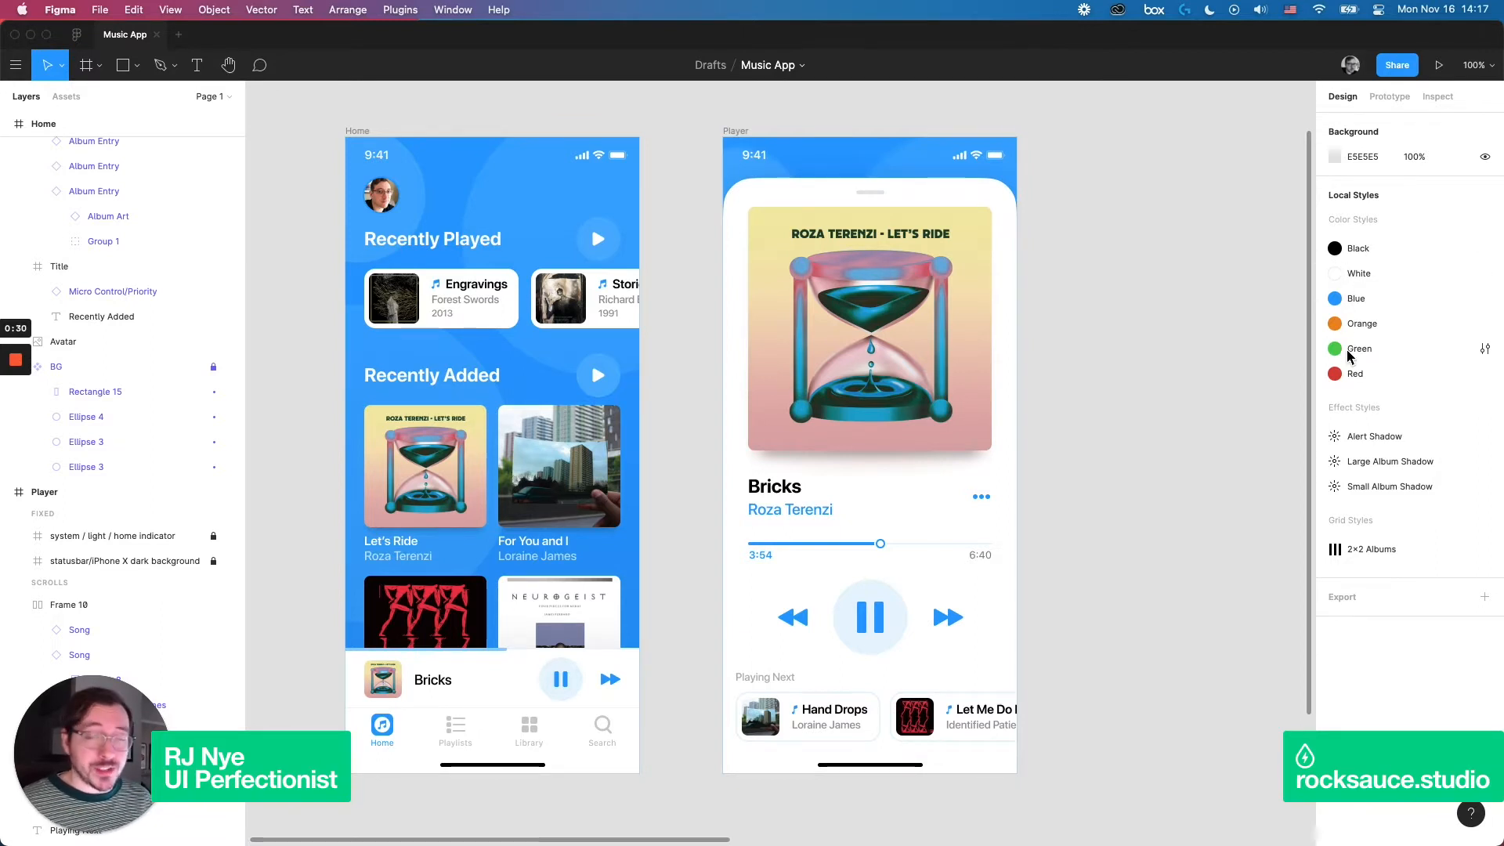
{"action": "mouse_move", "coordinate": [1267, 370]}
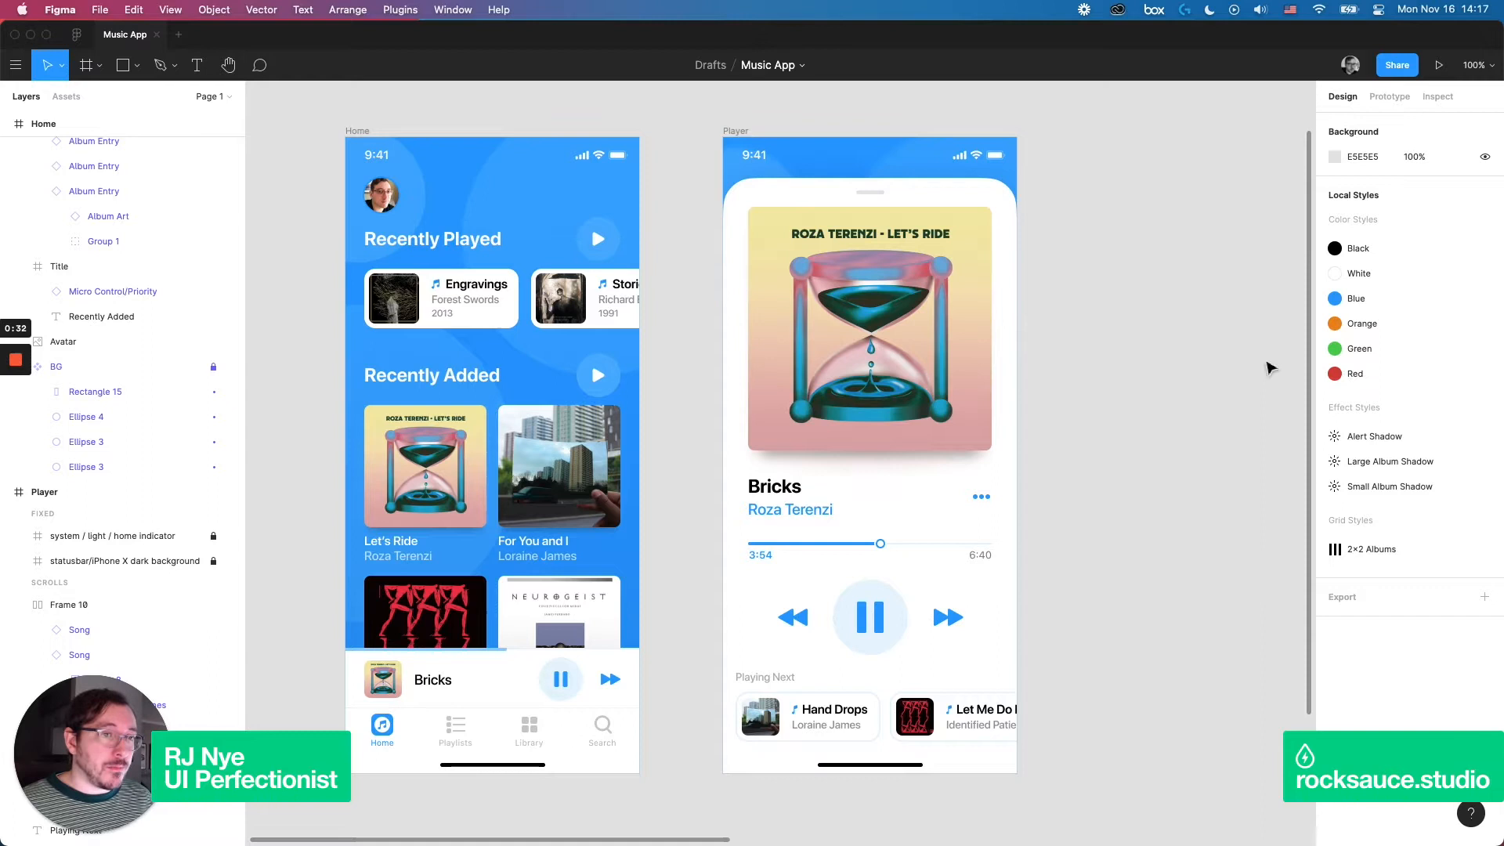
{"action": "mouse_move", "coordinate": [1156, 299]}
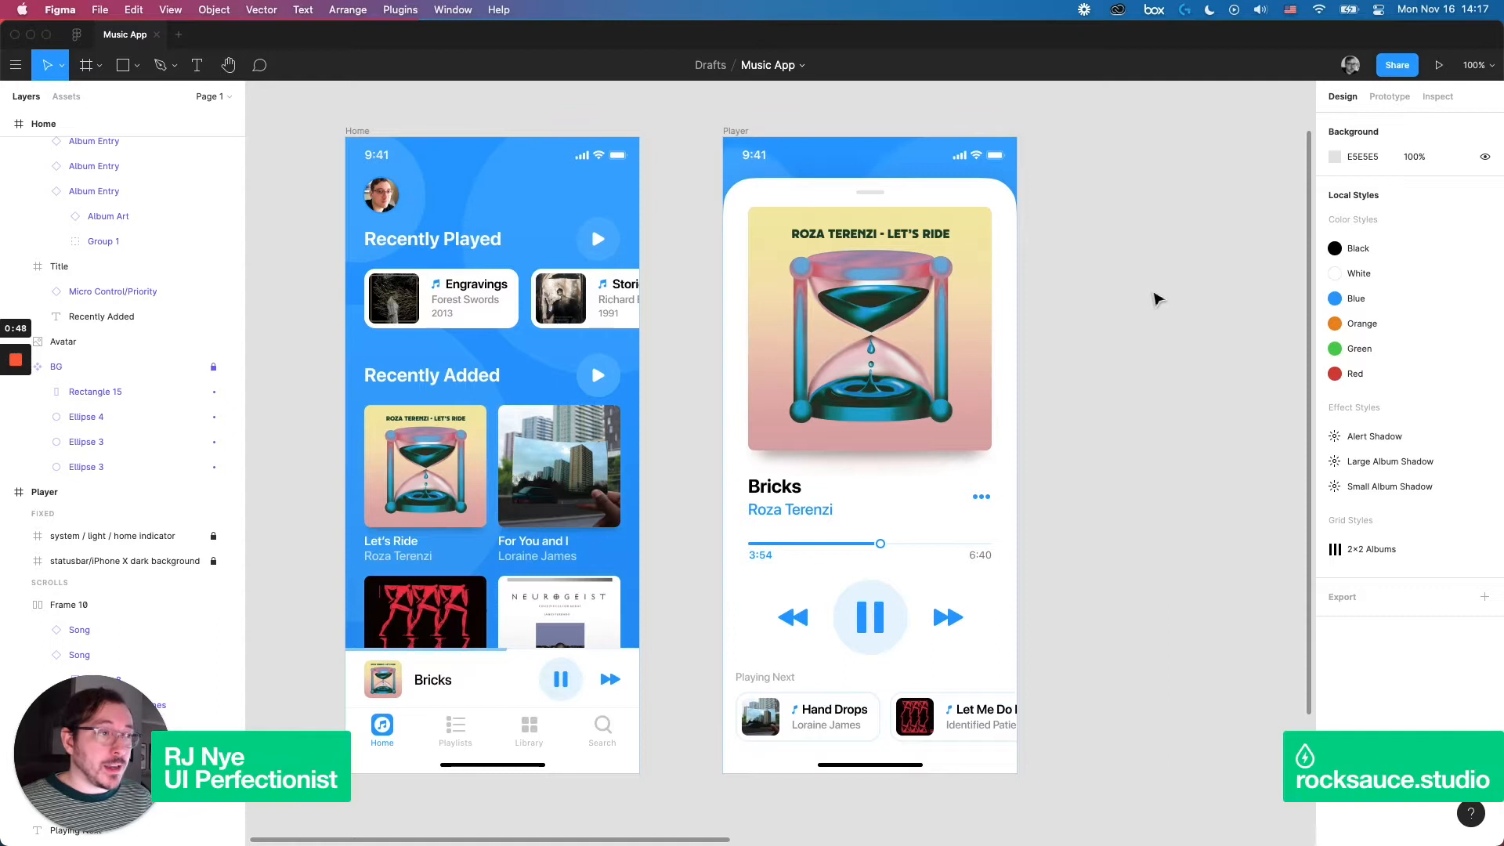
- Inspect the Player screen's playback controls, selecting the circle behind the pause symbol
{"action": "left_click", "coordinate": [870, 618]}
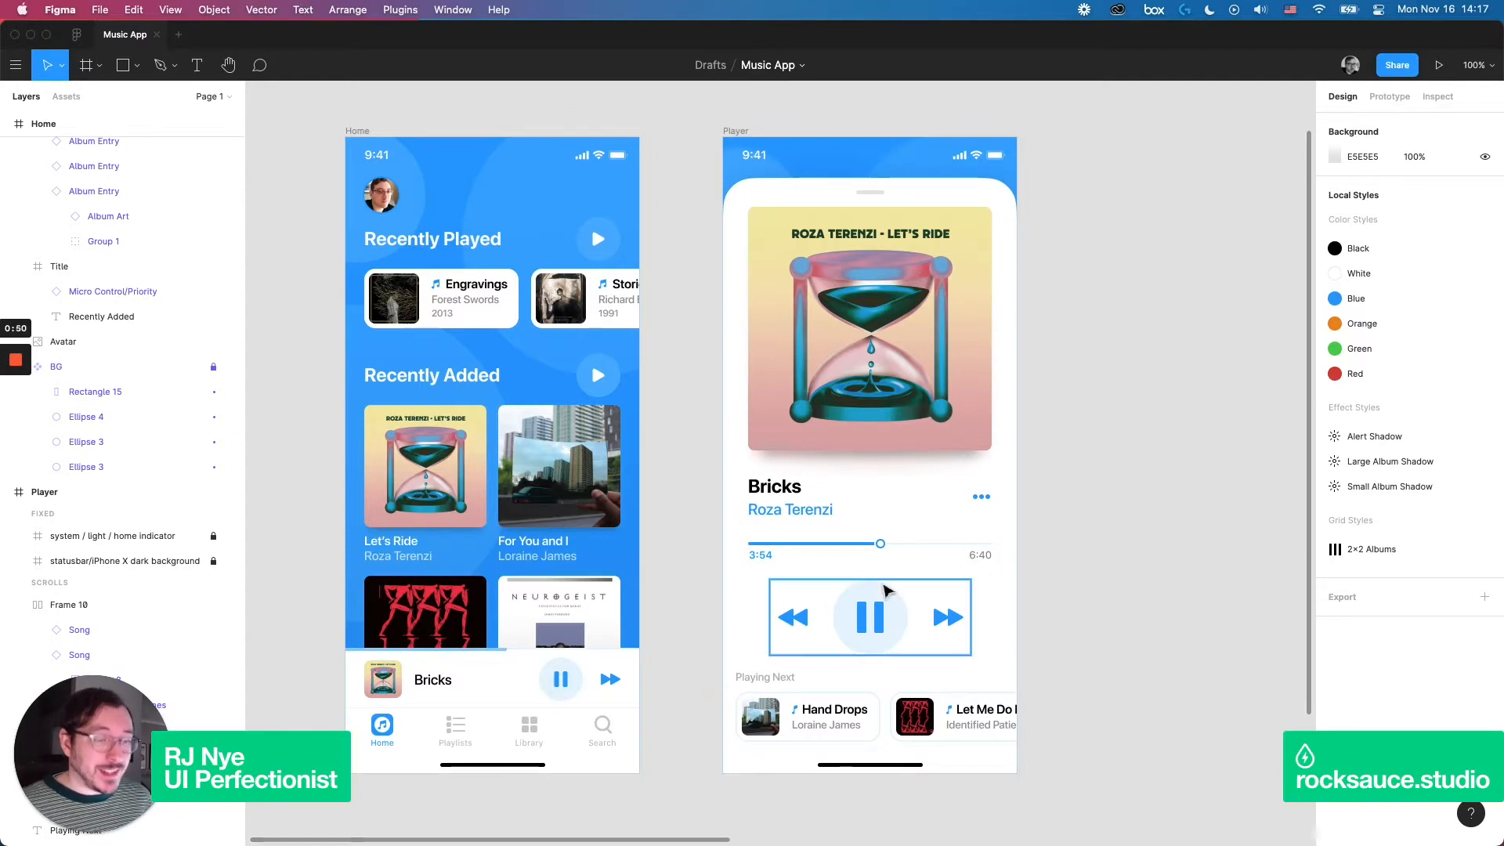
{"action": "left_click", "coordinate": [1075, 398]}
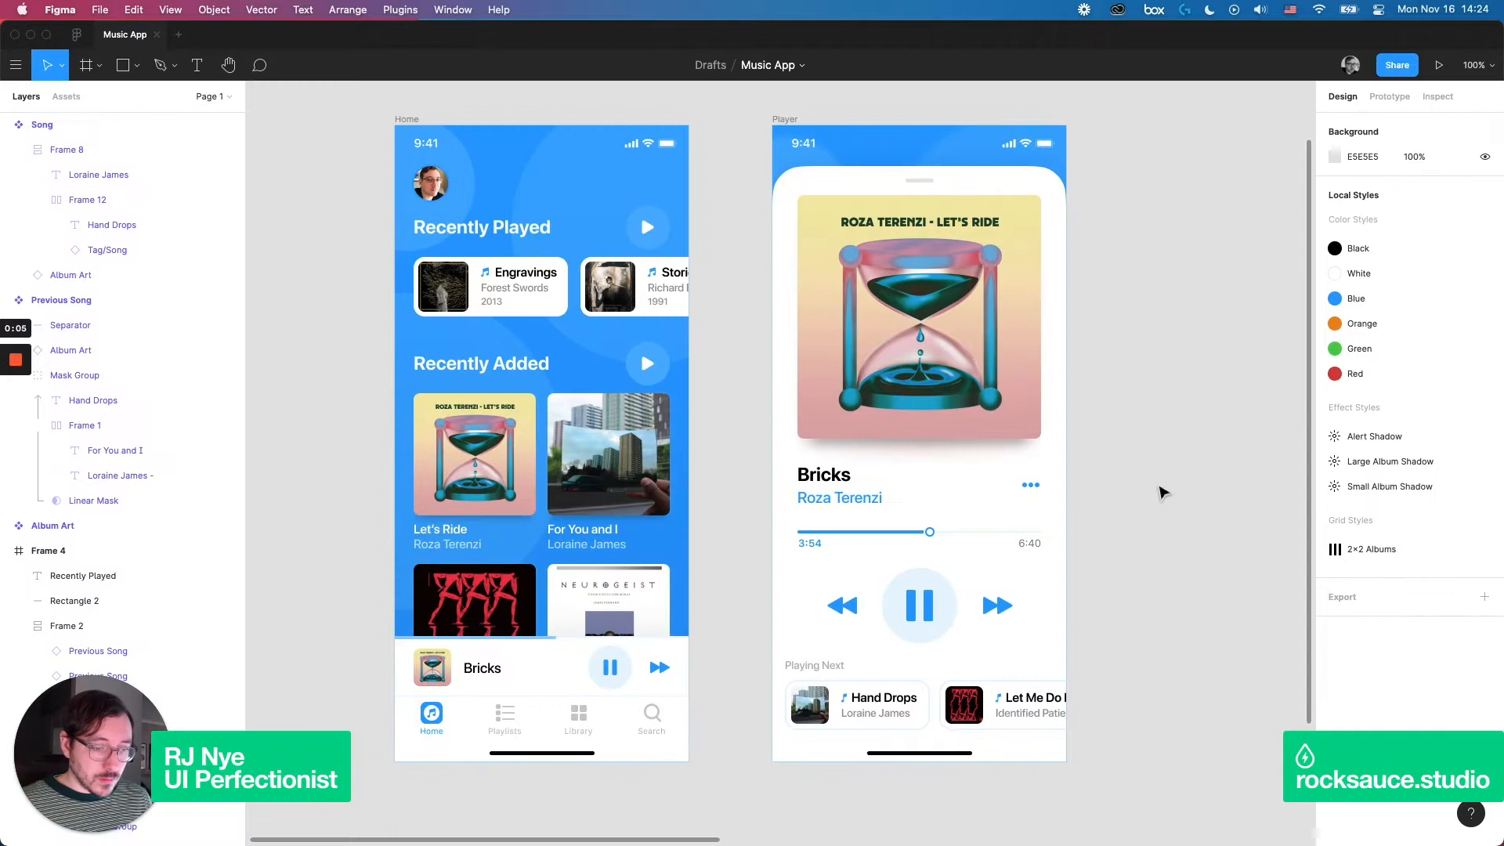
{"action": "left_click", "coordinate": [920, 605]}
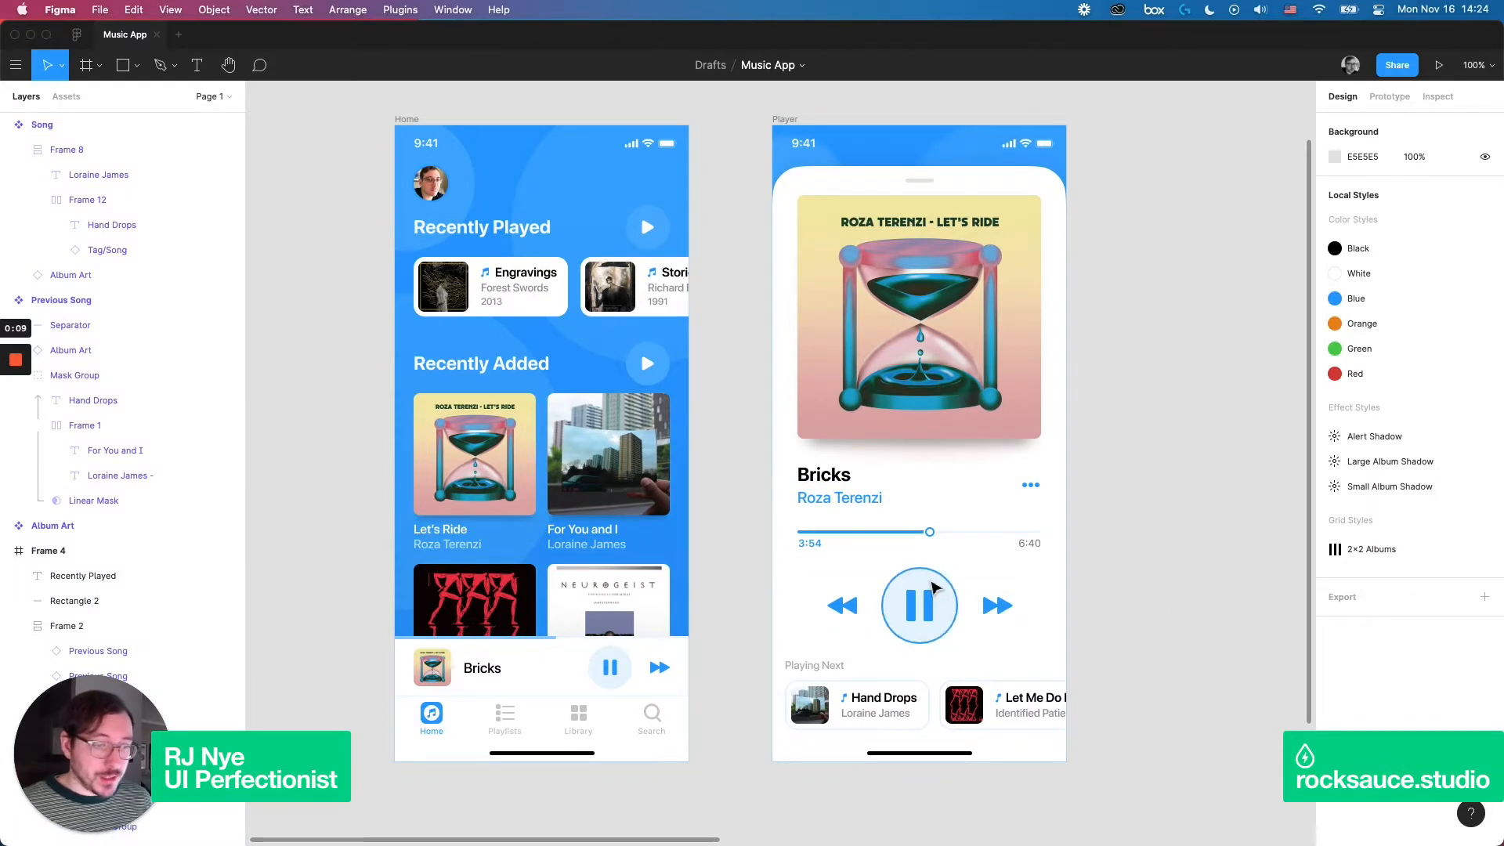
{"action": "left_click", "coordinate": [918, 605]}
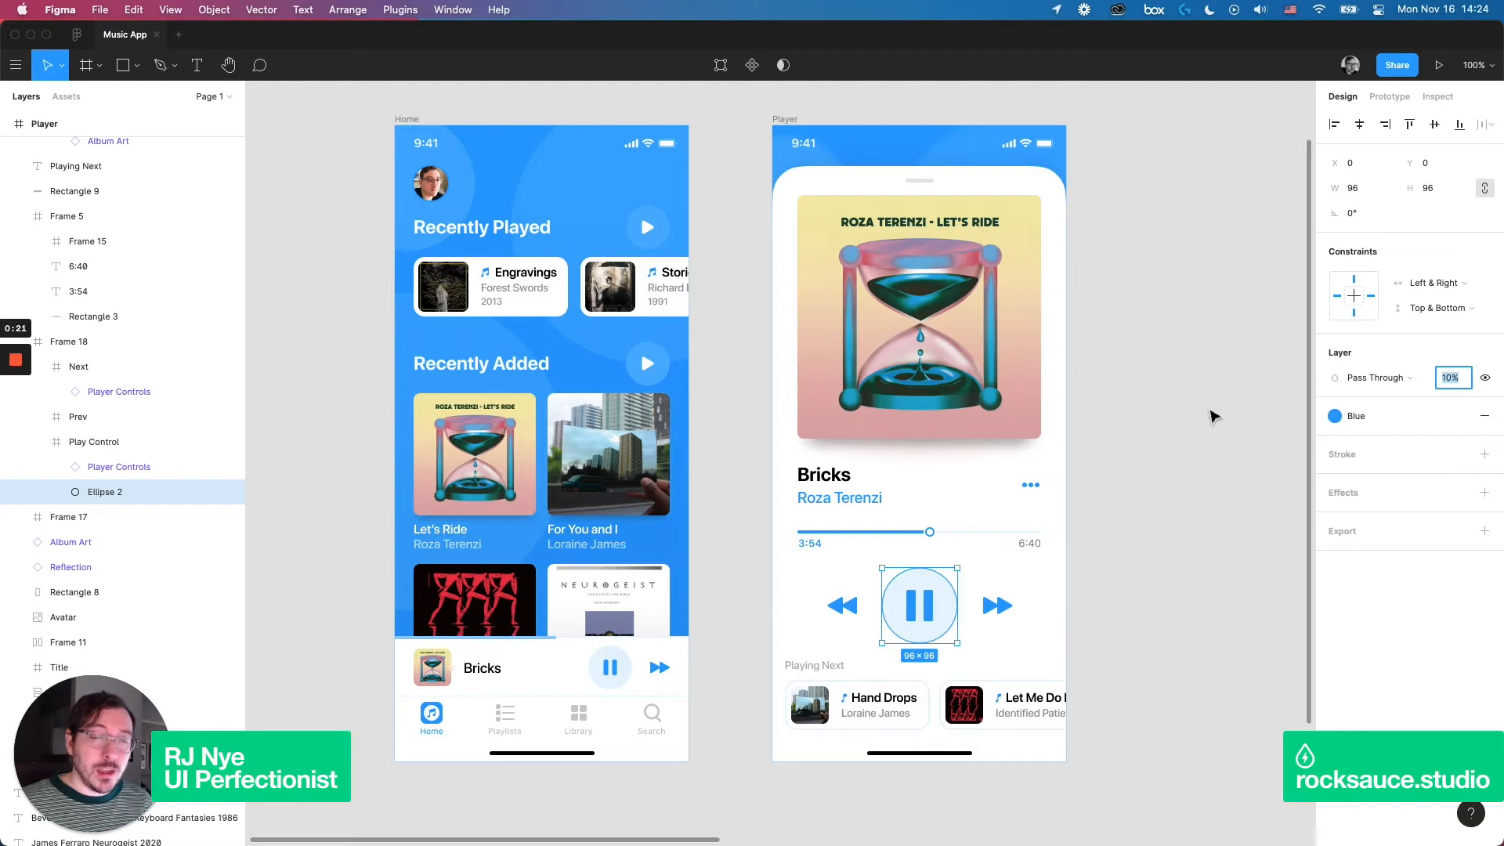
{"action": "left_click", "coordinate": [1212, 415]}
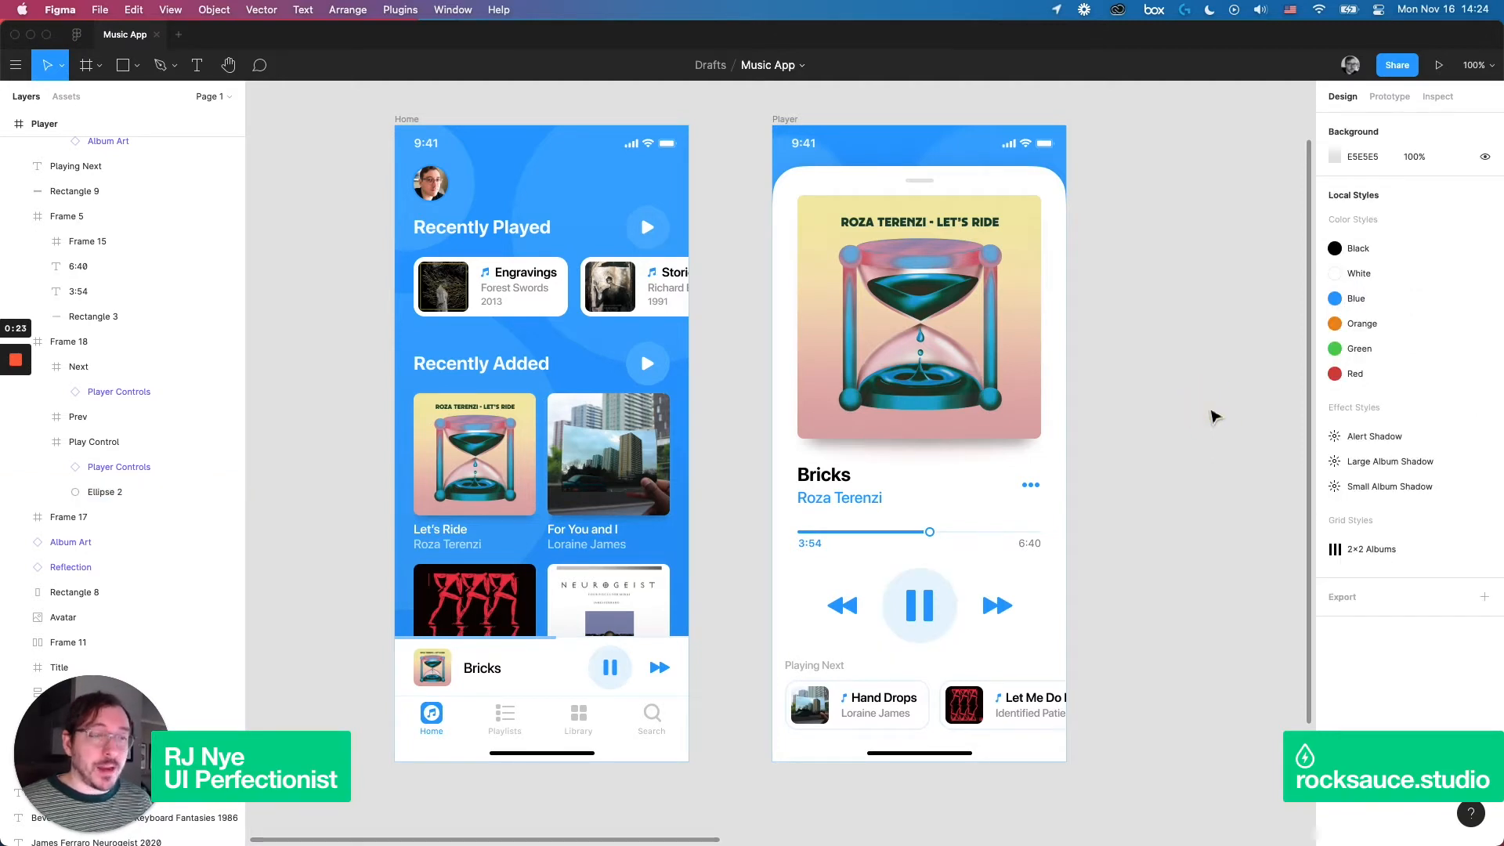
{"action": "mouse_move", "coordinate": [1189, 477]}
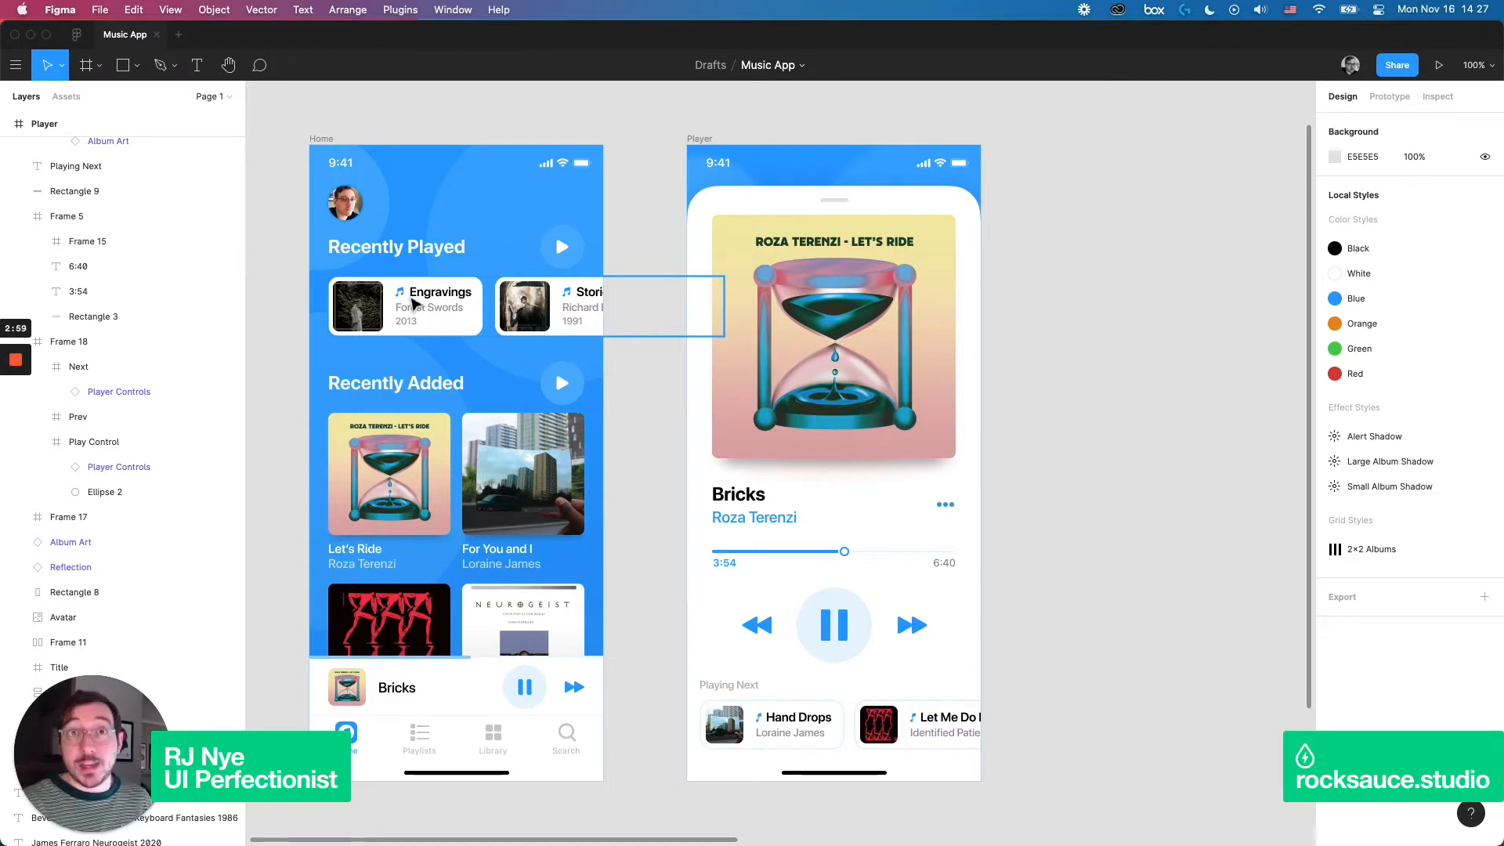
{"action": "left_click", "coordinate": [1020, 612]}
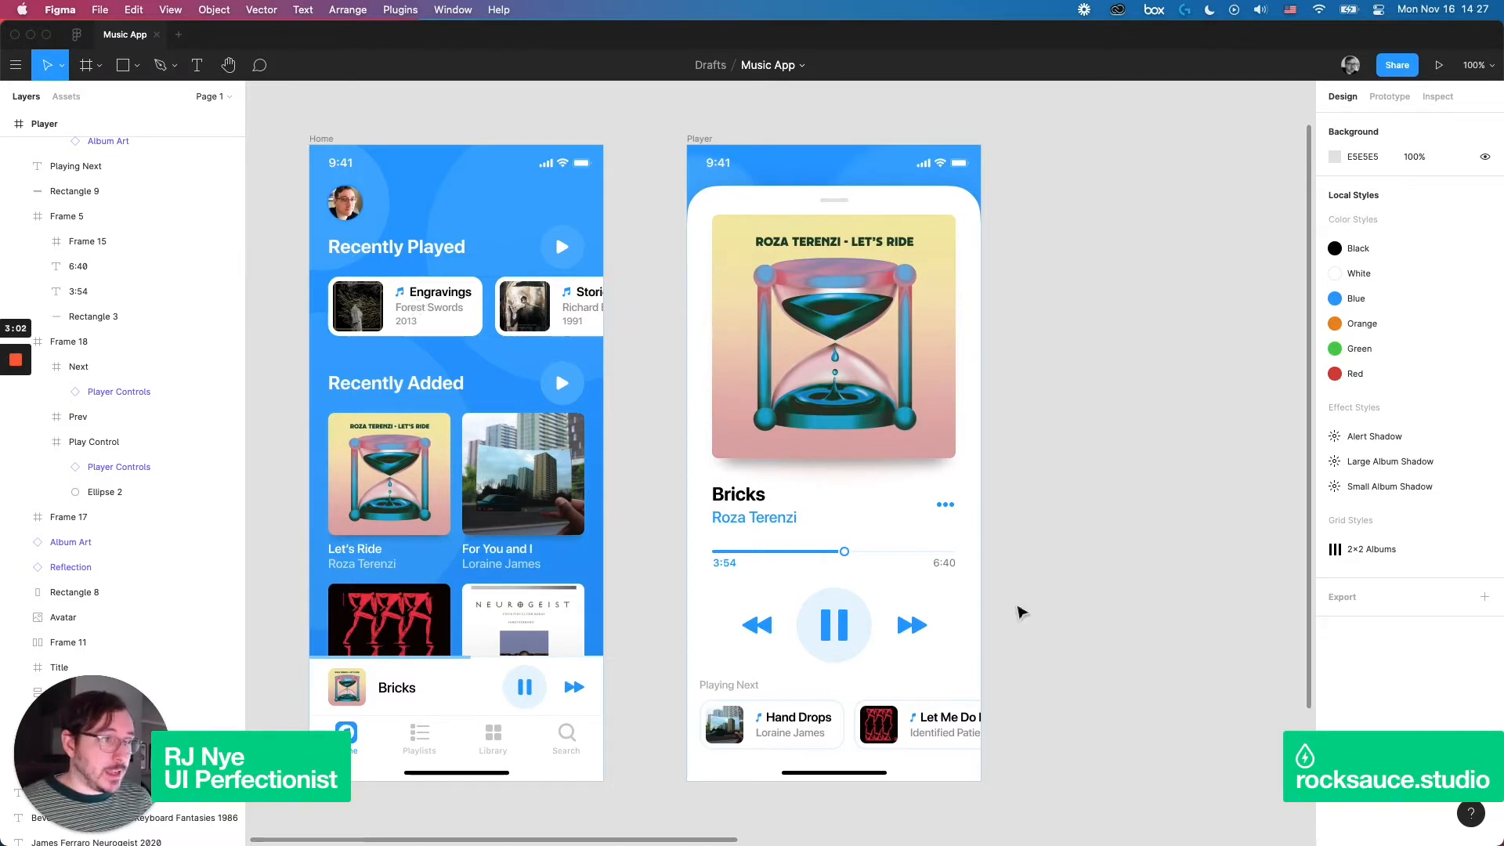
{"action": "mouse_move", "coordinate": [1023, 721]}
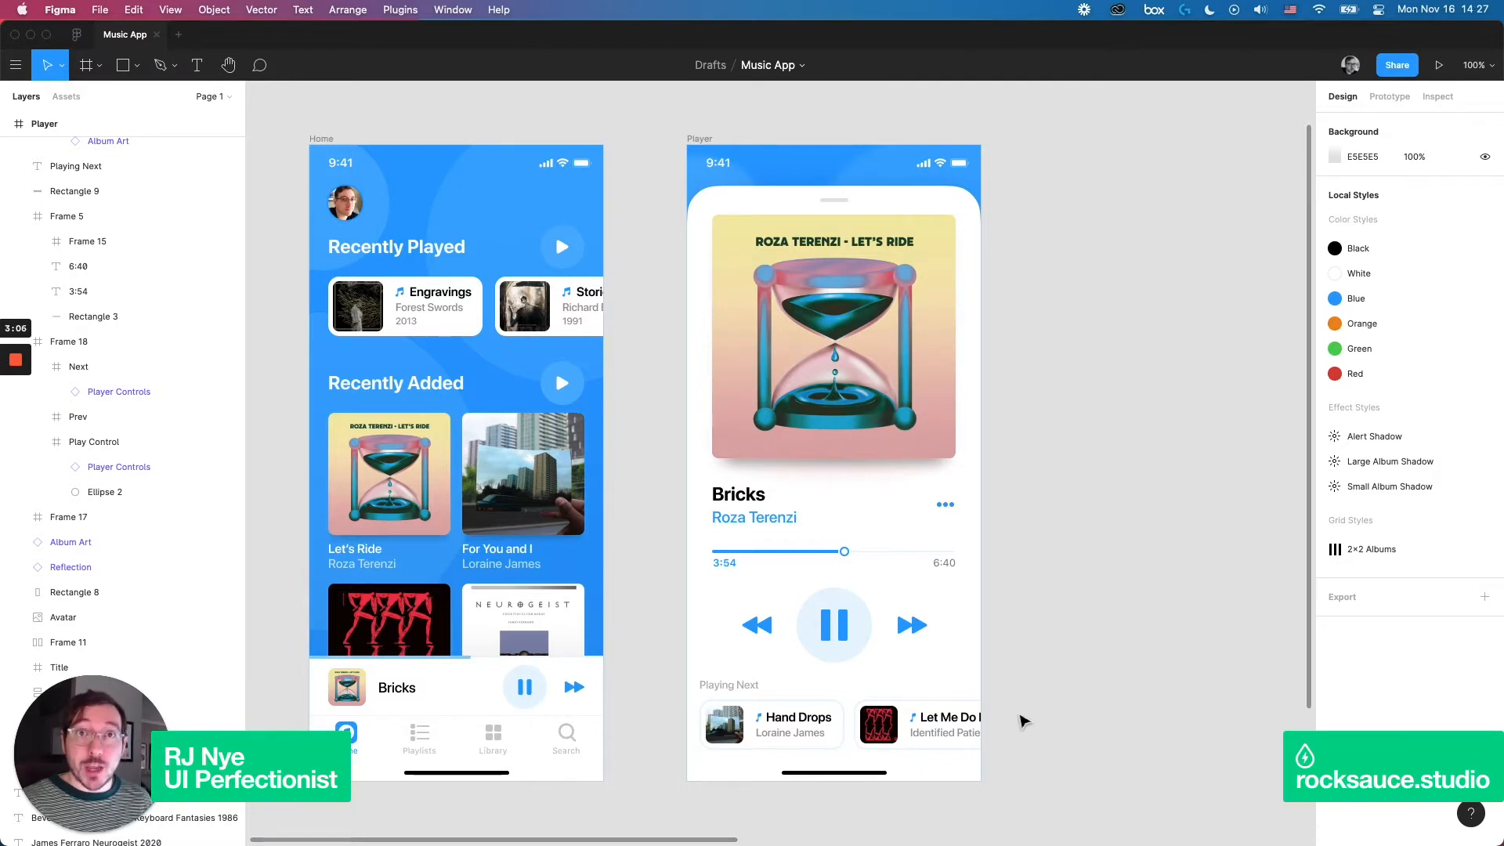
{"action": "mouse_move", "coordinate": [1072, 634]}
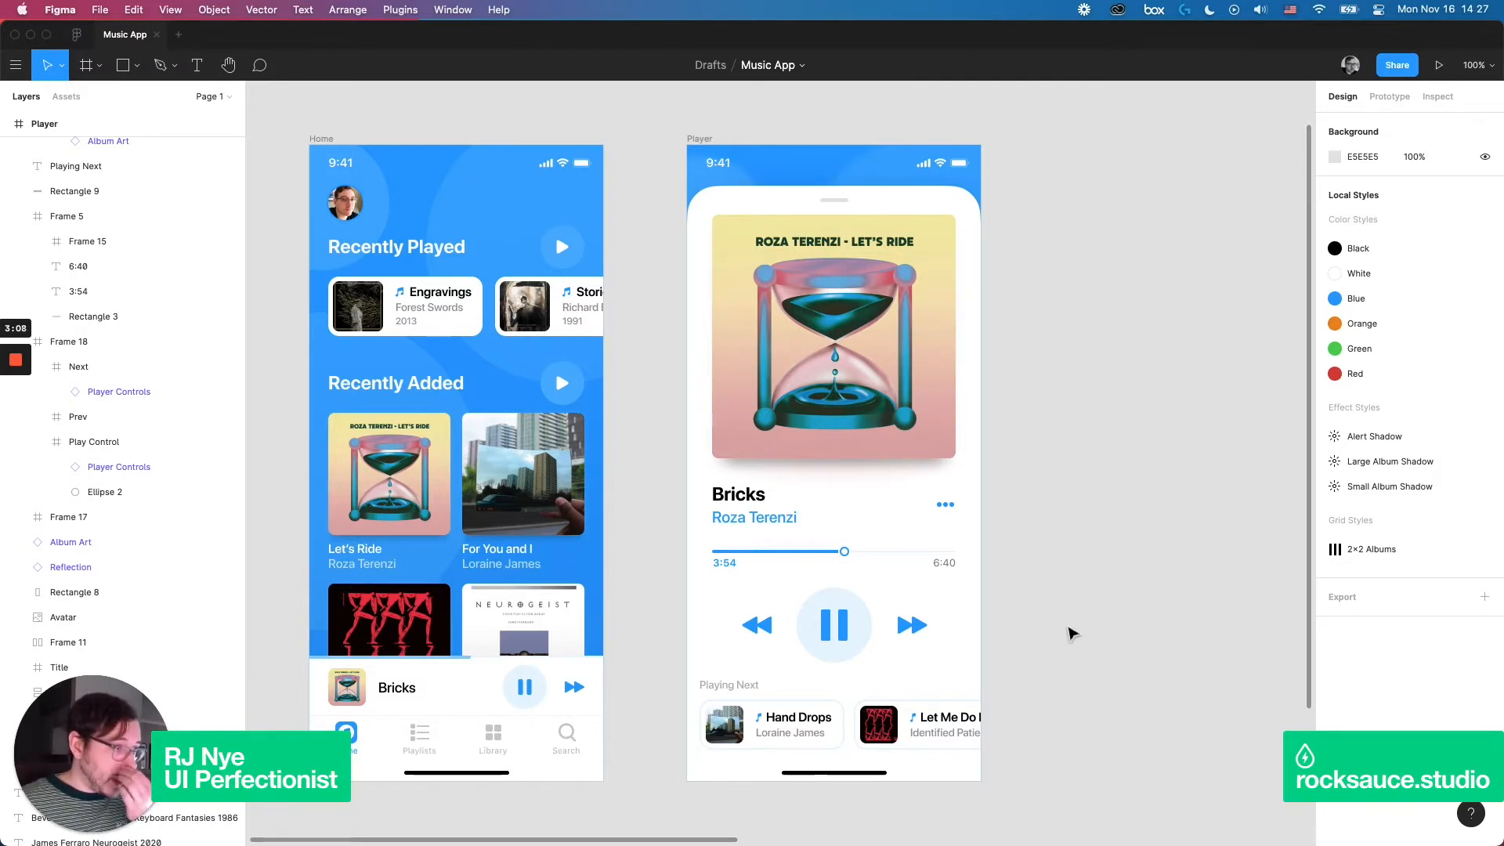
- Lengthen the Engravings song title to 'Lorem ipsu' to check the card resizes
{"action": "left_click", "coordinate": [441, 292]}
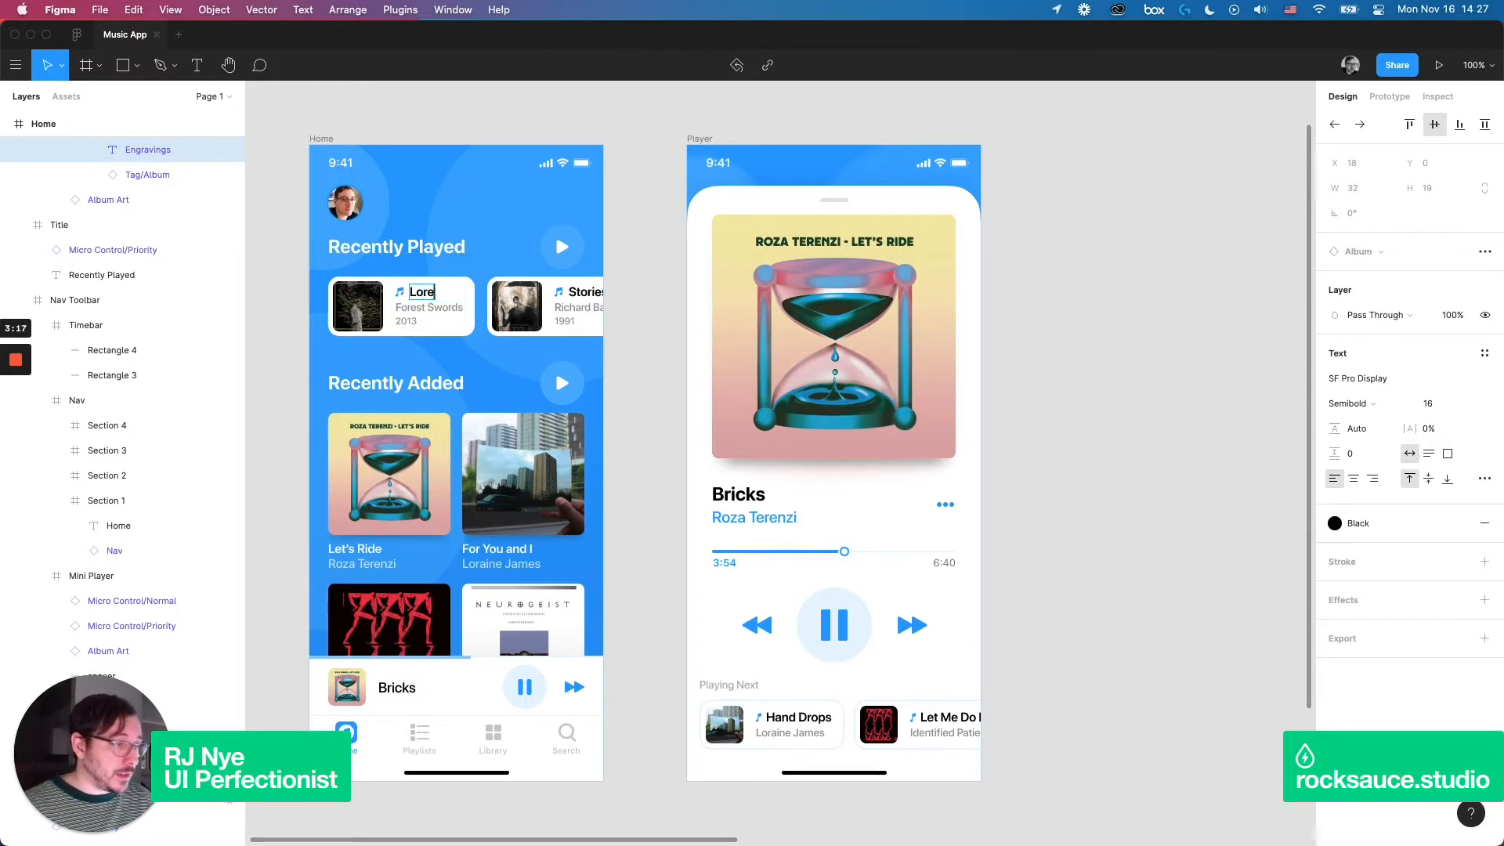
{"action": "type", "text": "Lorem ipsum dolor sit amet"}
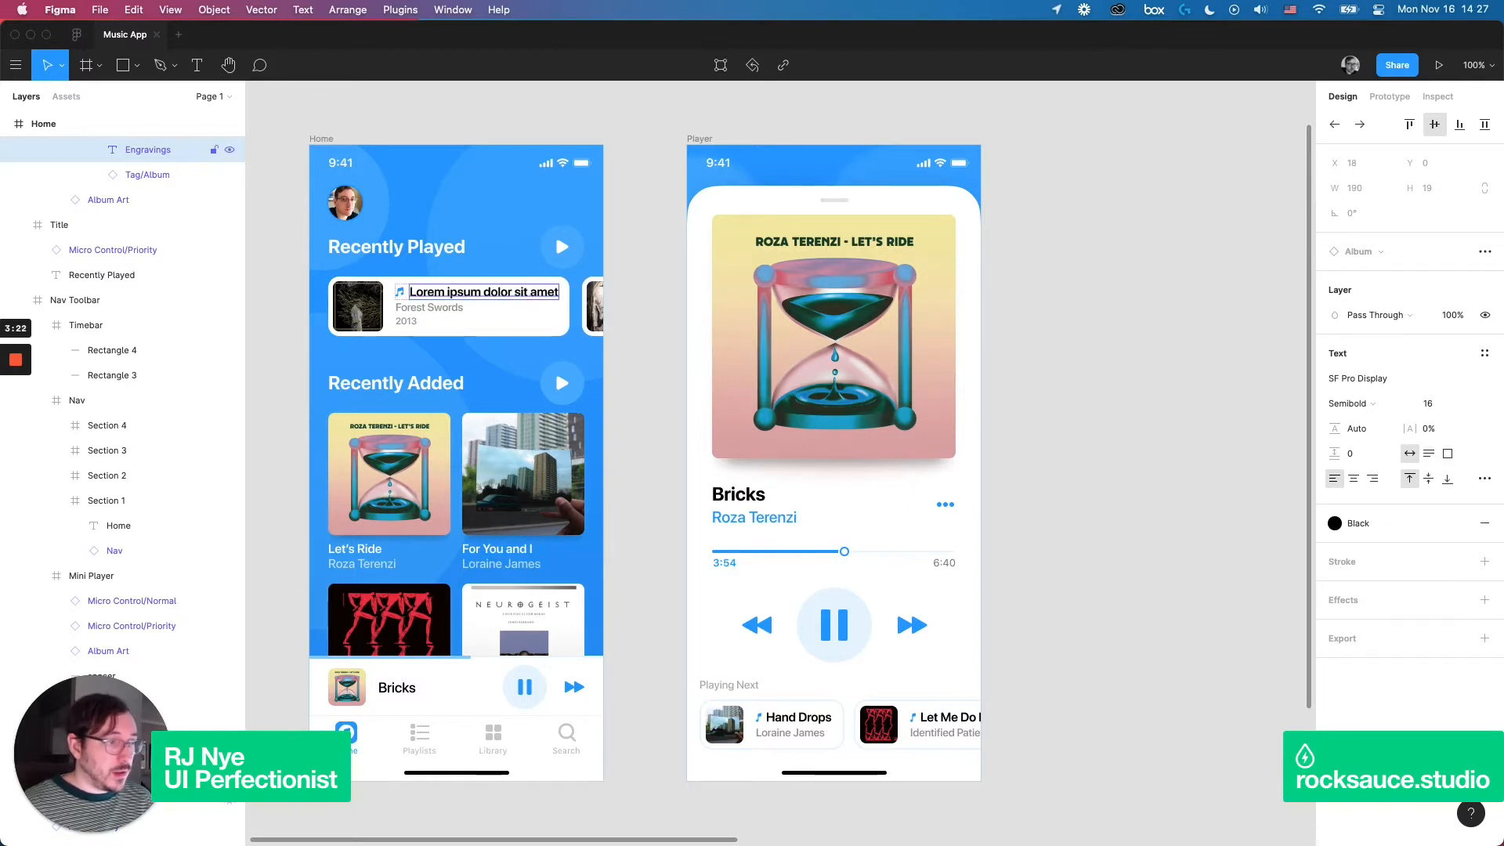
{"action": "mouse_move", "coordinate": [623, 237]}
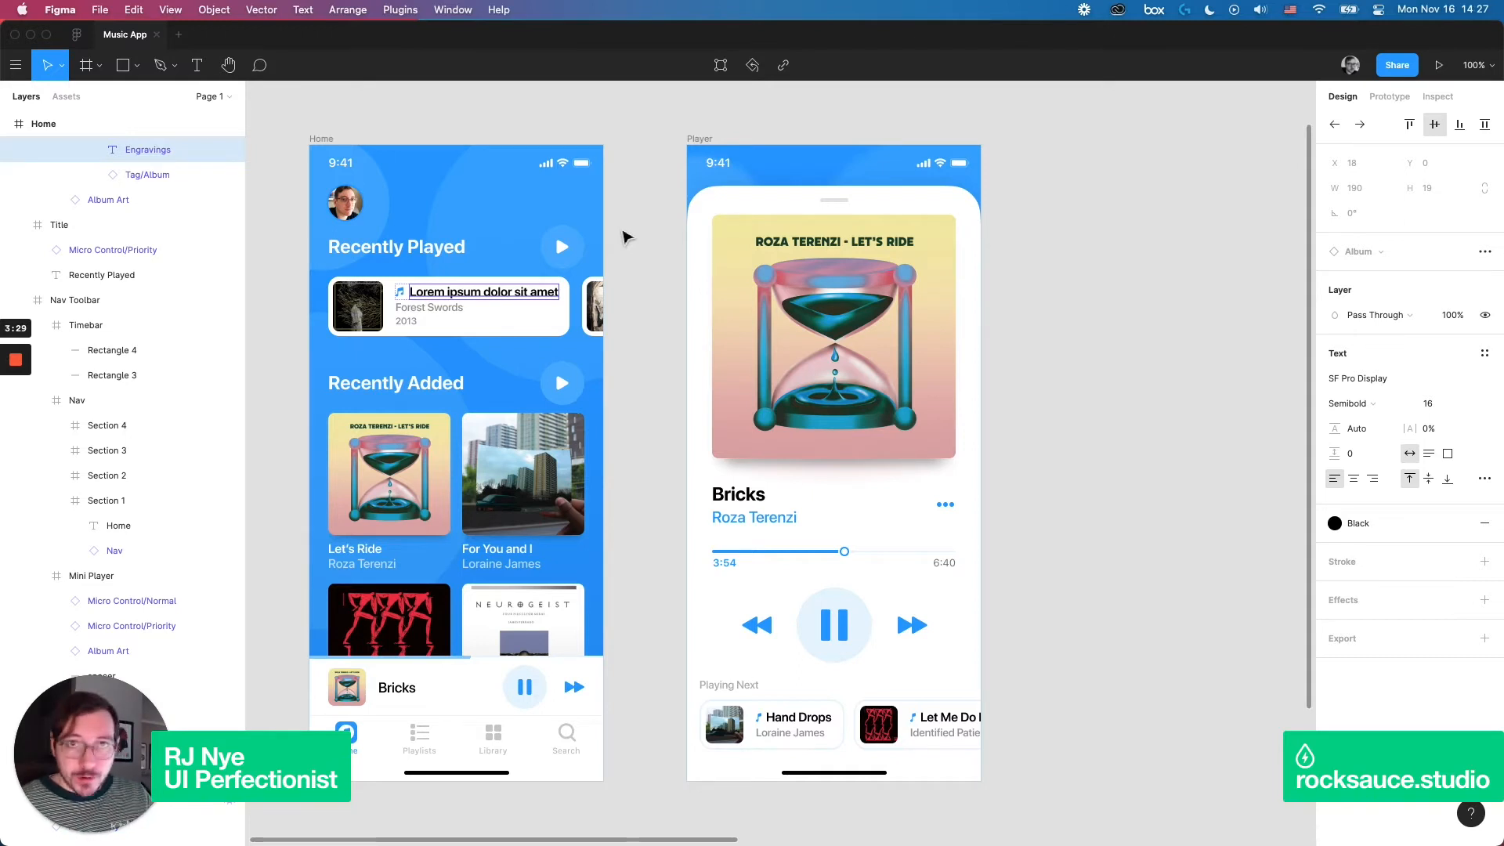
{"action": "left_click", "coordinate": [624, 236]}
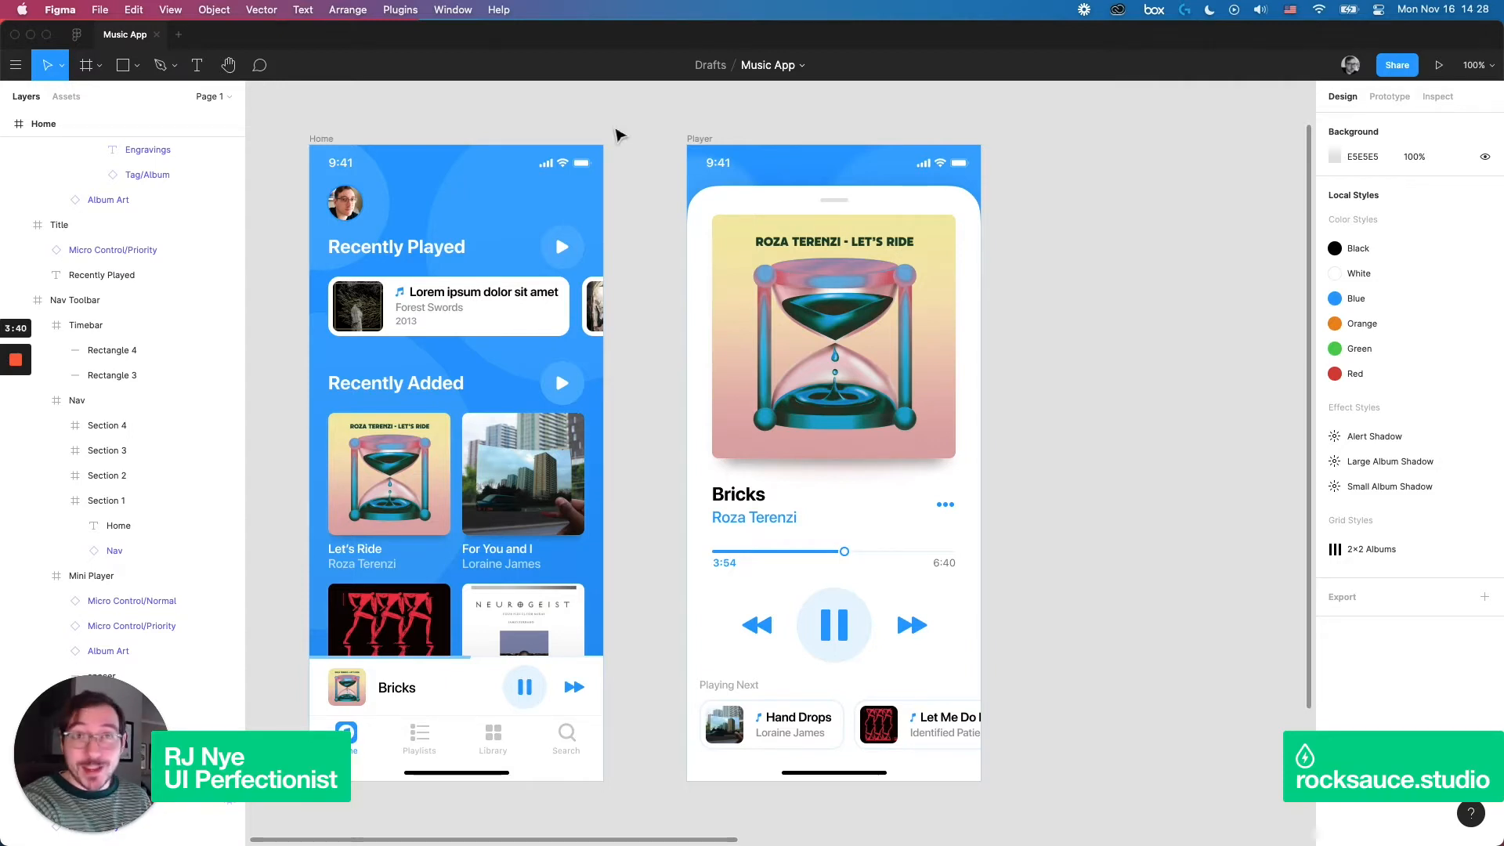
{"action": "left_click", "coordinate": [484, 291]}
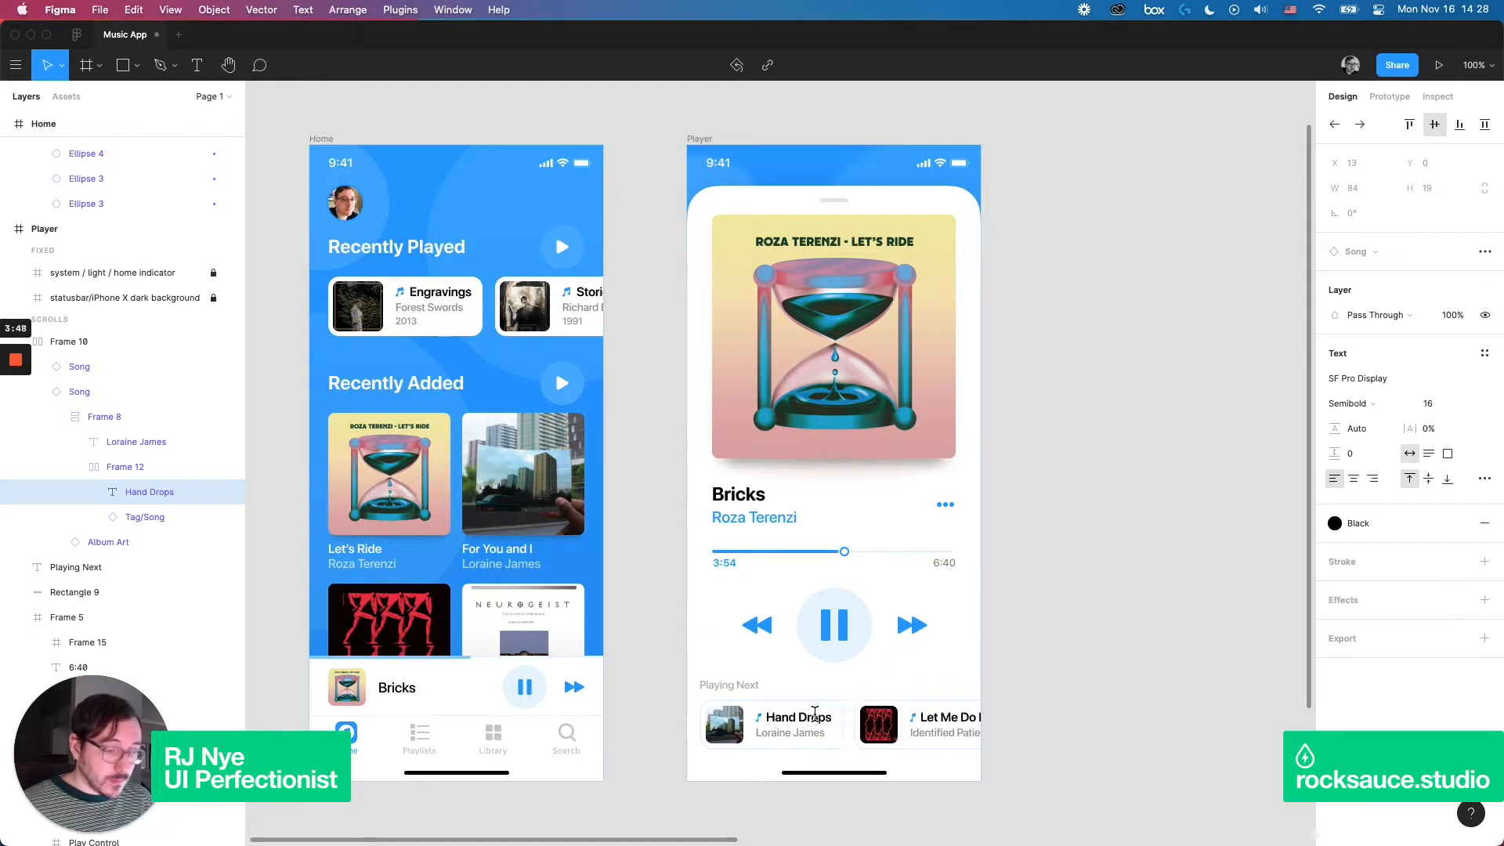
- Review the Song card component's drop shadow, album thumbnail, text stack and row spacing
{"action": "left_click", "coordinate": [1122, 494]}
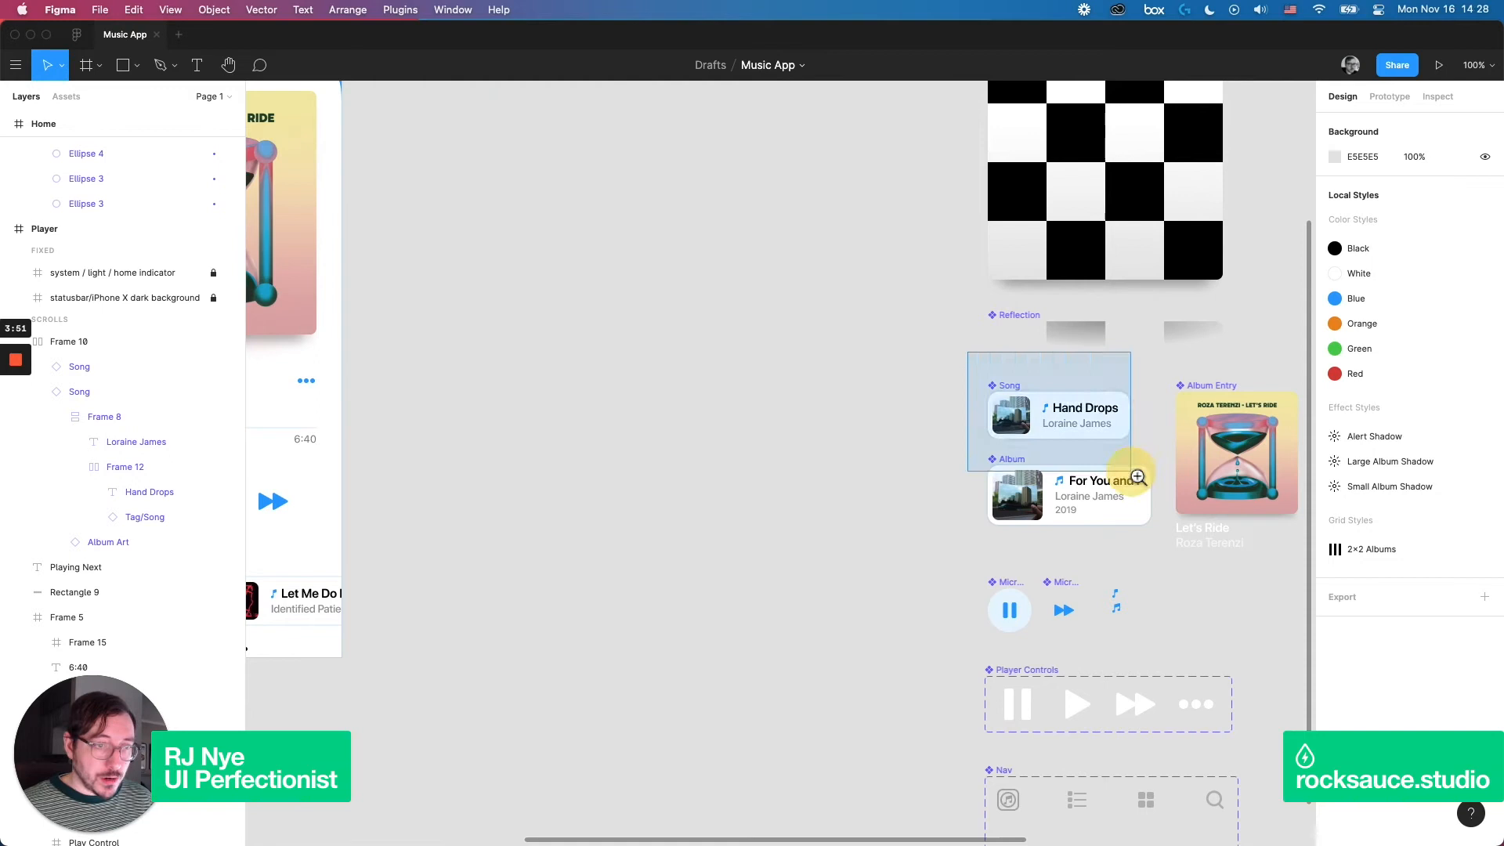
{"action": "double_click", "coordinate": [1048, 408]}
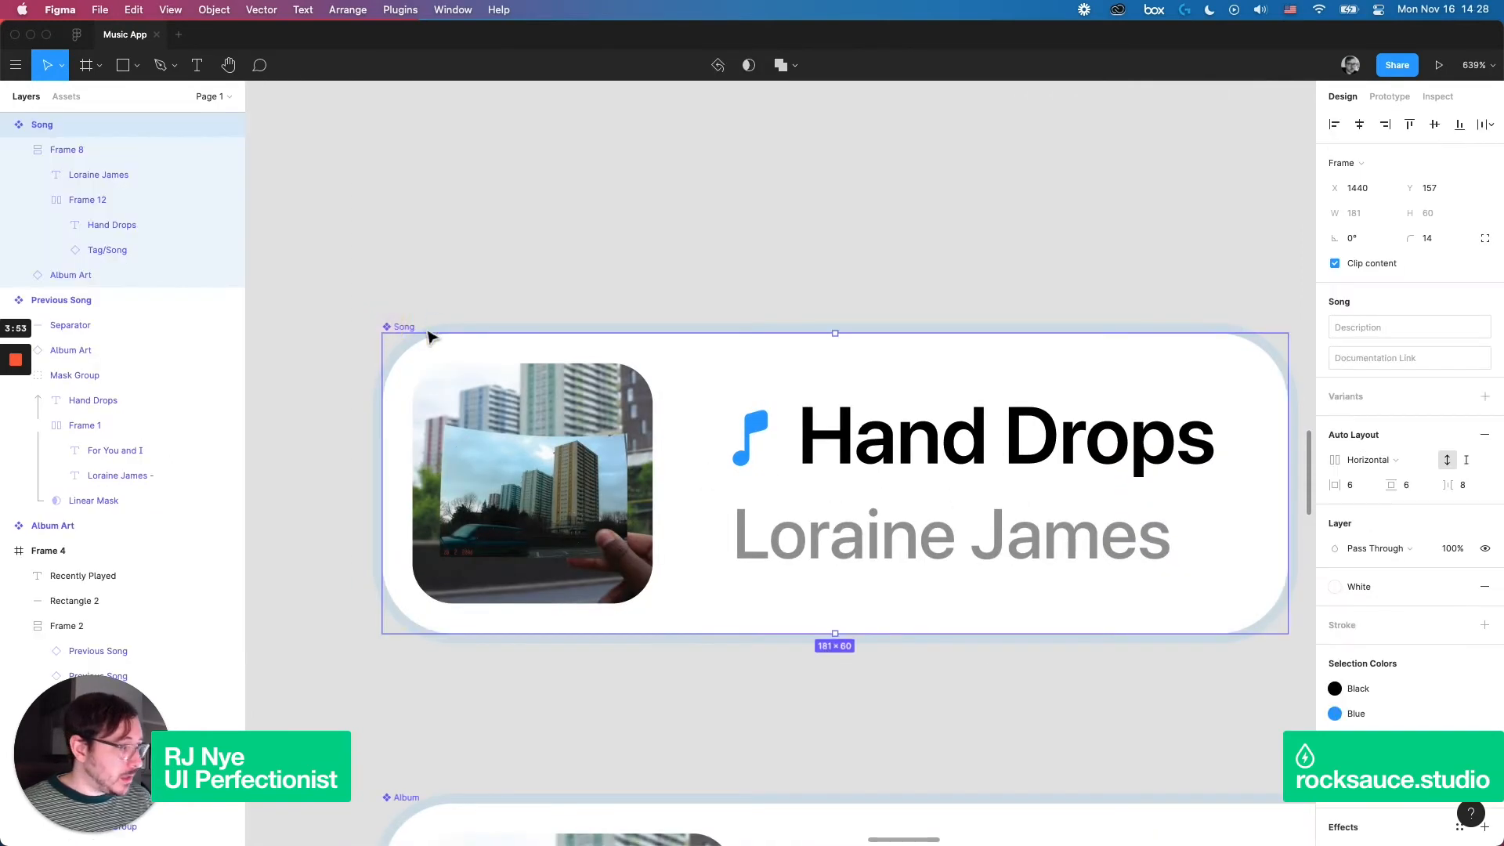
{"action": "mouse_move", "coordinate": [1369, 405]}
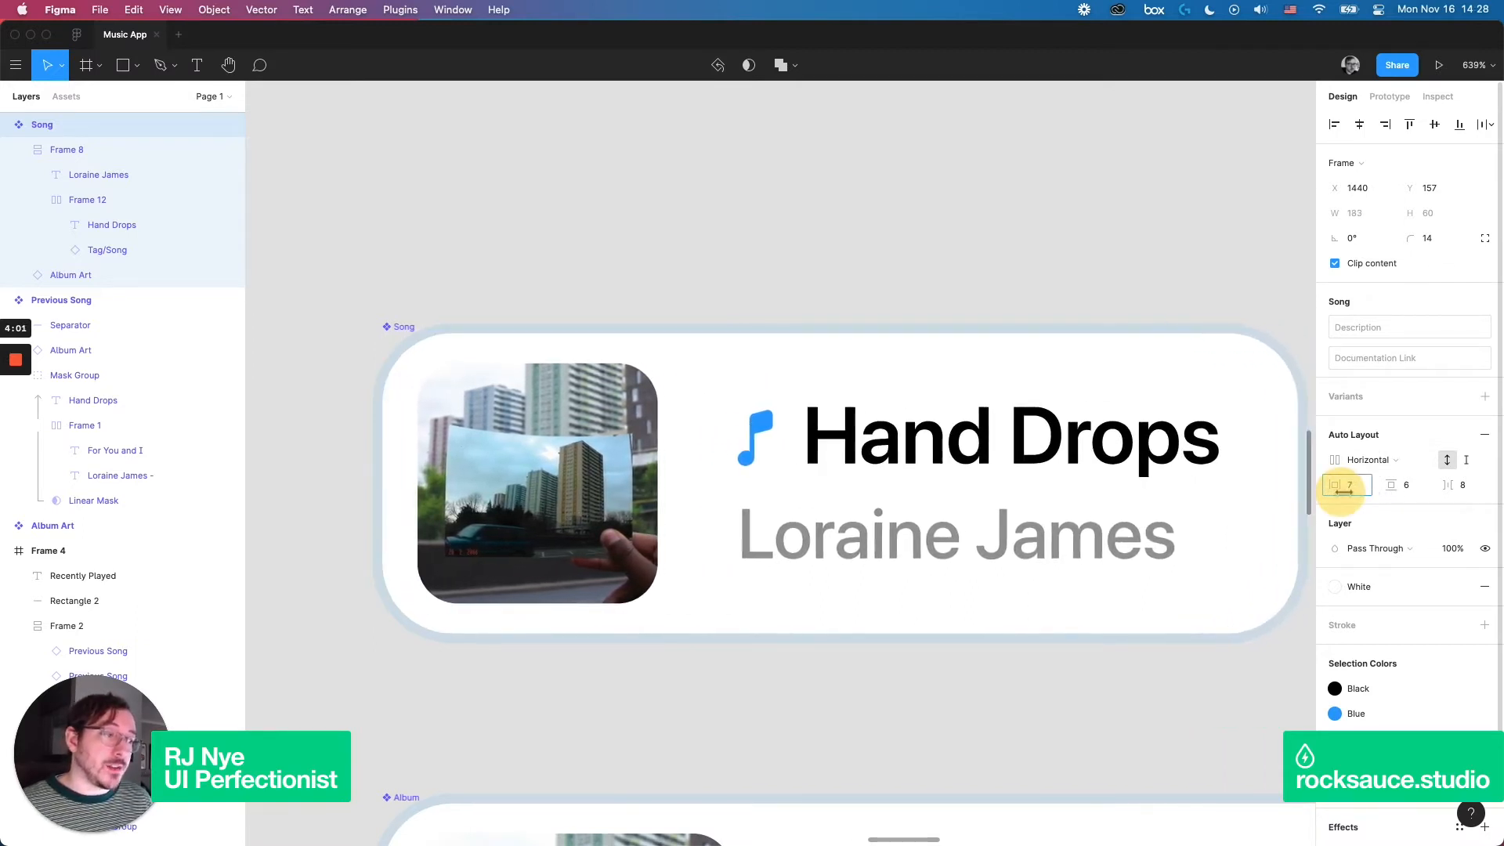
{"action": "mouse_move", "coordinate": [1348, 484]}
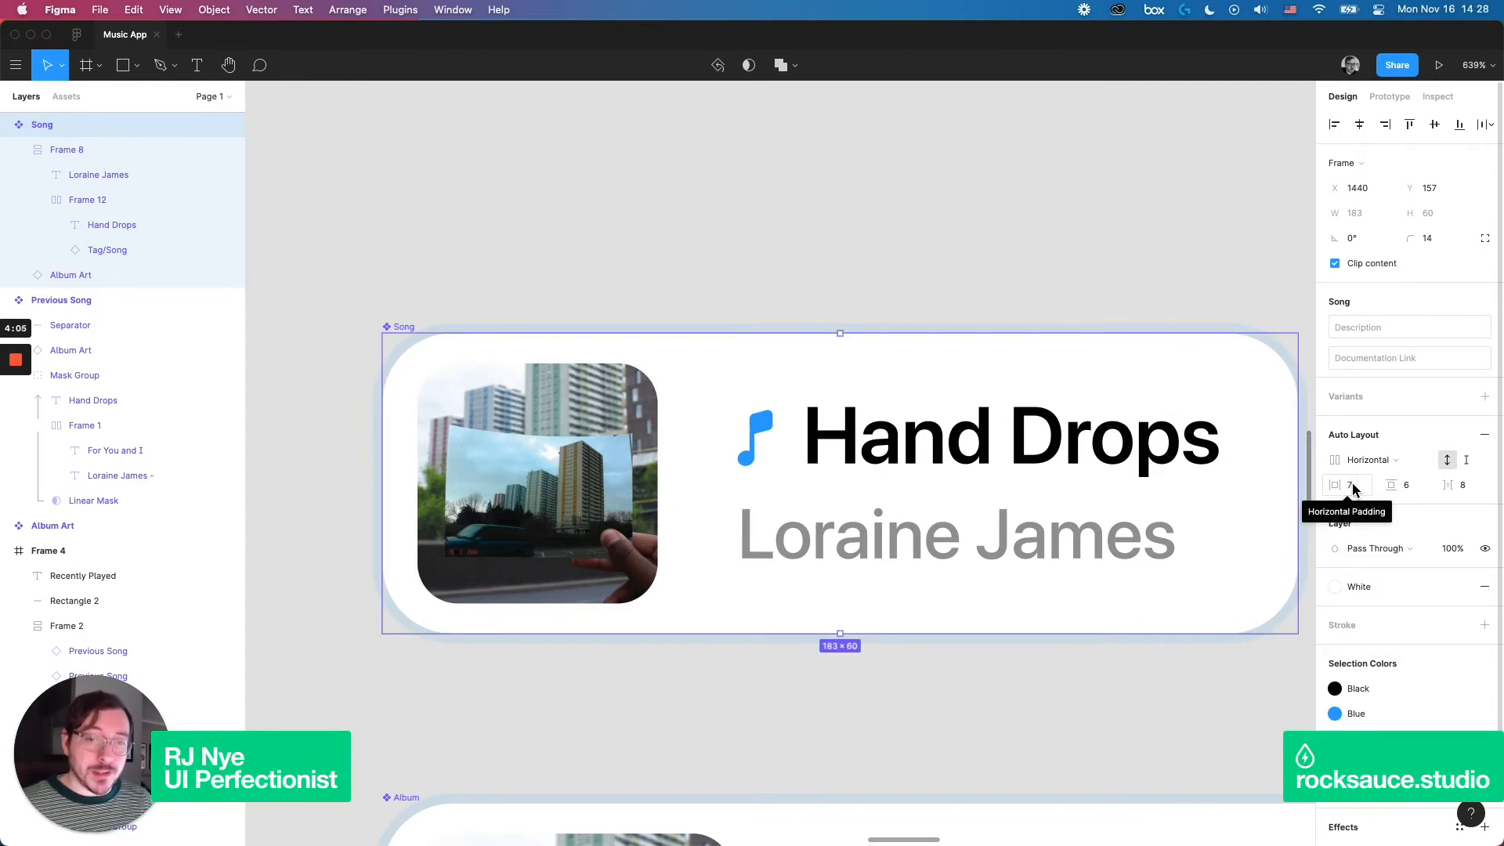
{"action": "left_click", "coordinate": [1348, 485]}
{"action": "type", "text": "6"}
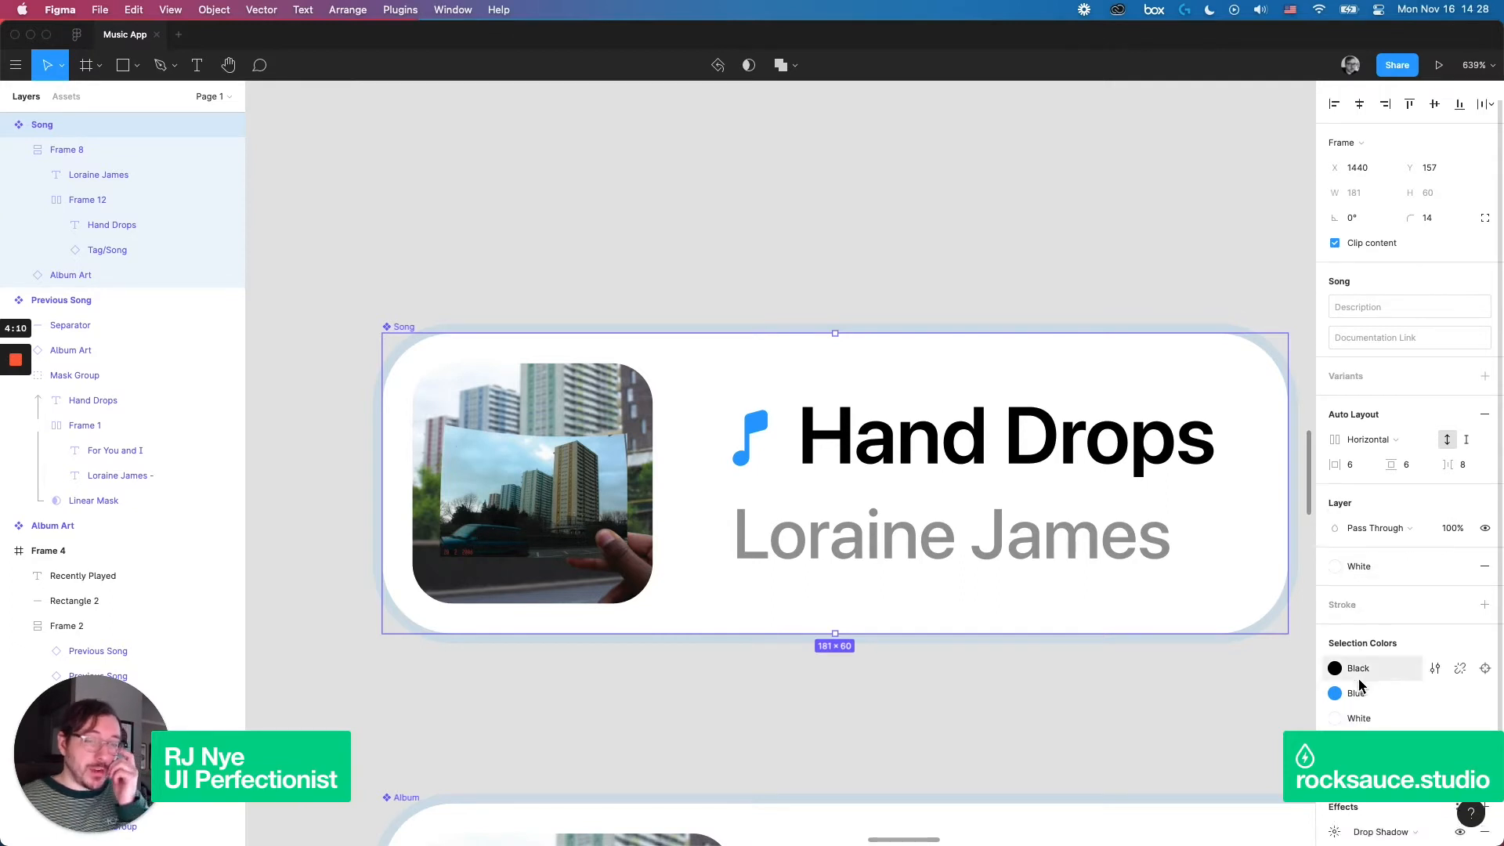
{"action": "left_click", "coordinate": [1471, 832]}
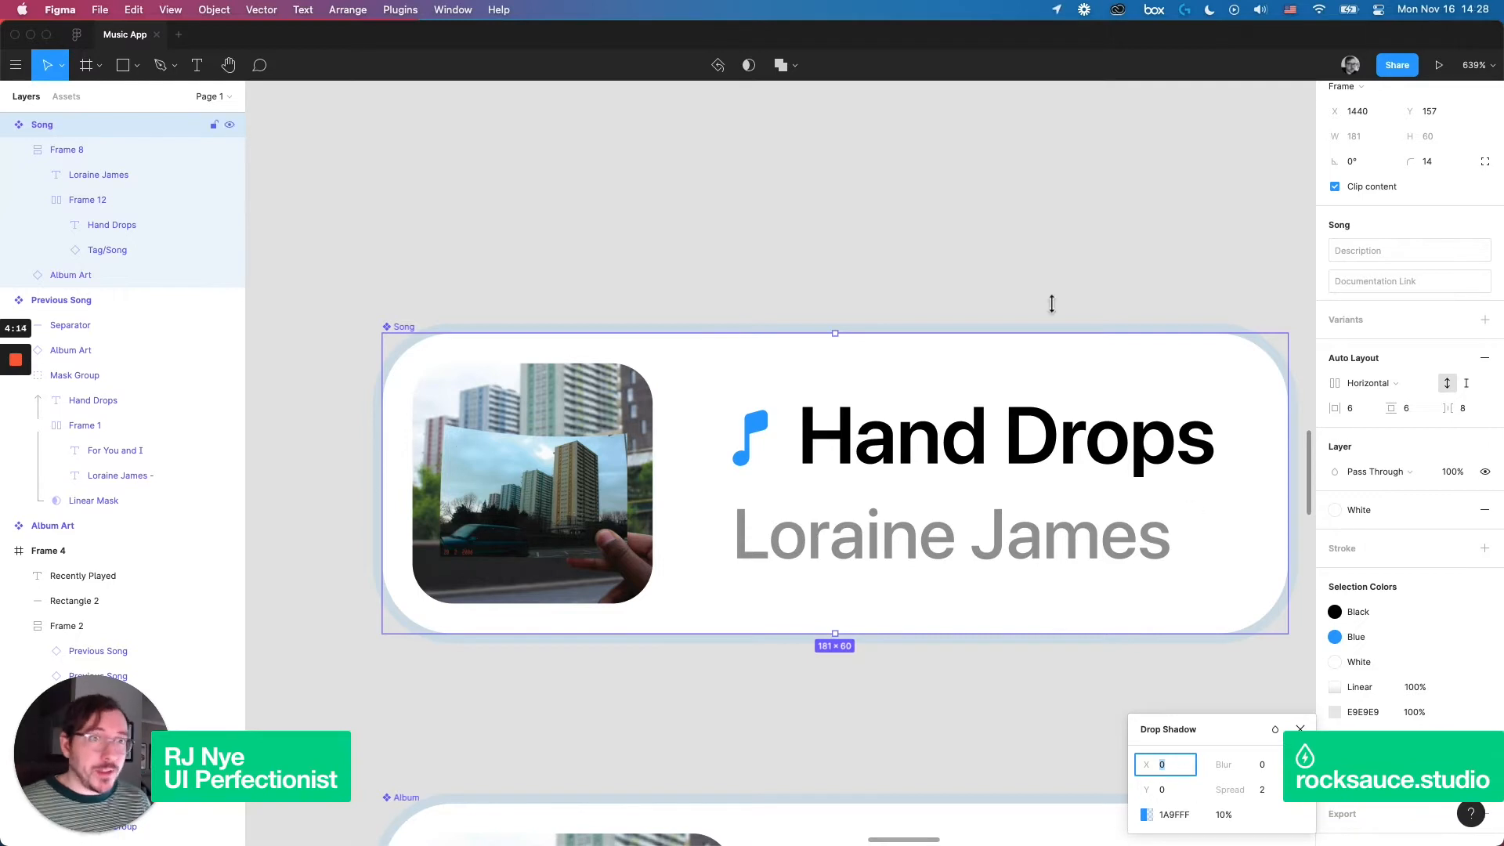
{"action": "mouse_move", "coordinate": [1171, 221]}
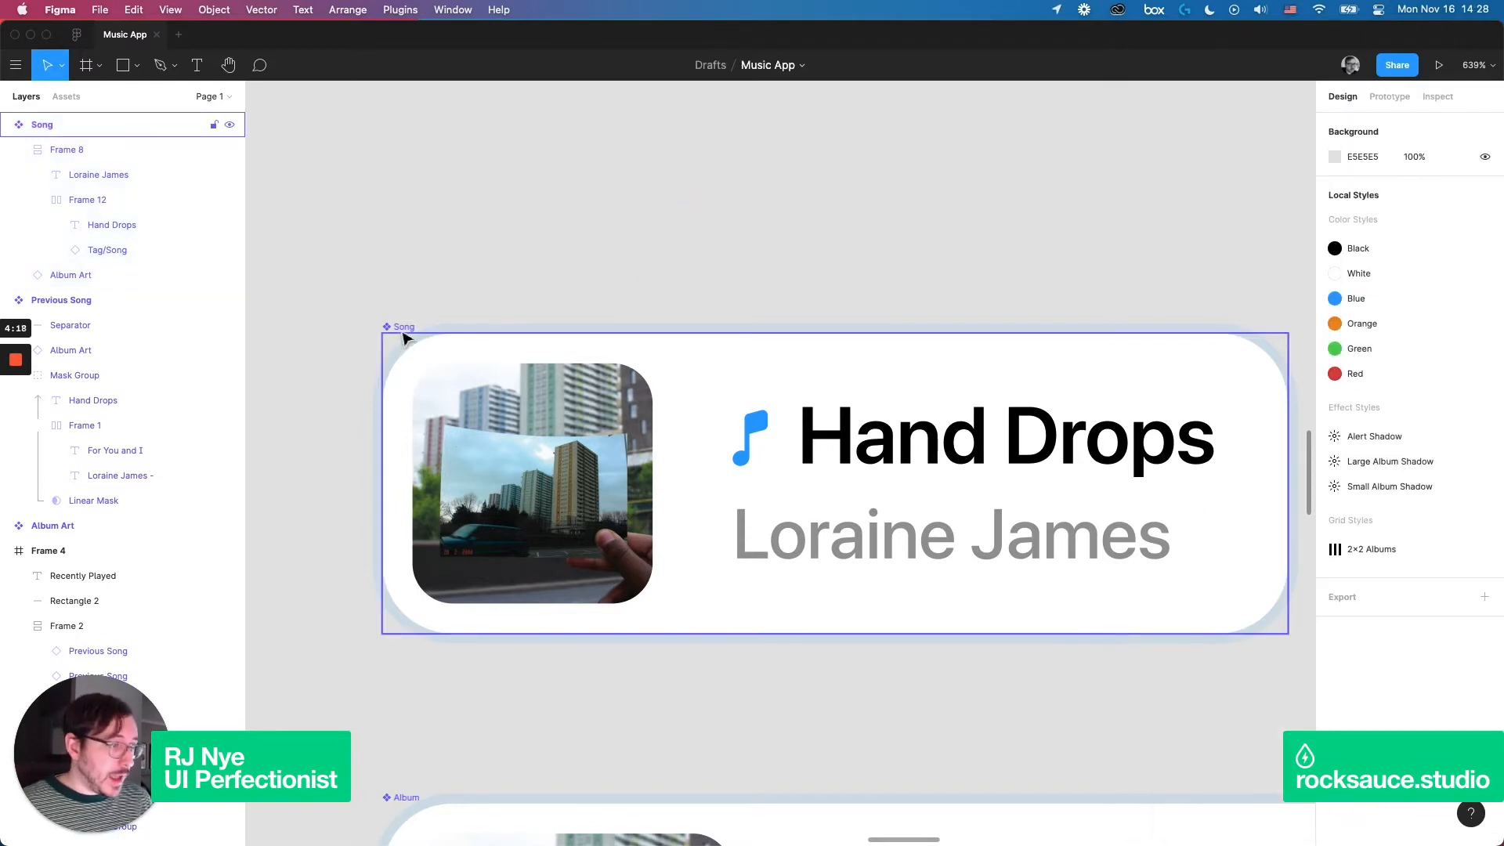
{"action": "left_click", "coordinate": [69, 275]}
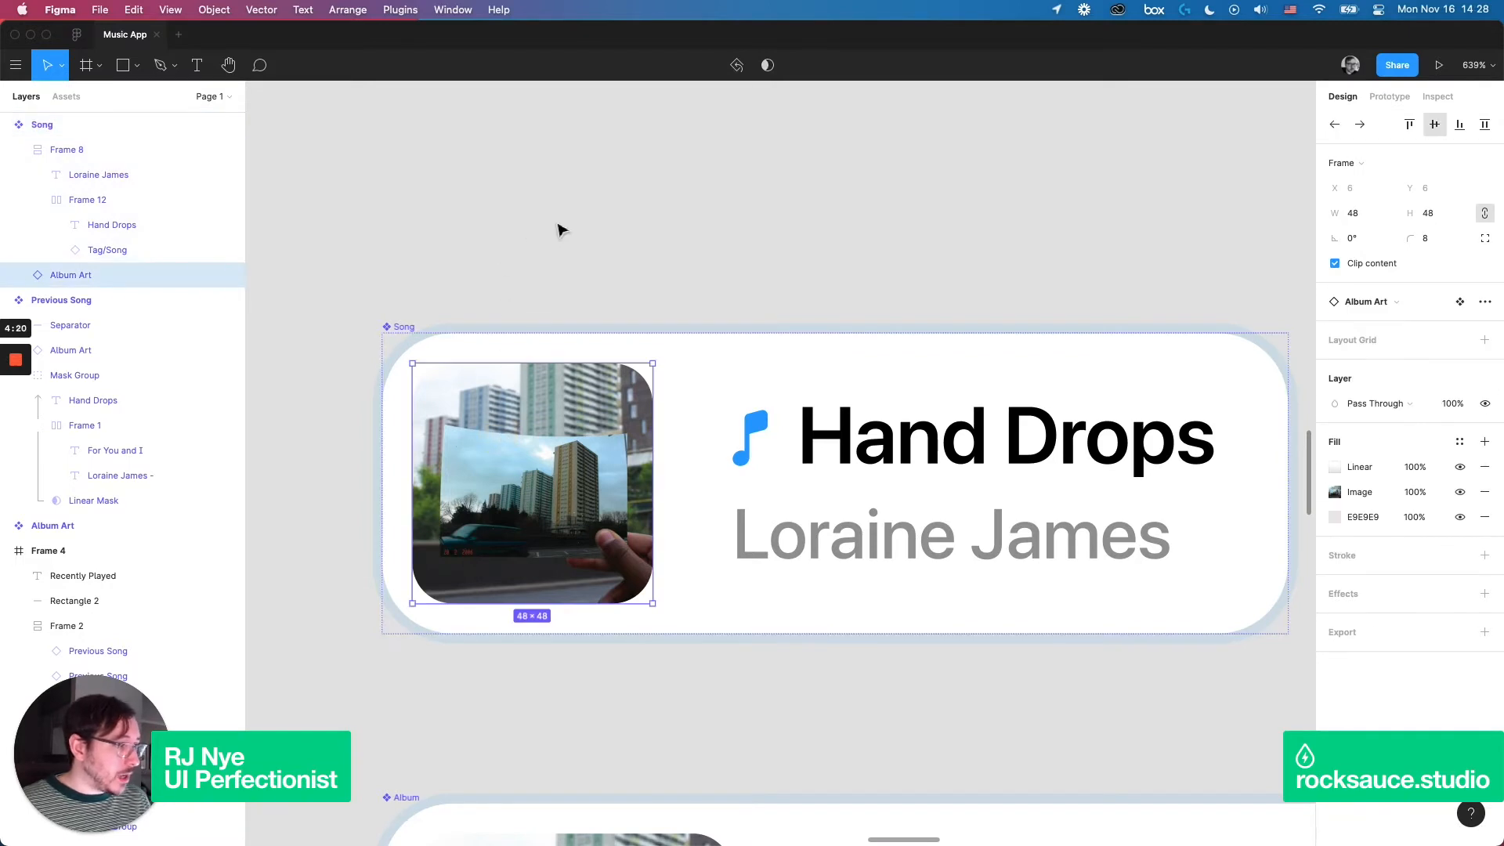
{"action": "left_click", "coordinate": [97, 174]}
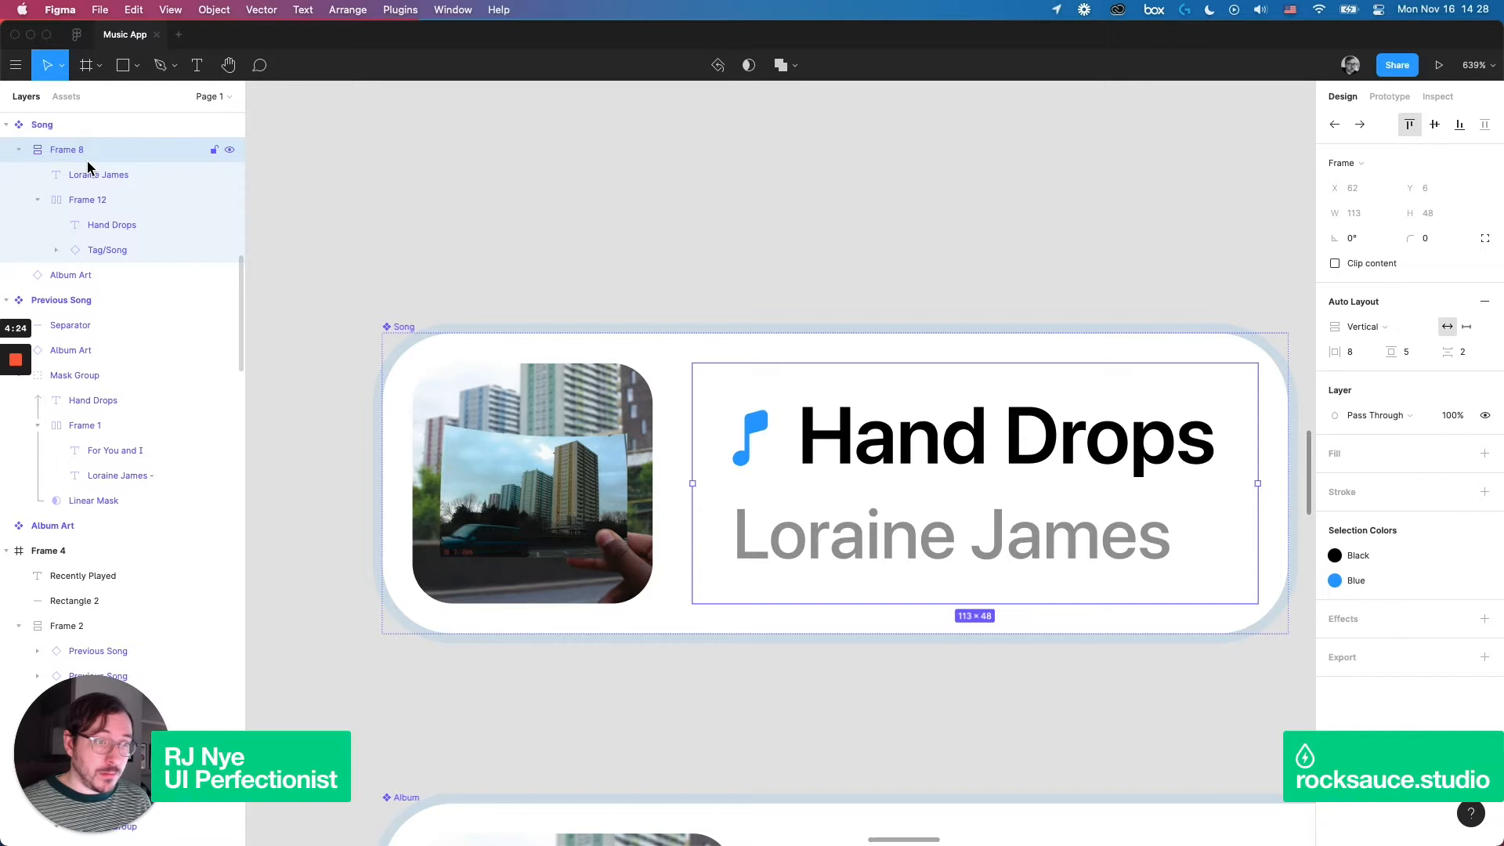
{"action": "mouse_move", "coordinate": [138, 149]}
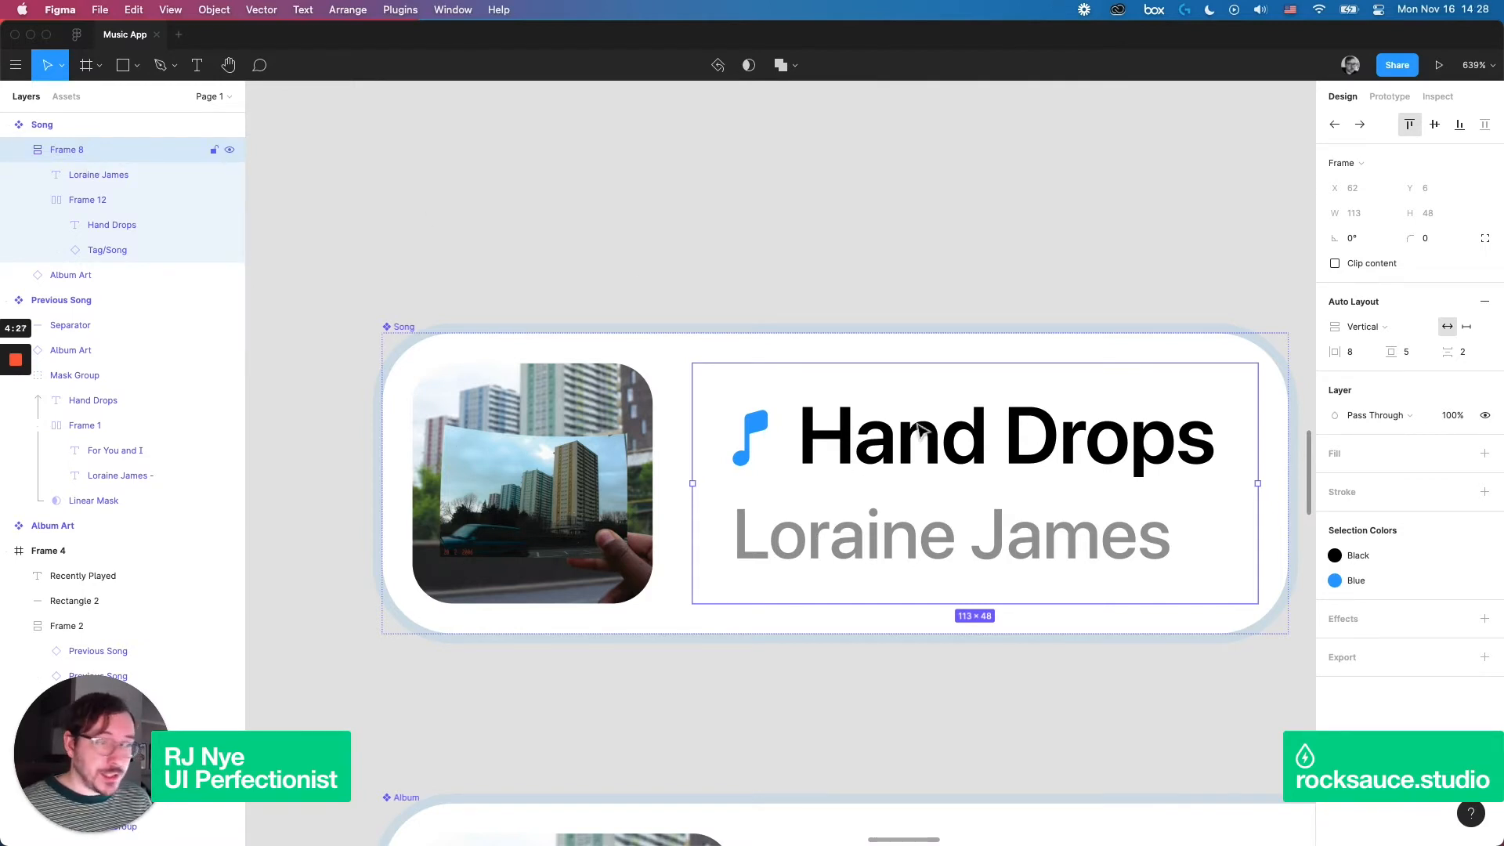
{"action": "mouse_move", "coordinate": [840, 453]}
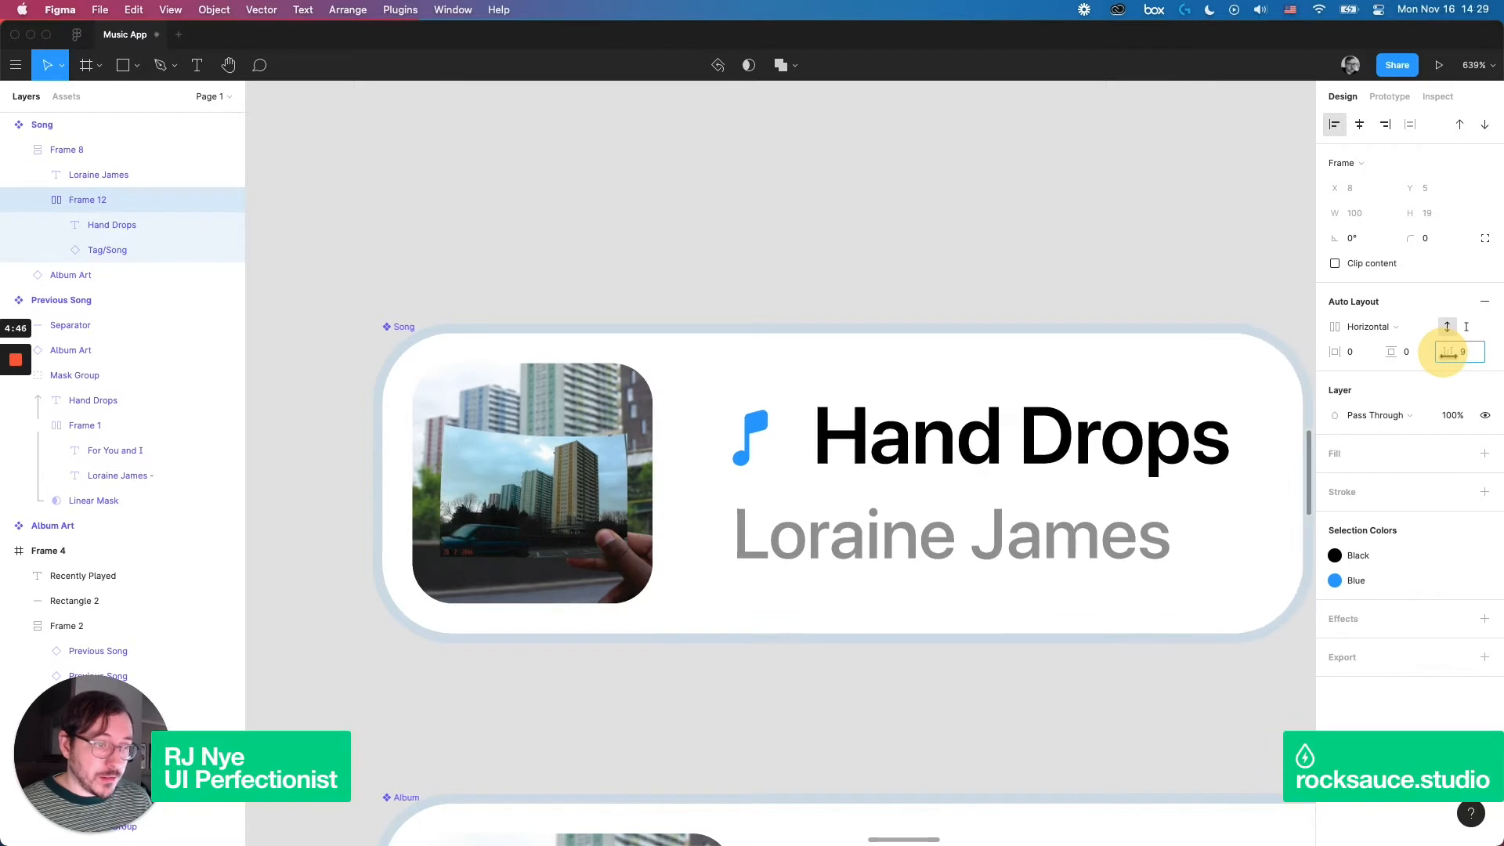
{"action": "left_click", "coordinate": [1455, 351]}
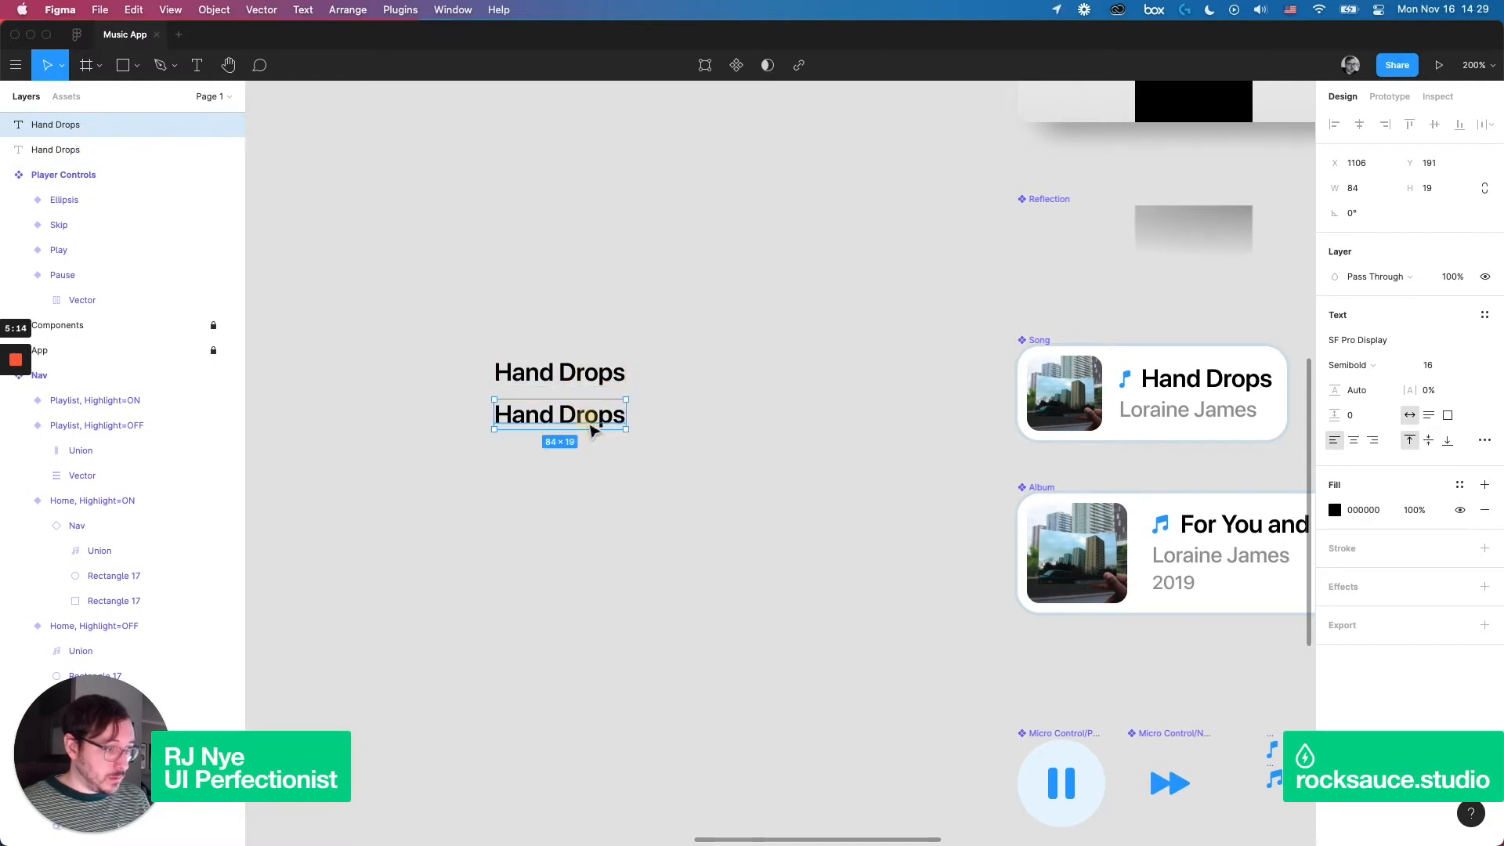
- Add the 'Loraine' artist line at Medium weight, size 12, with the Black colour style
{"action": "type", "text": "Loraine"}
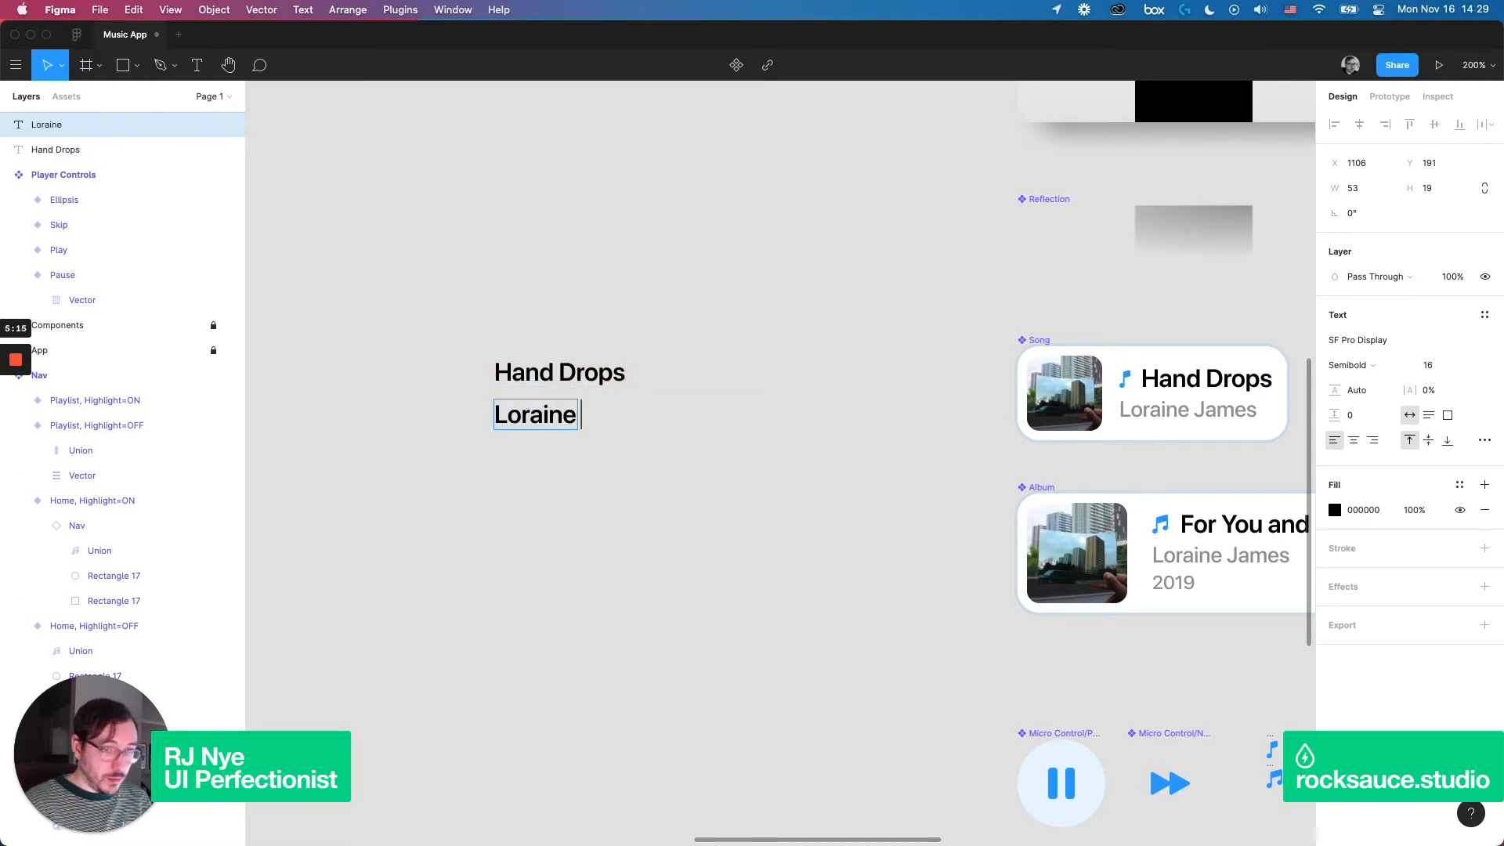
{"action": "left_click", "coordinate": [1348, 365]}
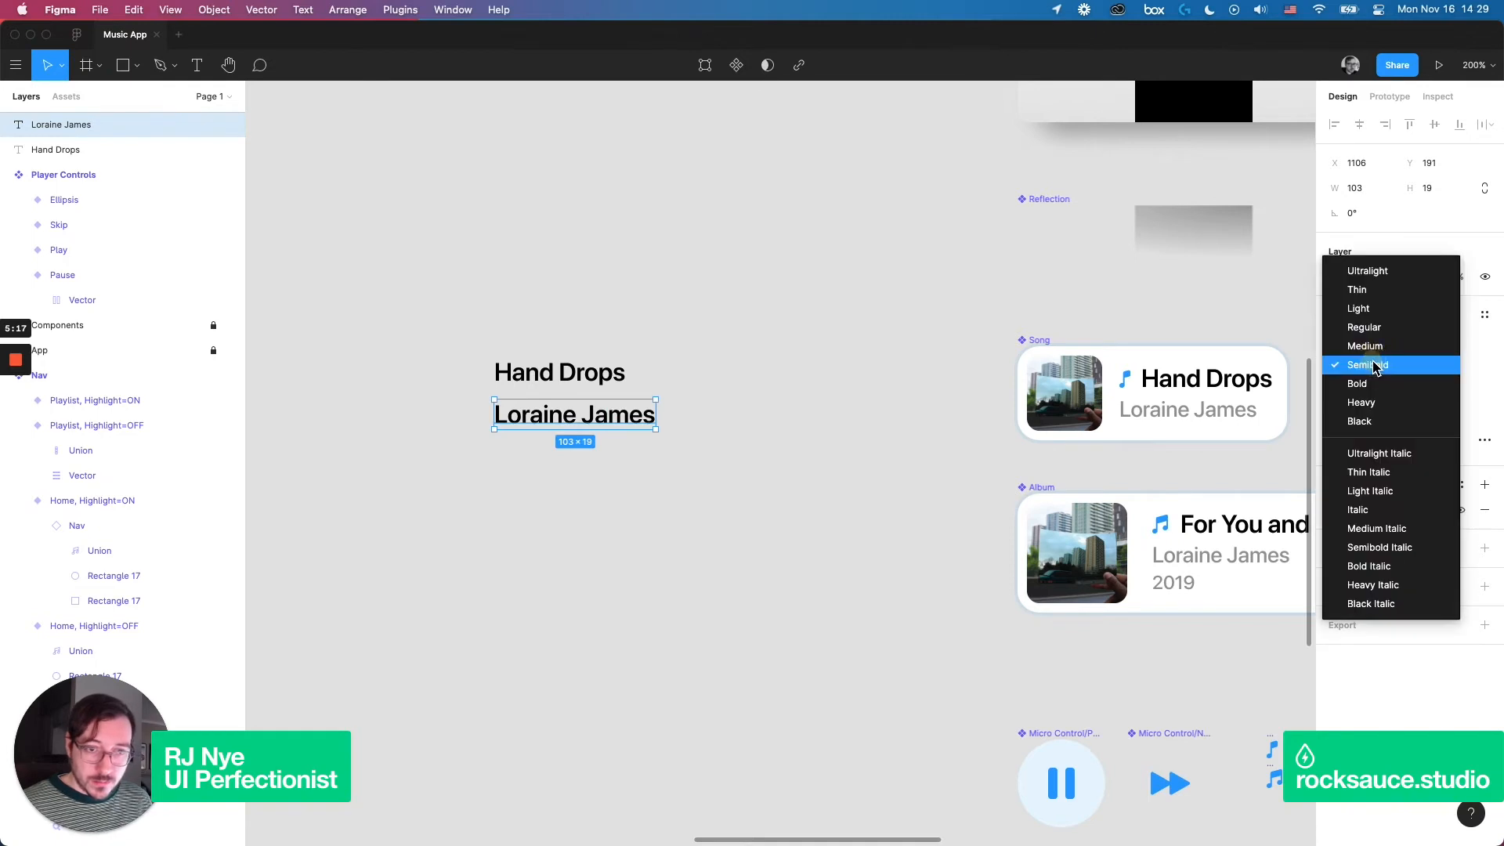
{"action": "left_click", "coordinate": [1365, 345]}
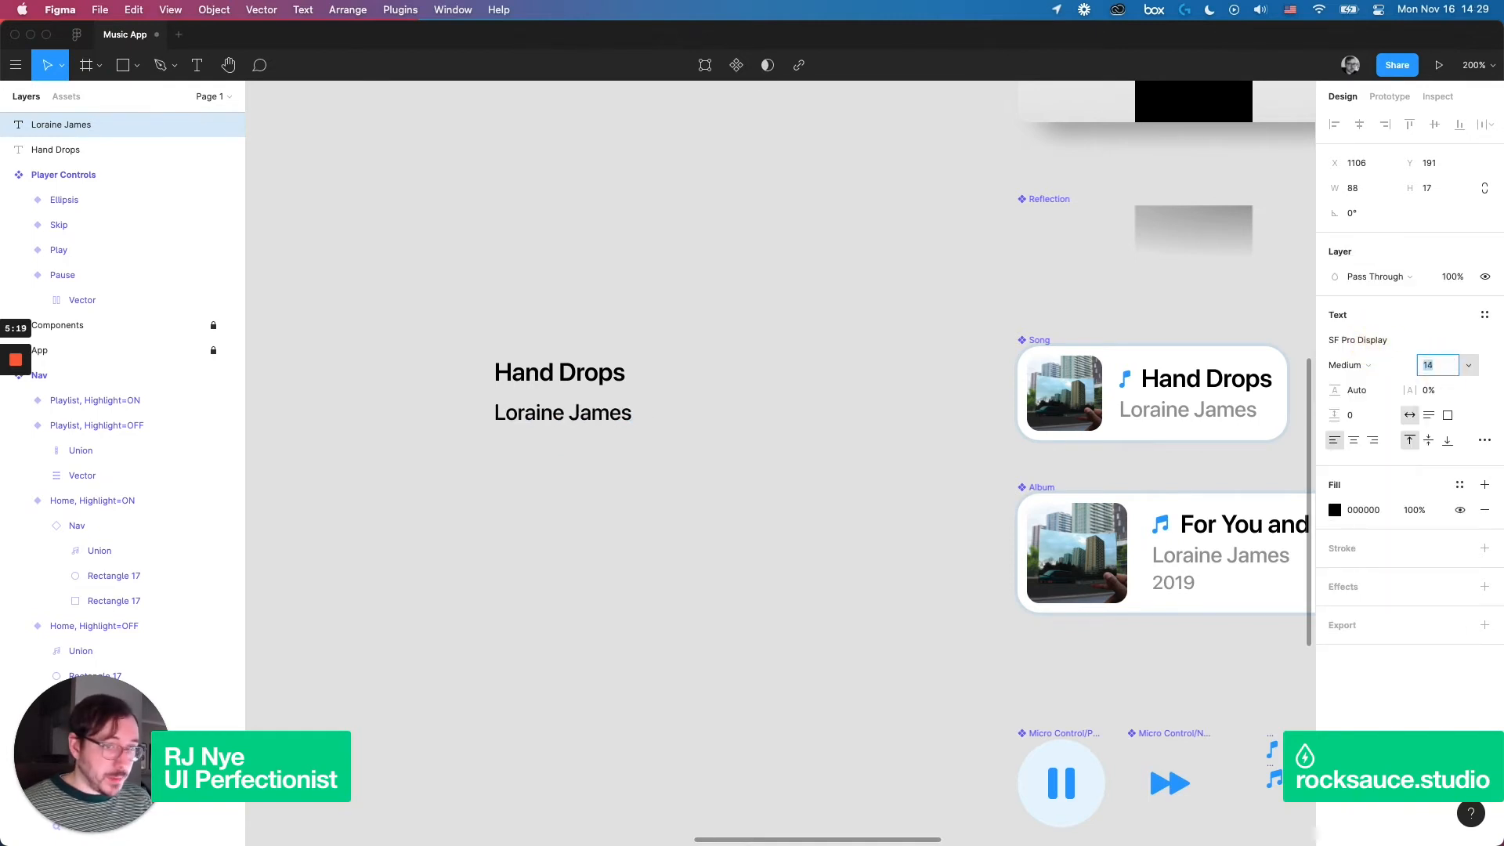
{"action": "type", "text": "12"}
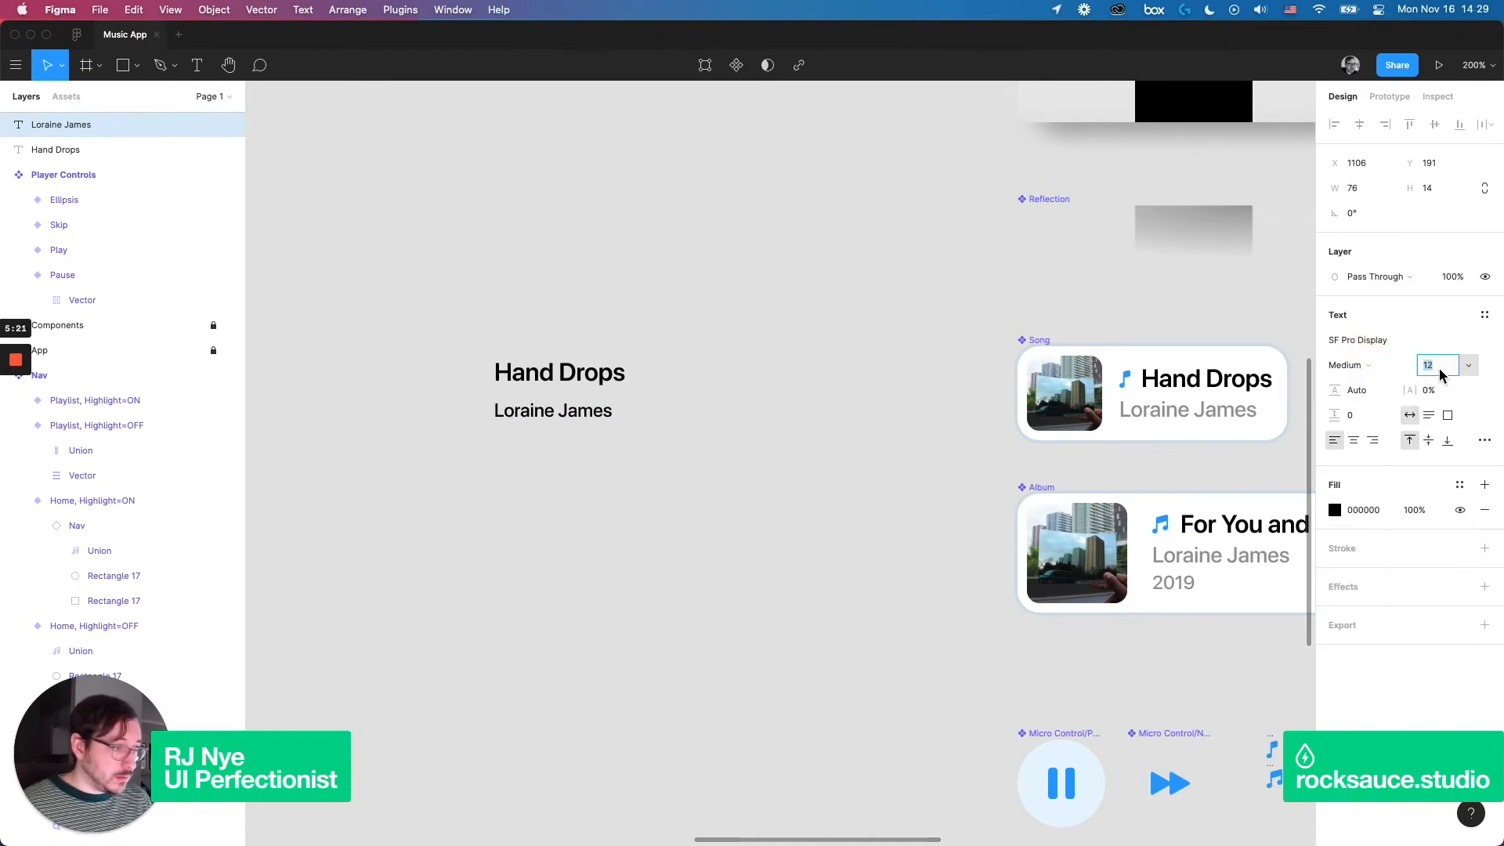
{"action": "left_click", "coordinate": [1459, 484]}
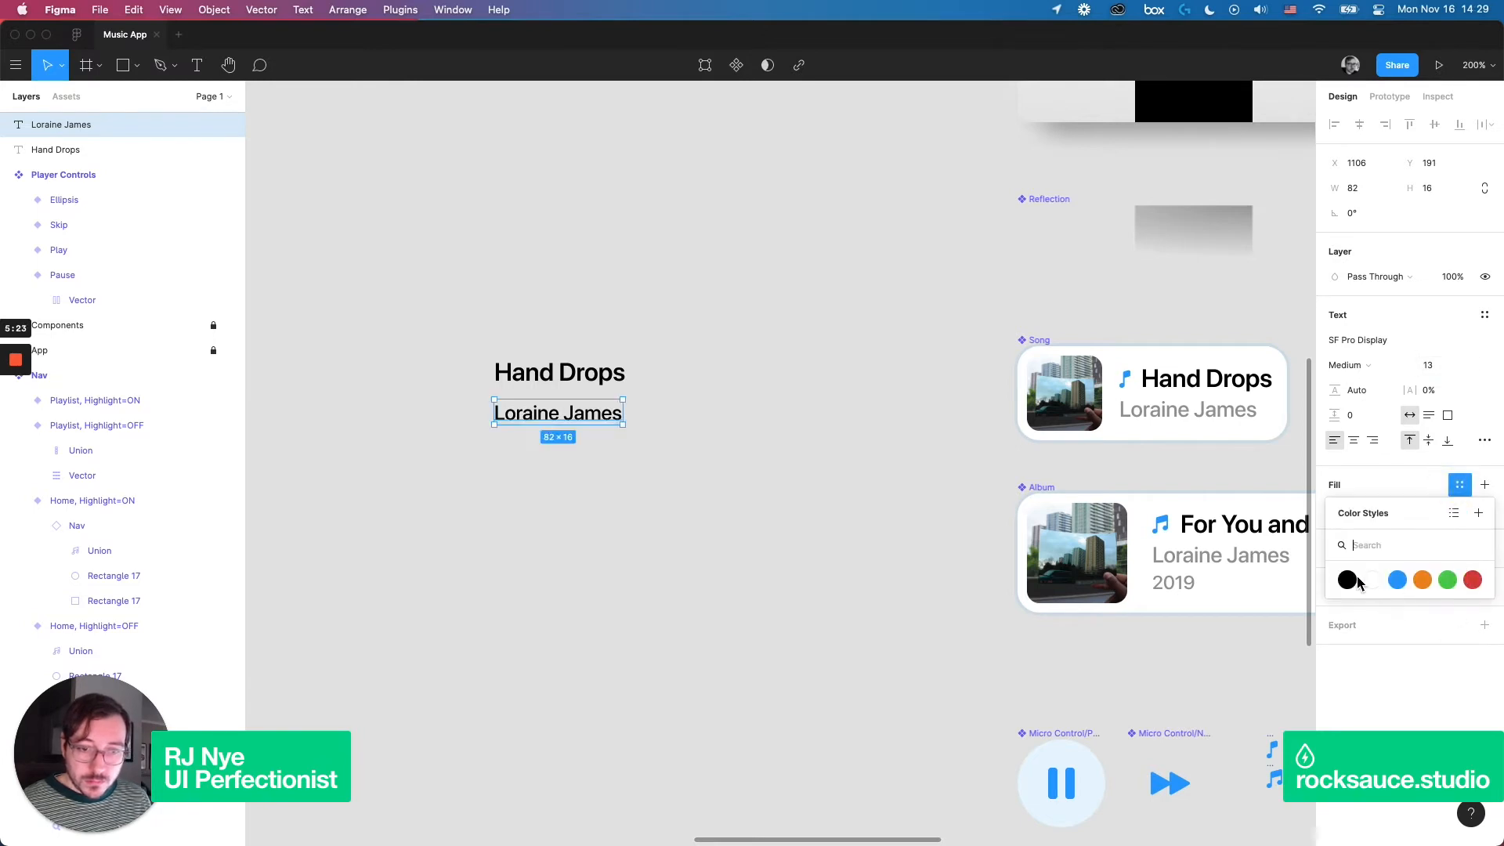
{"action": "left_click", "coordinate": [1341, 578]}
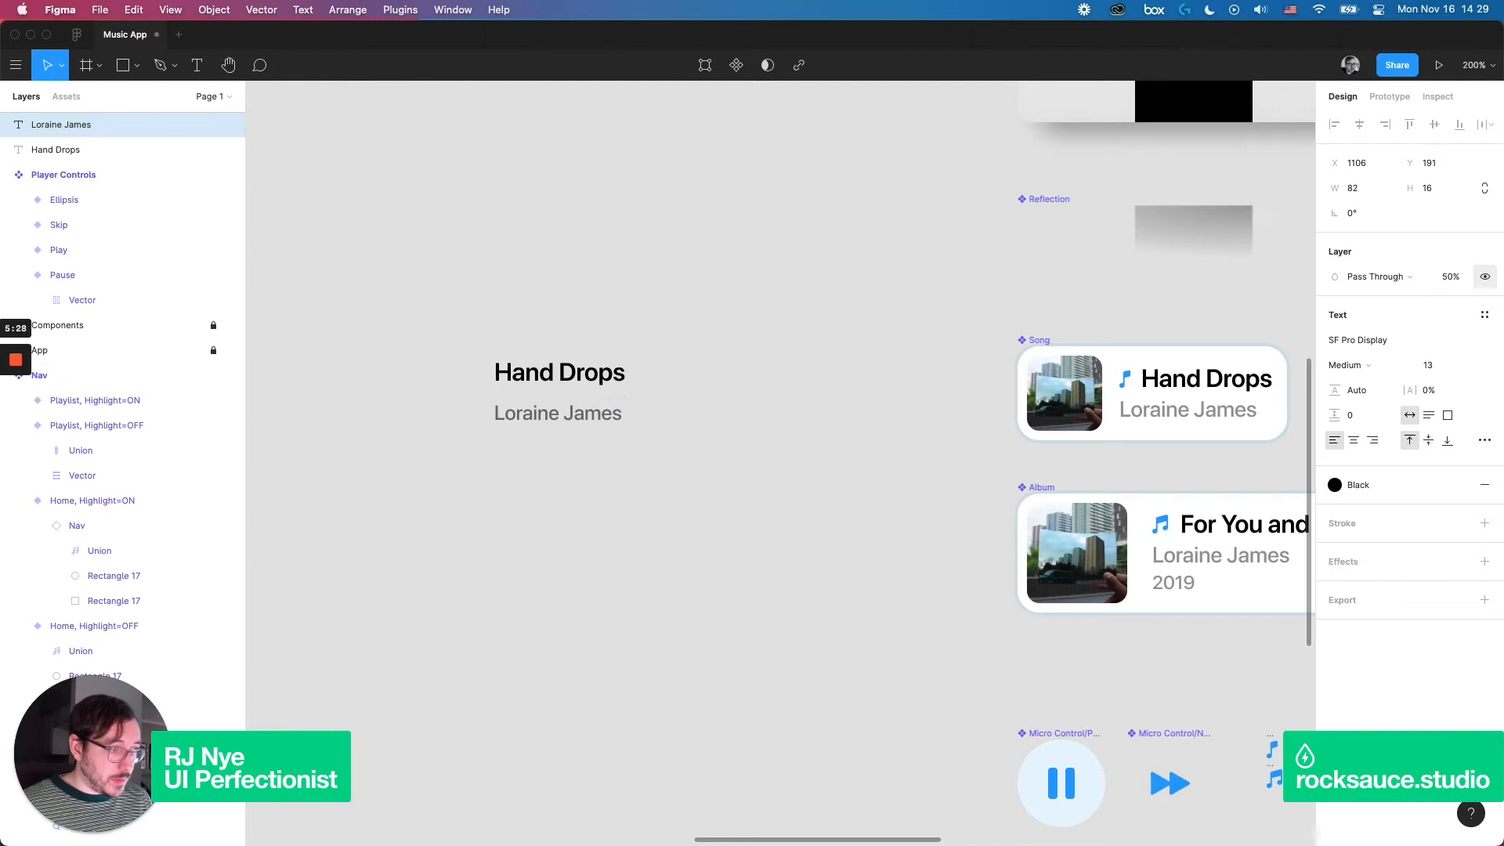
{"action": "left_click", "coordinate": [560, 373]}
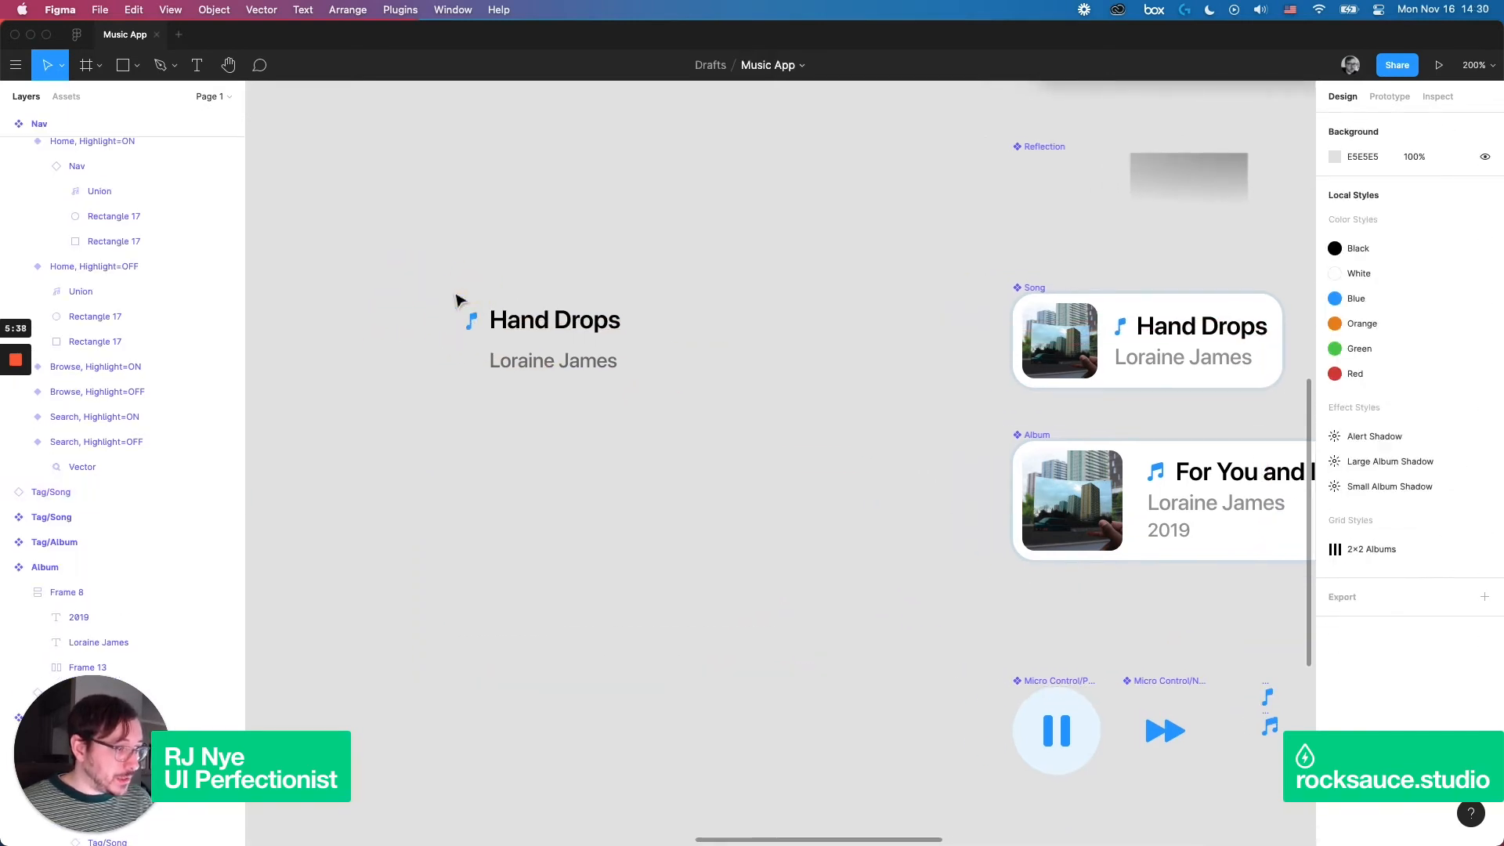
- Auto-layout the note icon with the title, then stack that row above the artist line
{"action": "left_click", "coordinate": [553, 320]}
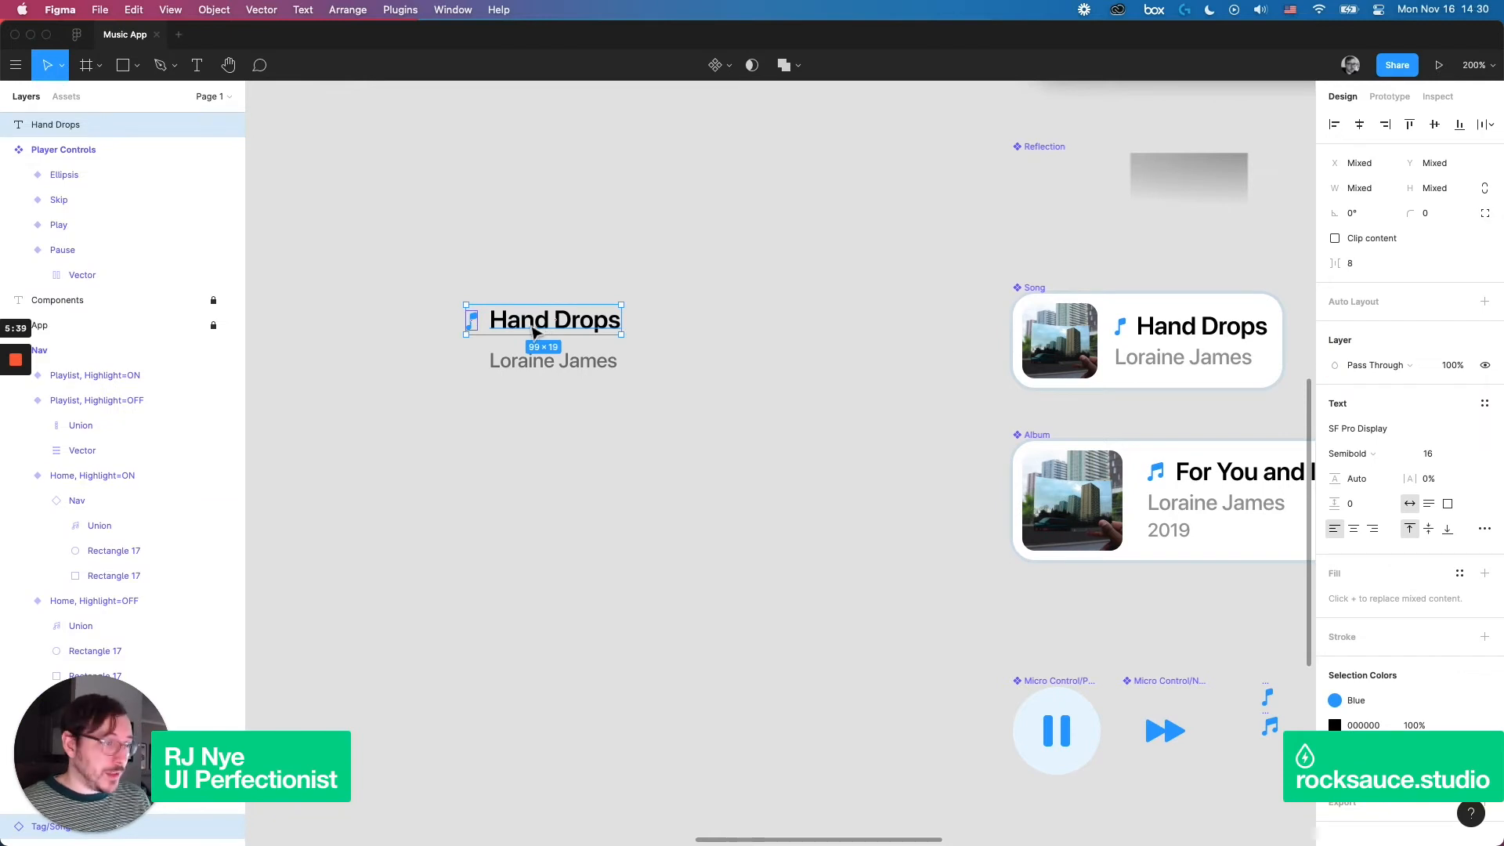
{"action": "mouse_move", "coordinate": [560, 272]}
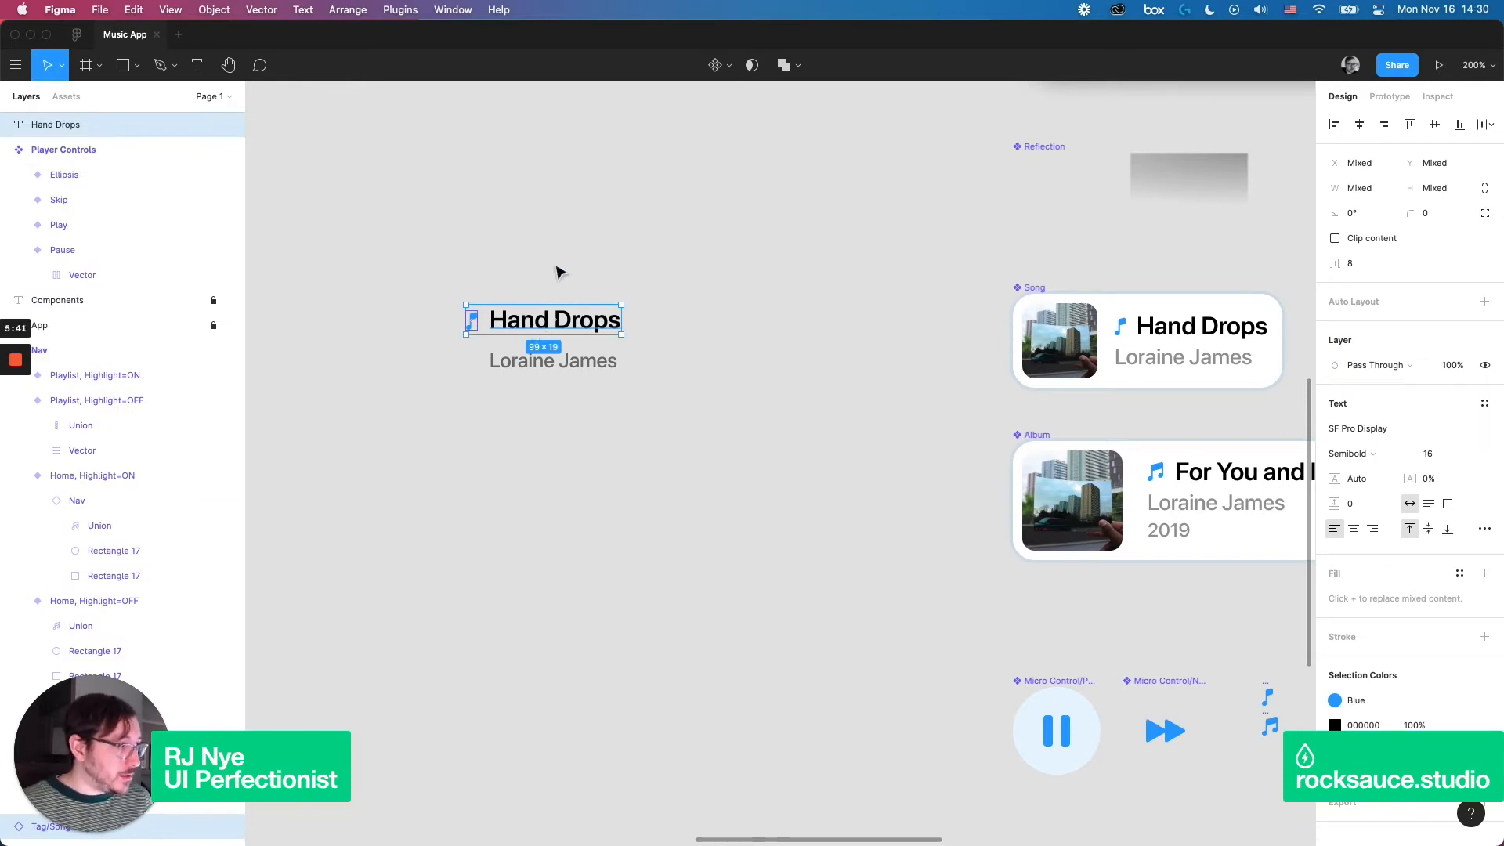
{"action": "key", "text": "shift+a"}
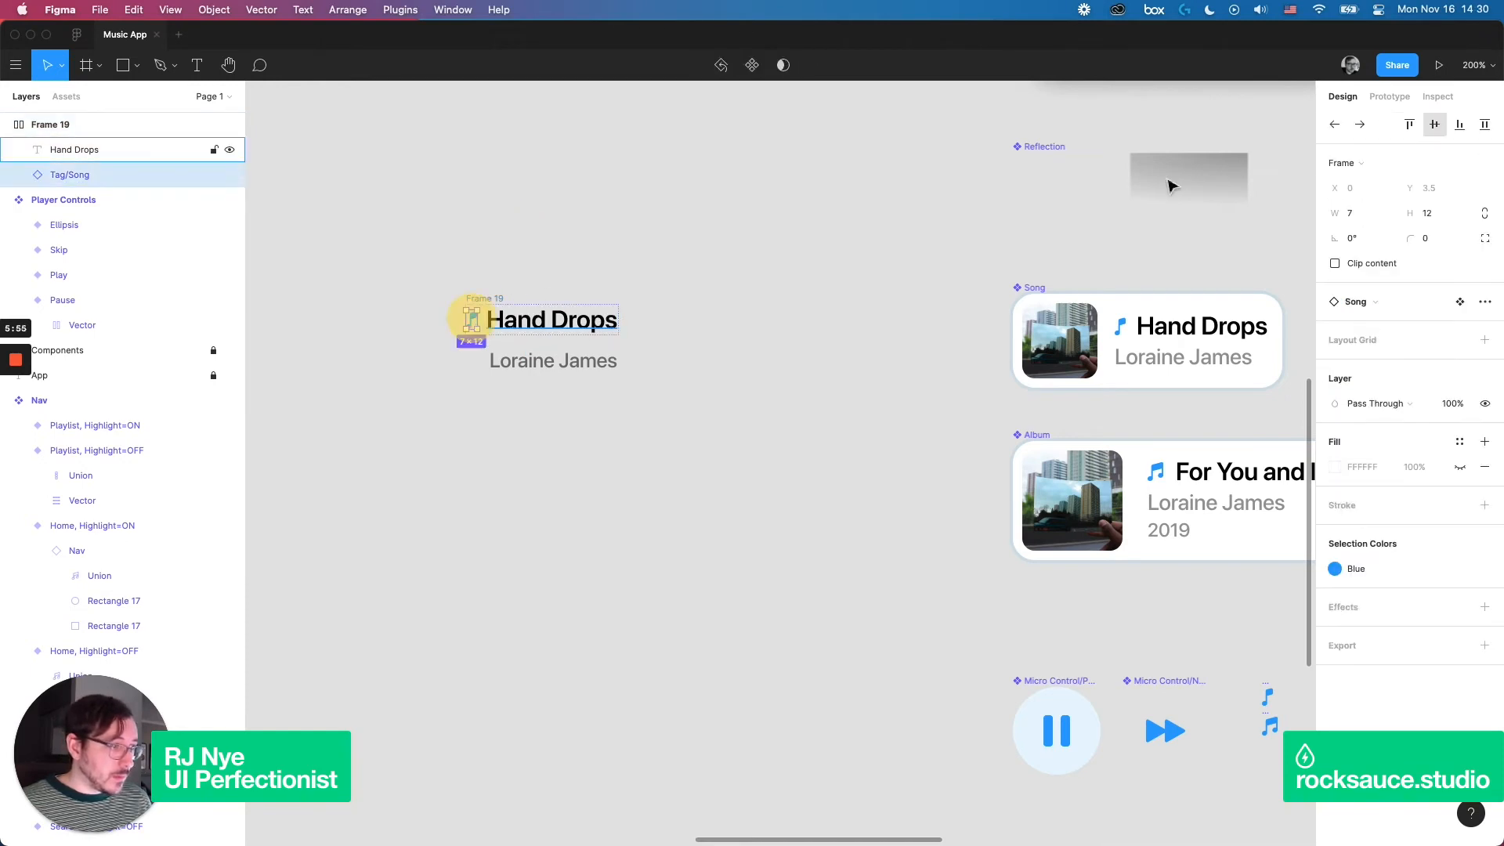
{"action": "left_click", "coordinate": [552, 319]}
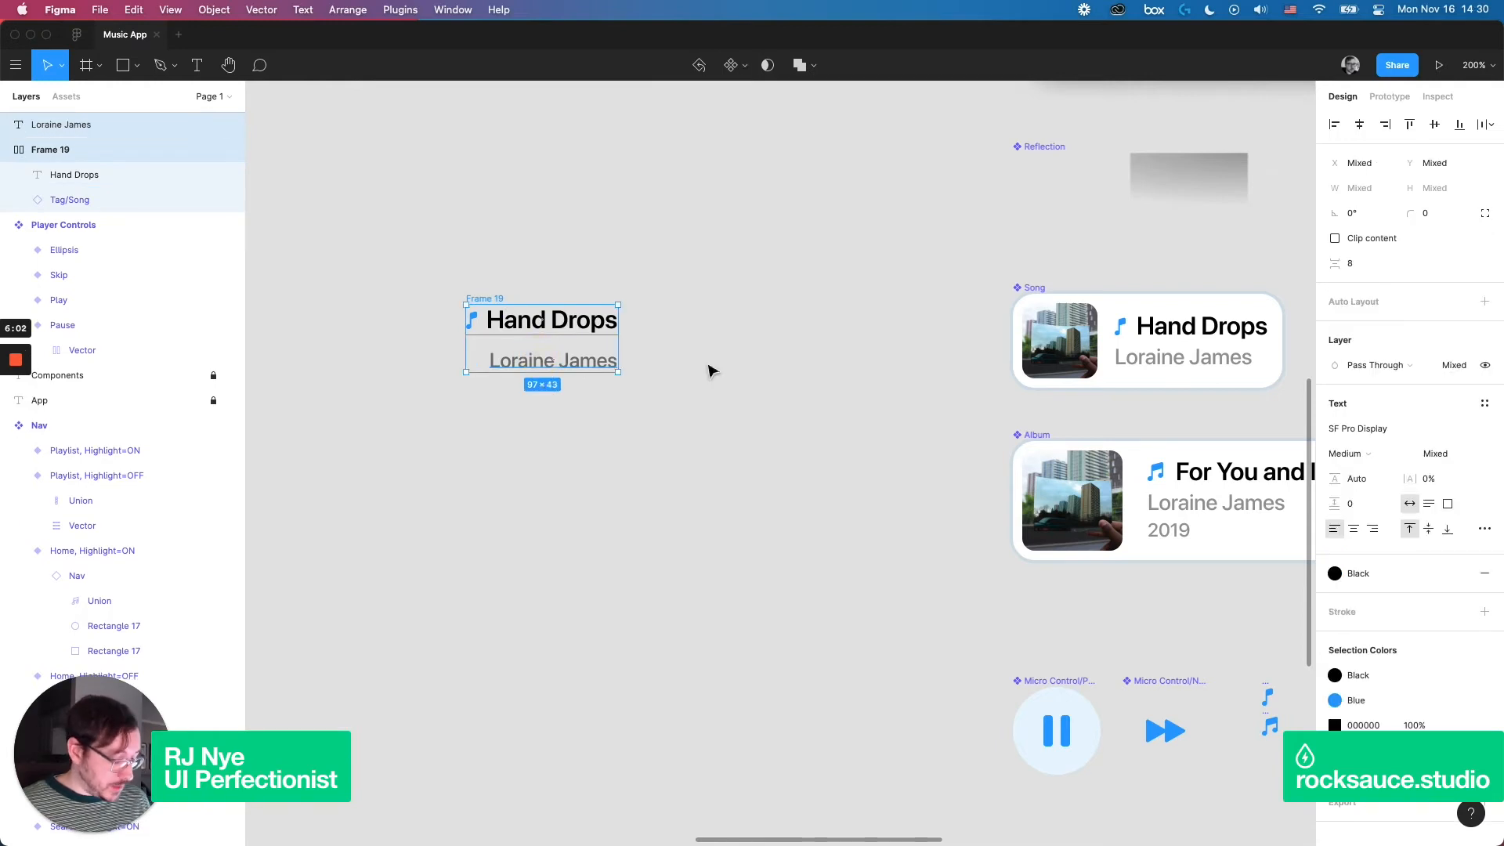
{"action": "key", "text": "shift+a"}
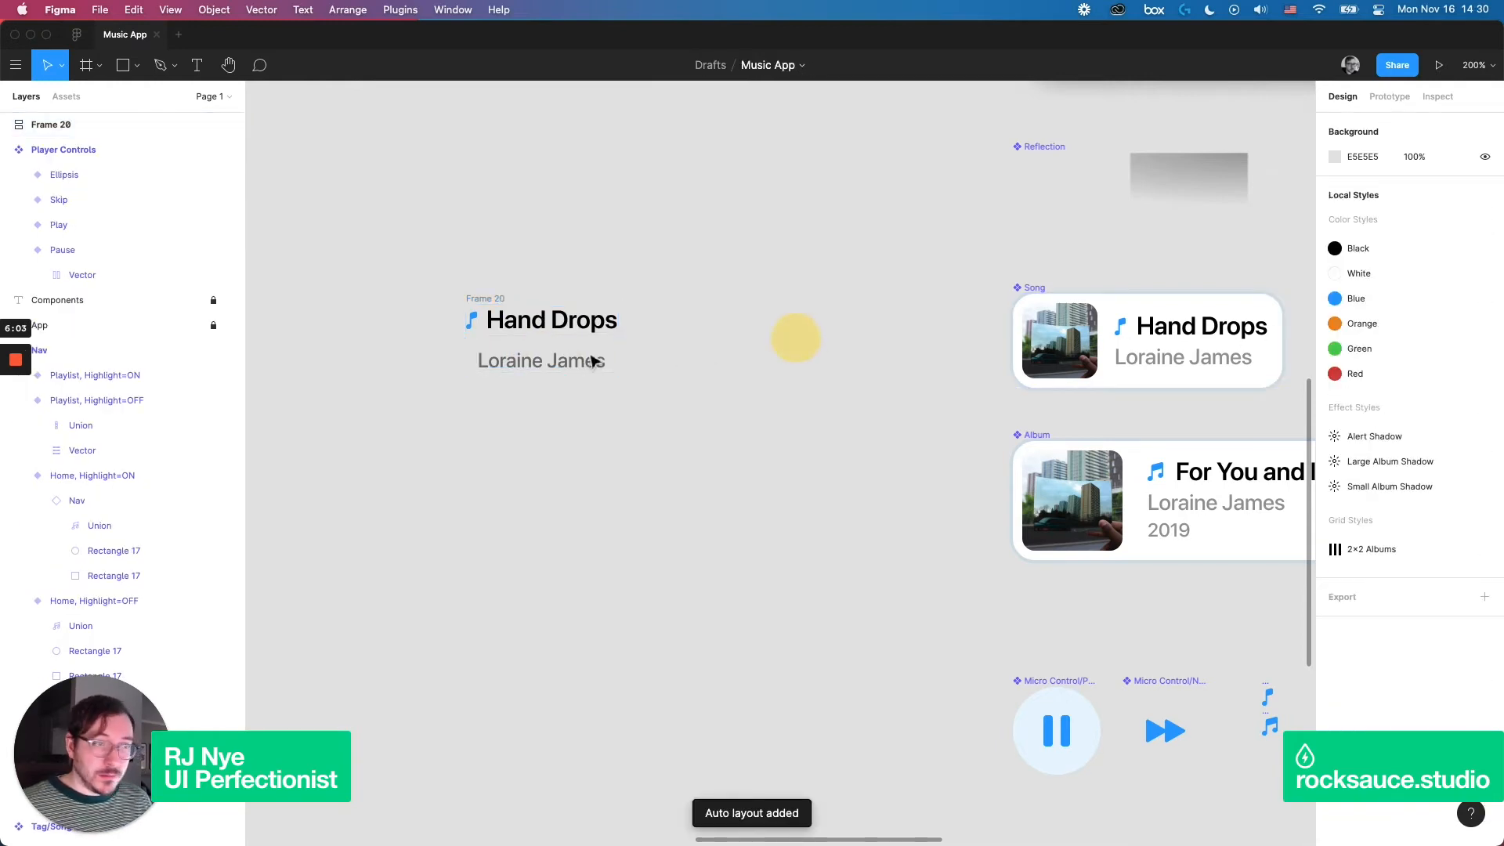
{"action": "left_click", "coordinate": [528, 360]}
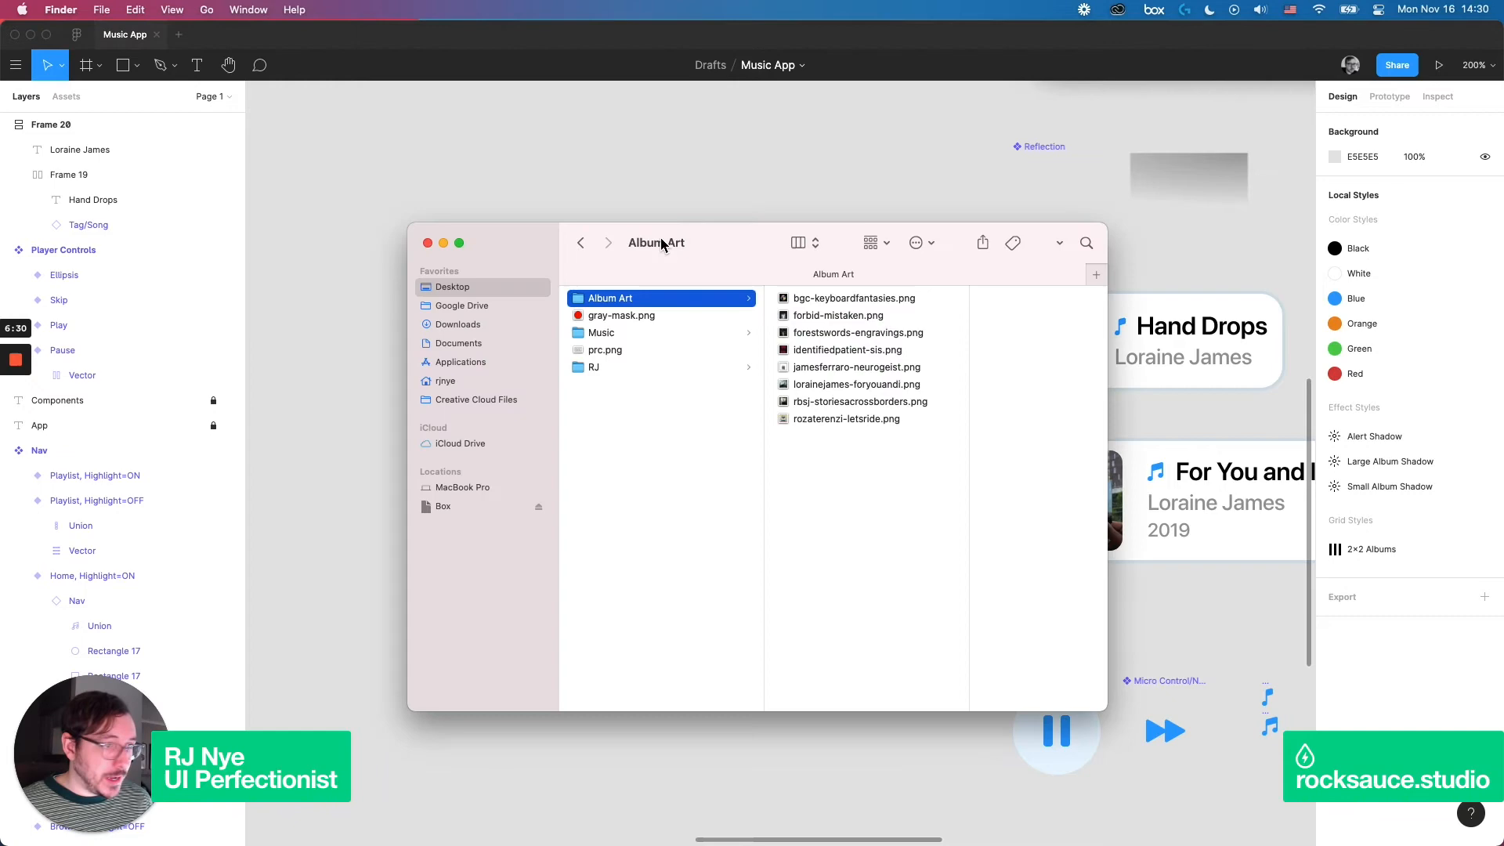
- Place a 48×48 cover image with radius 7 and auto-layout it beside the text stack at spacing 12
{"action": "left_click", "coordinate": [856, 384]}
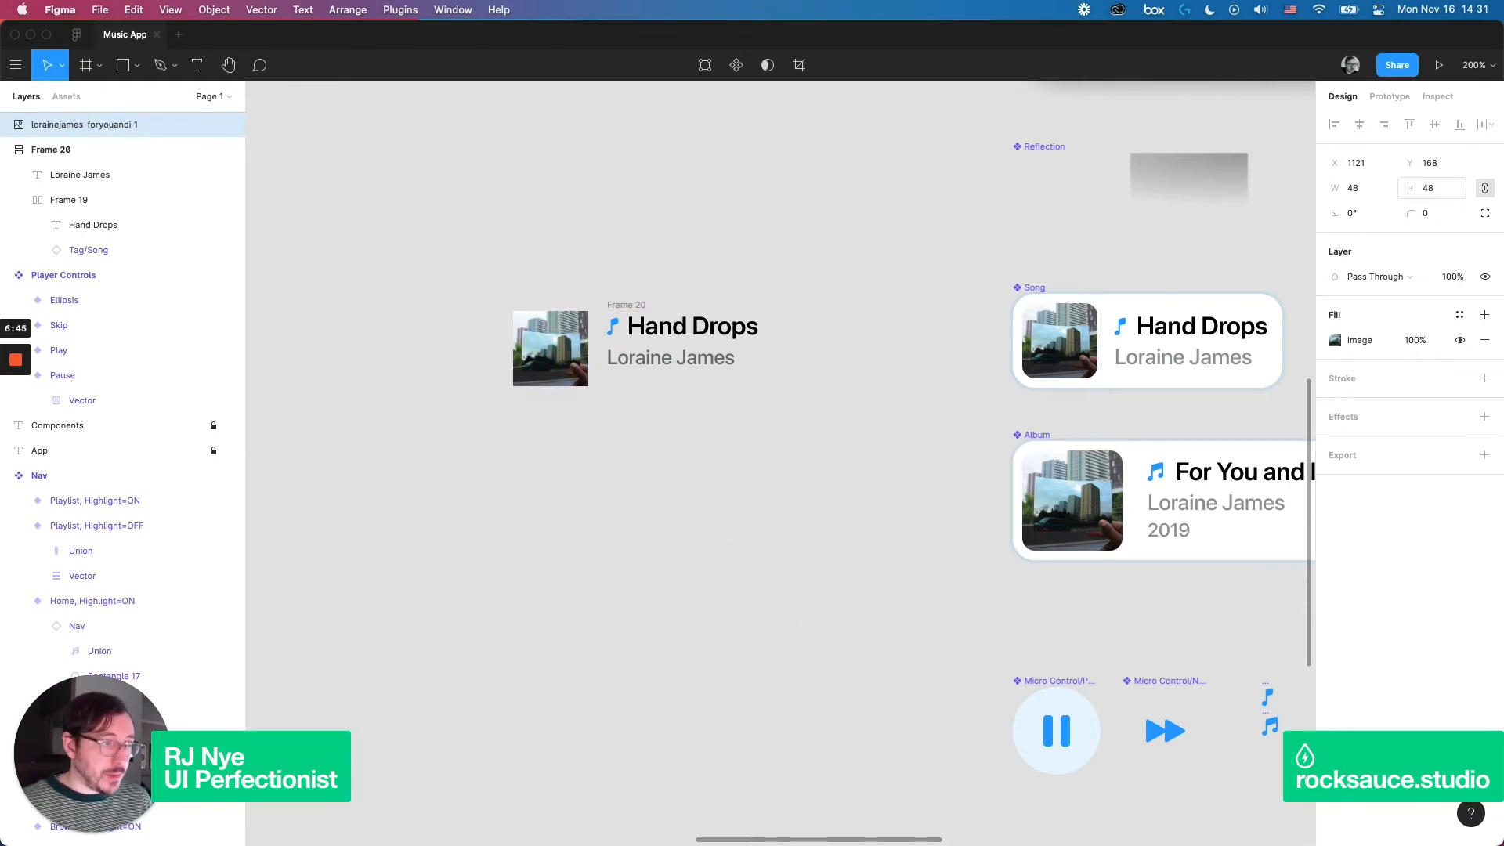
{"action": "left_click", "coordinate": [550, 348]}
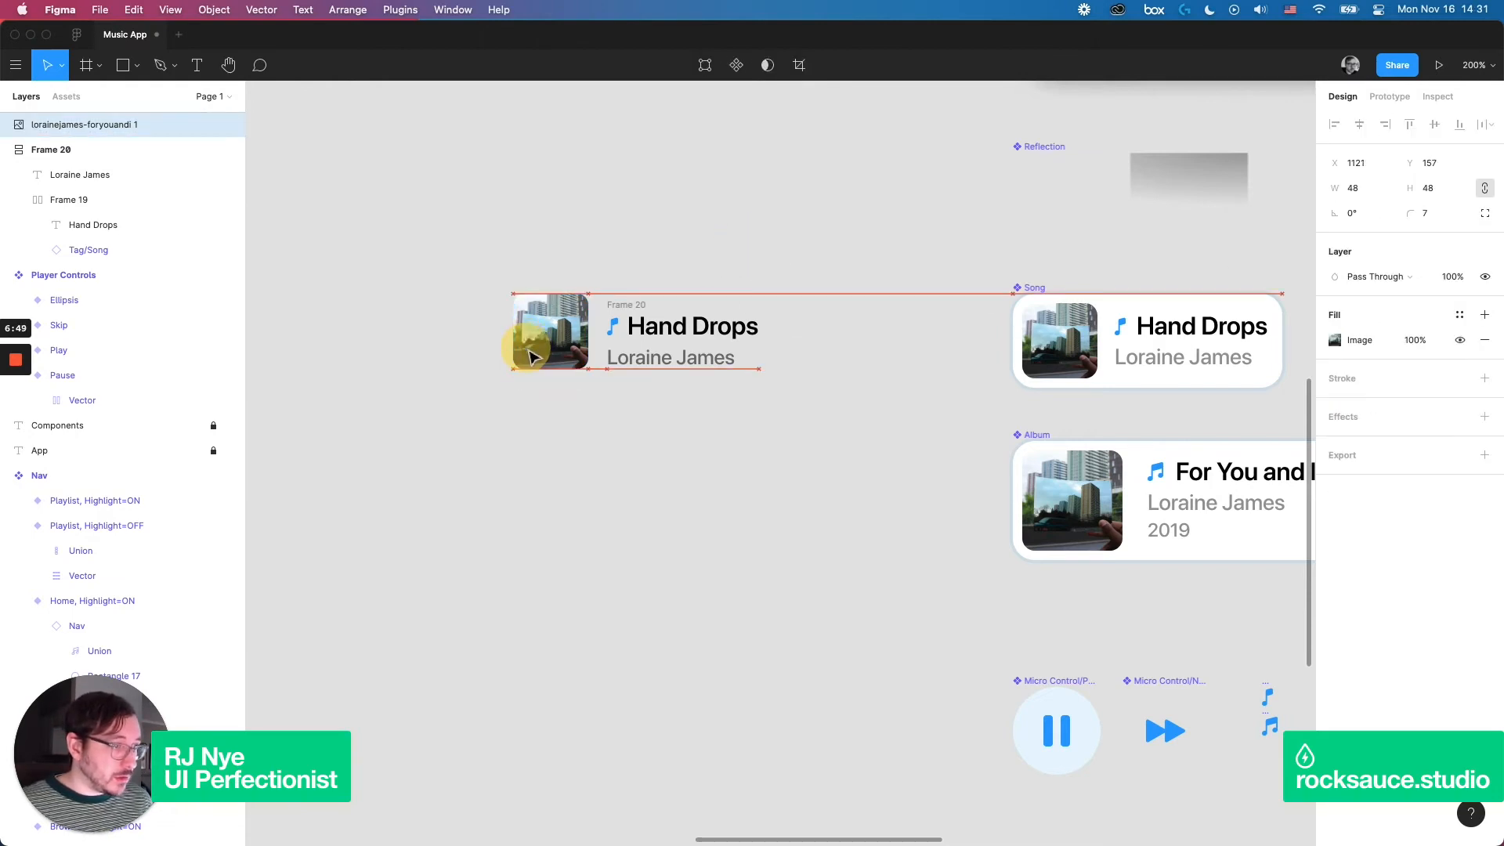
{"action": "left_click", "coordinate": [682, 340]}
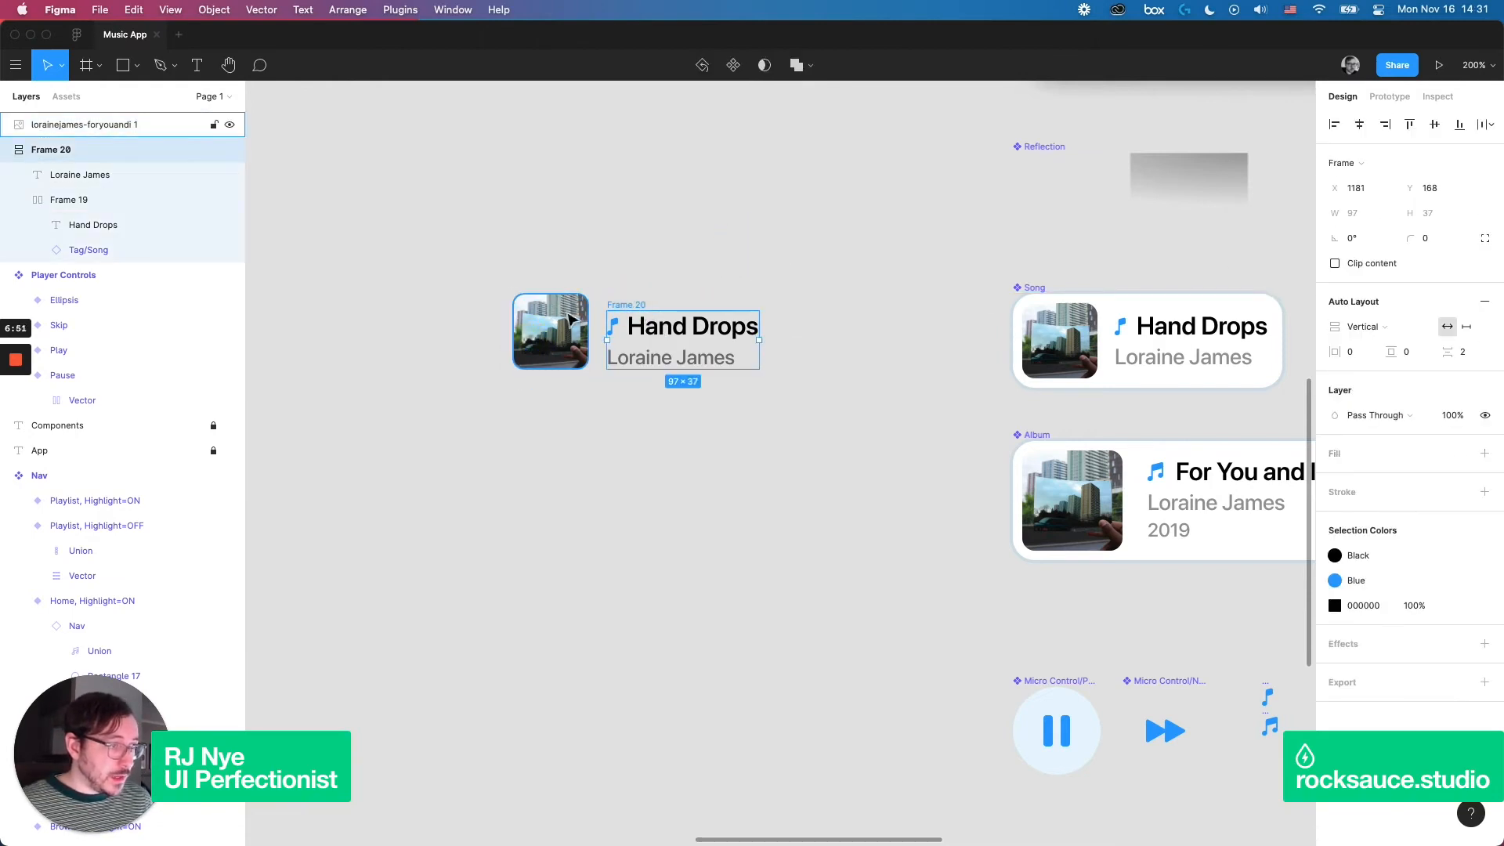
{"action": "key", "text": "shift+a"}
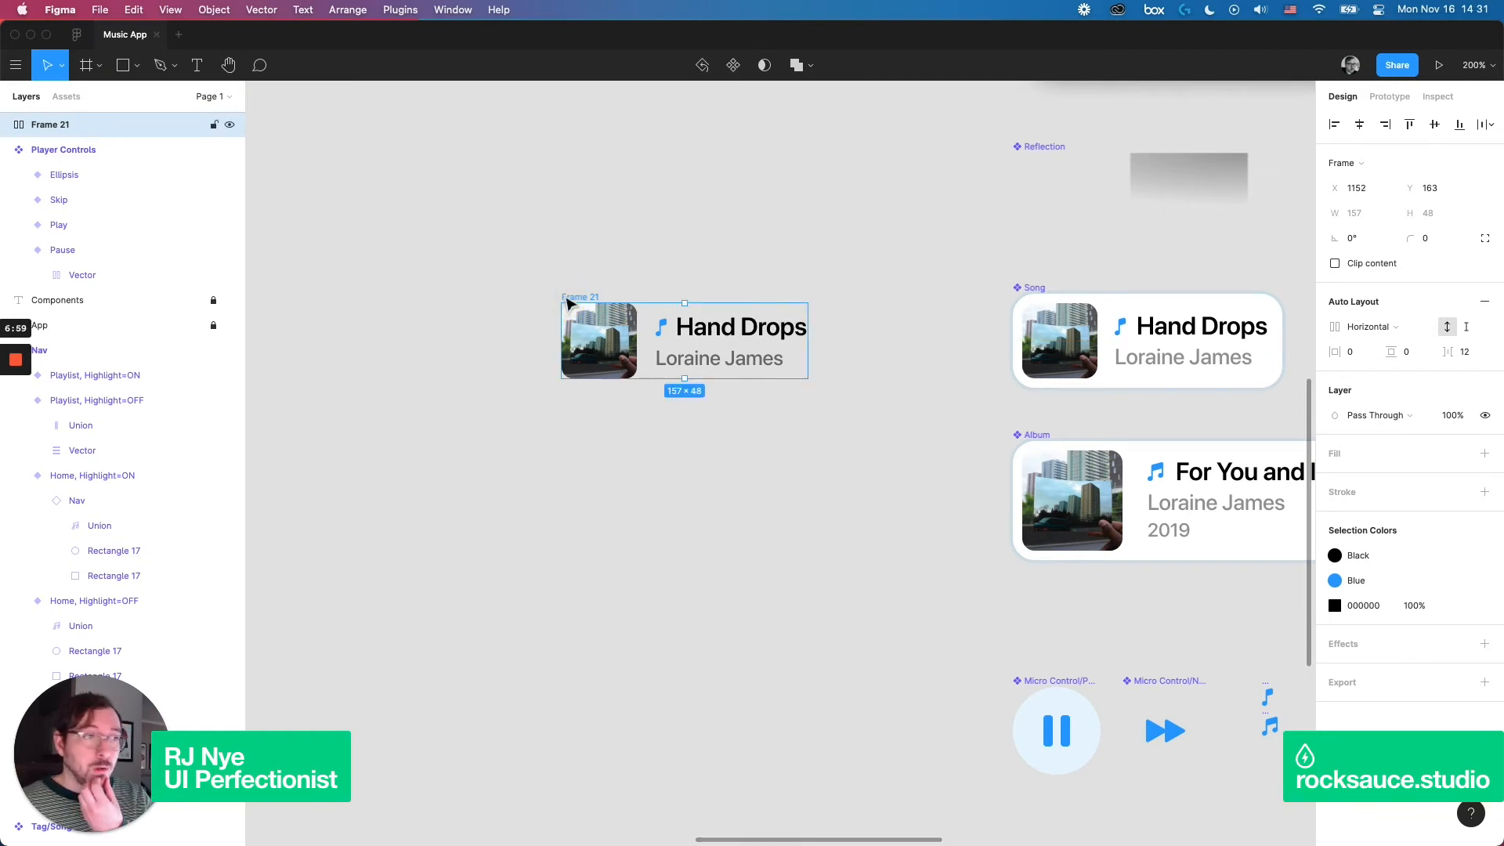
- Give Frame 21 a White fill and rounded corners
{"action": "left_click", "coordinate": [1147, 340]}
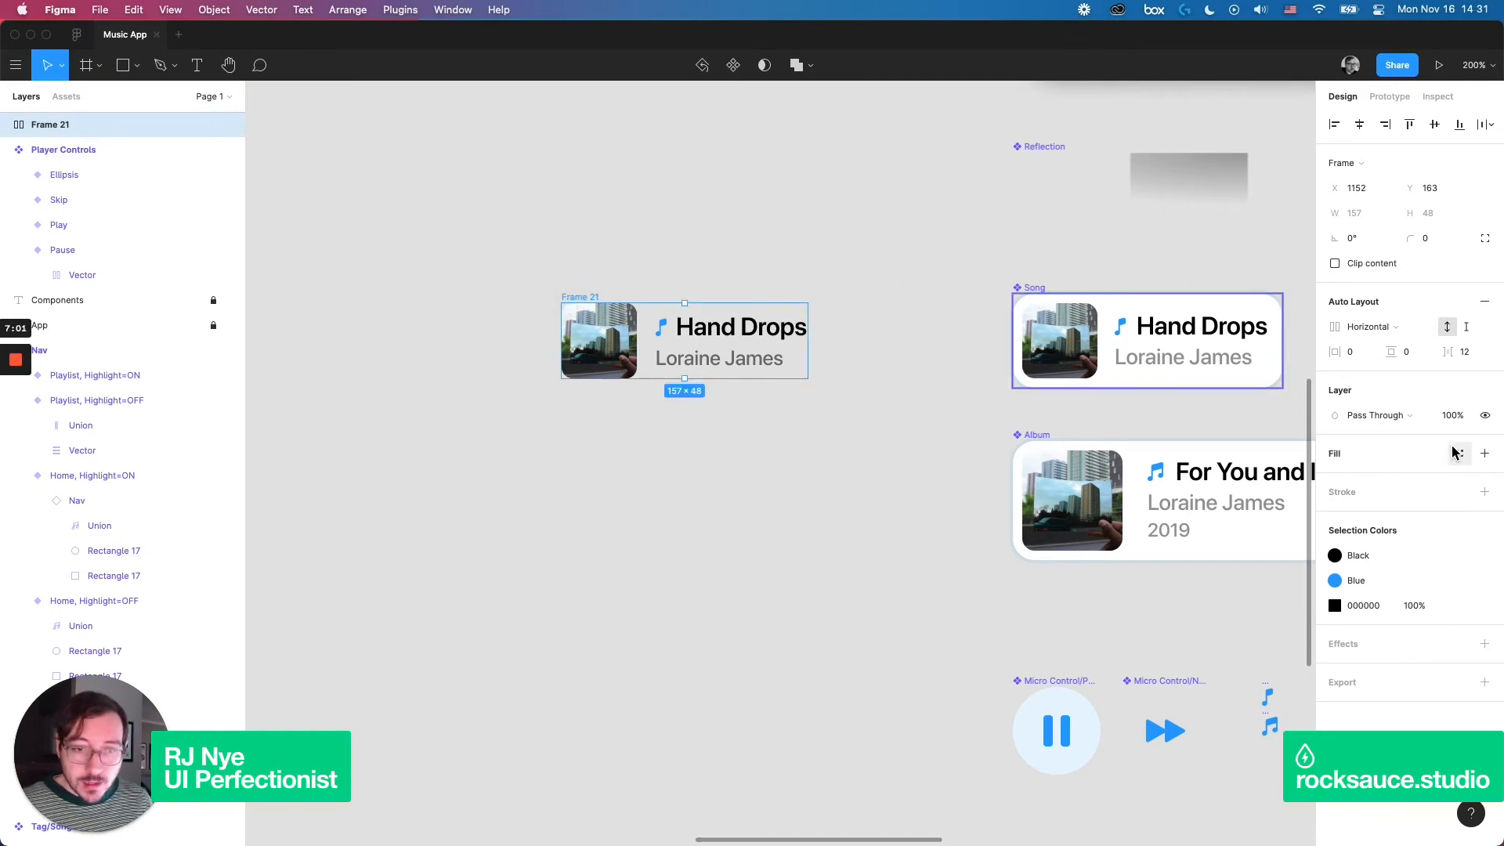
{"action": "left_click", "coordinate": [1484, 453]}
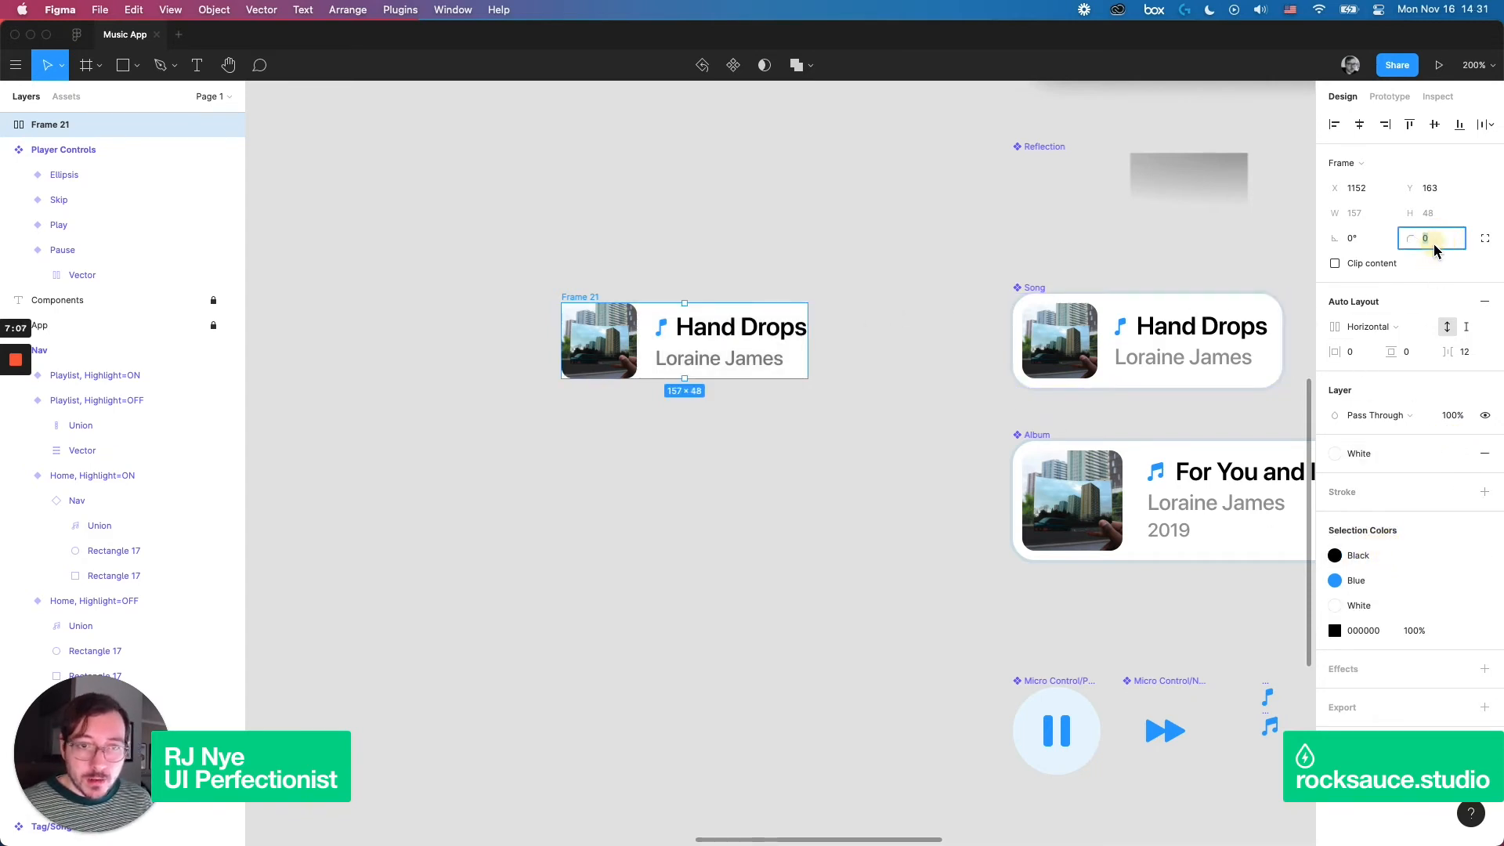
{"action": "type", "text": "12"}
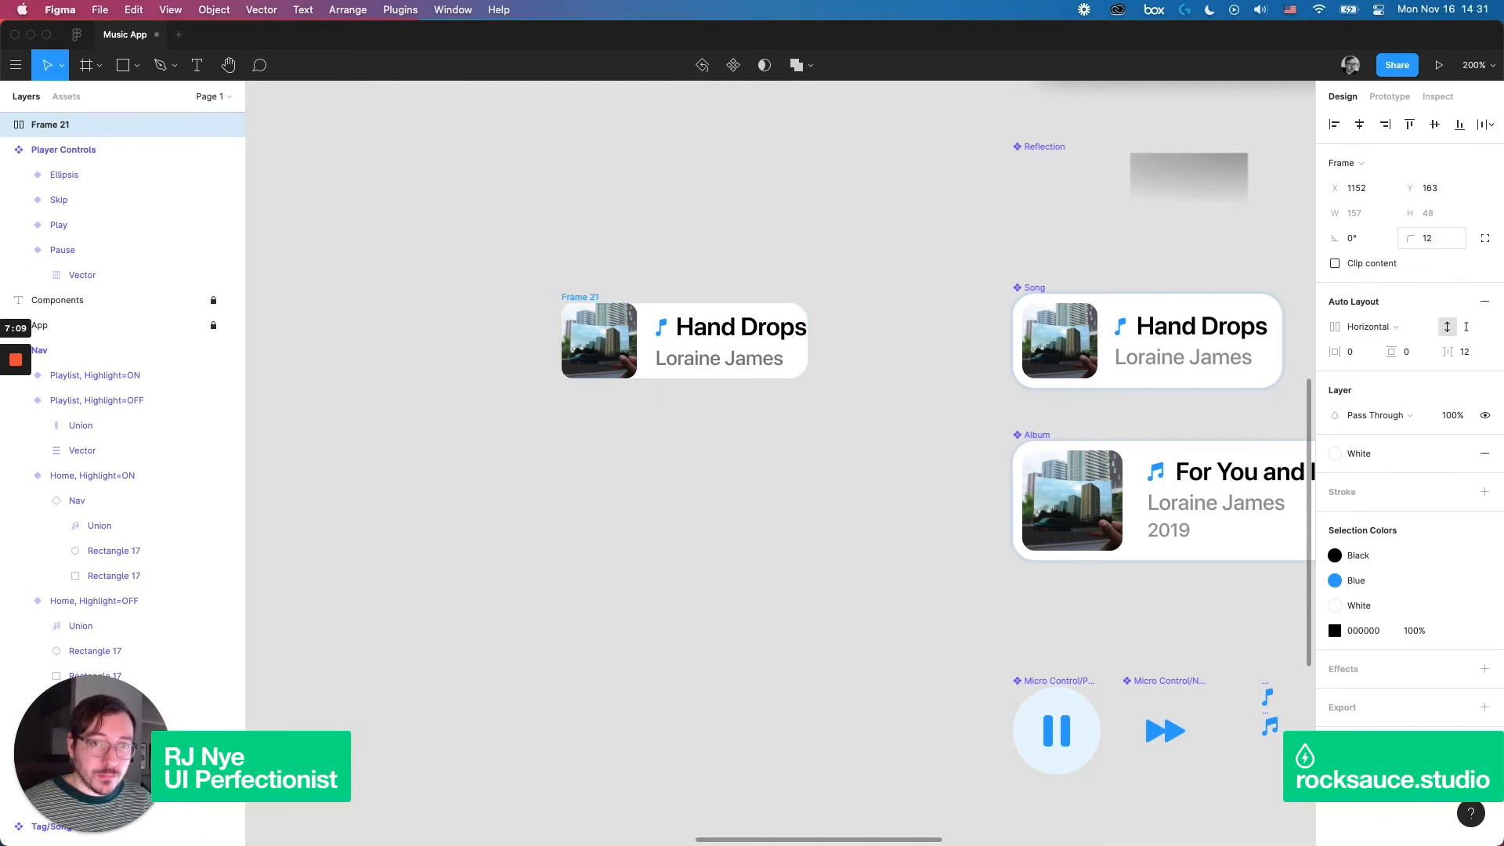
{"action": "left_click", "coordinate": [1429, 238]}
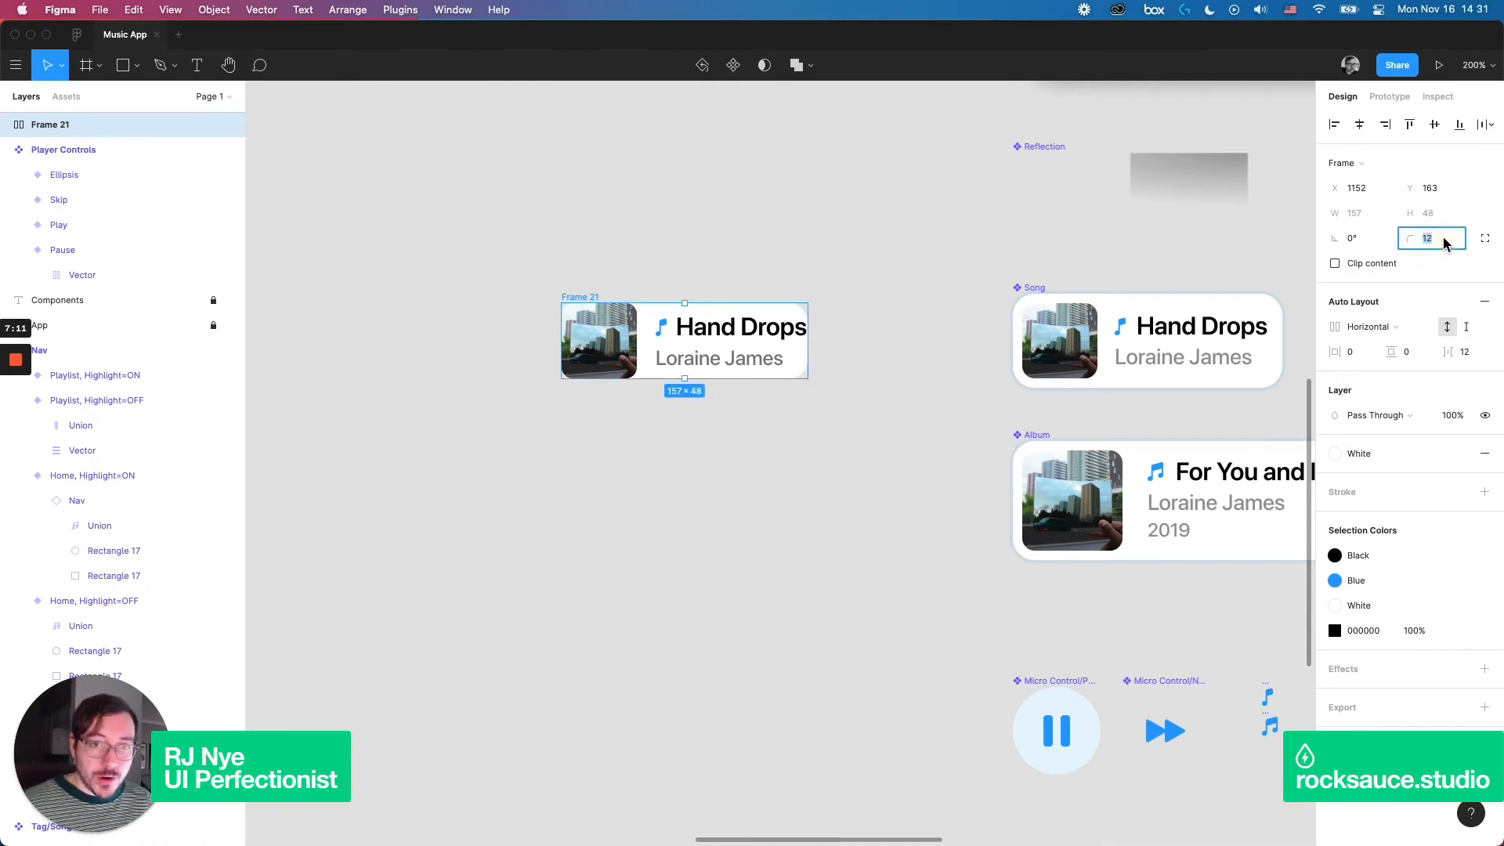
{"action": "type", "text": "8"}
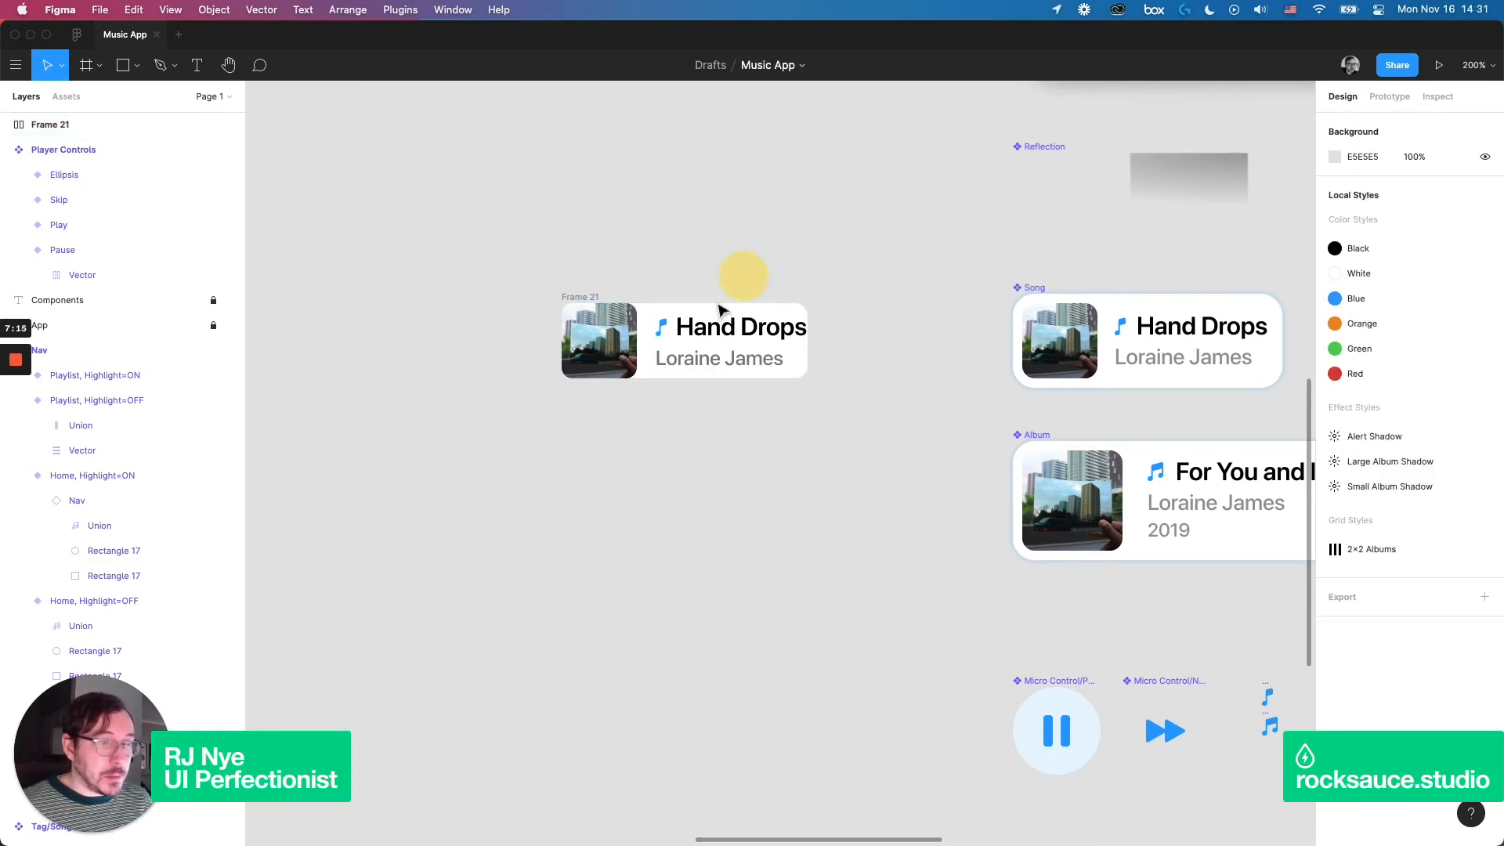
- Set the card's inner padding to 6 and pick a colour style for its border
{"action": "left_click", "coordinate": [683, 340]}
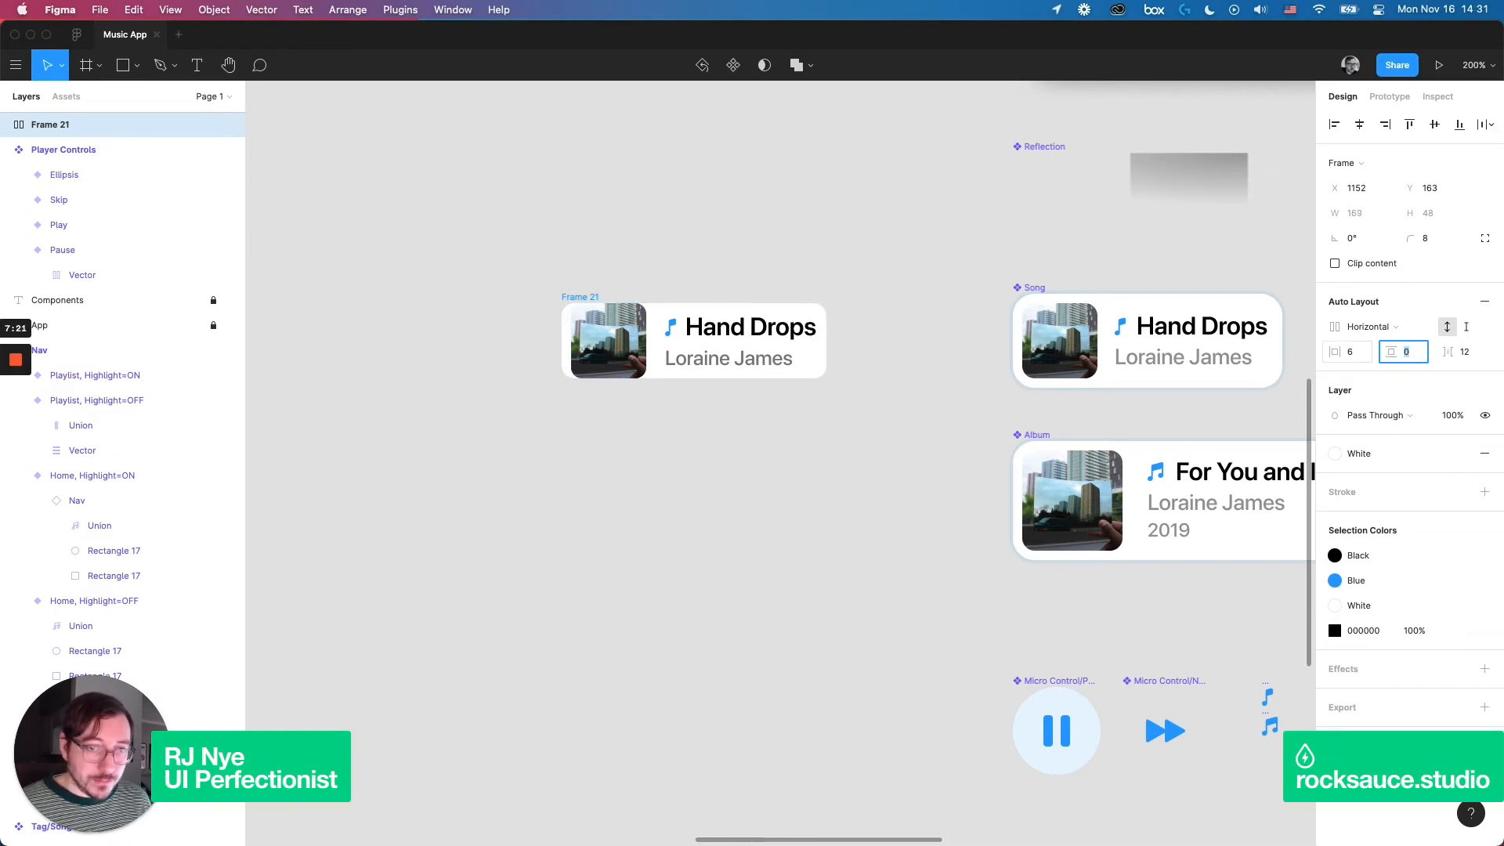
{"action": "type", "text": "6"}
{"action": "left_click", "coordinate": [1432, 238]}
{"action": "type", "text": "12"}
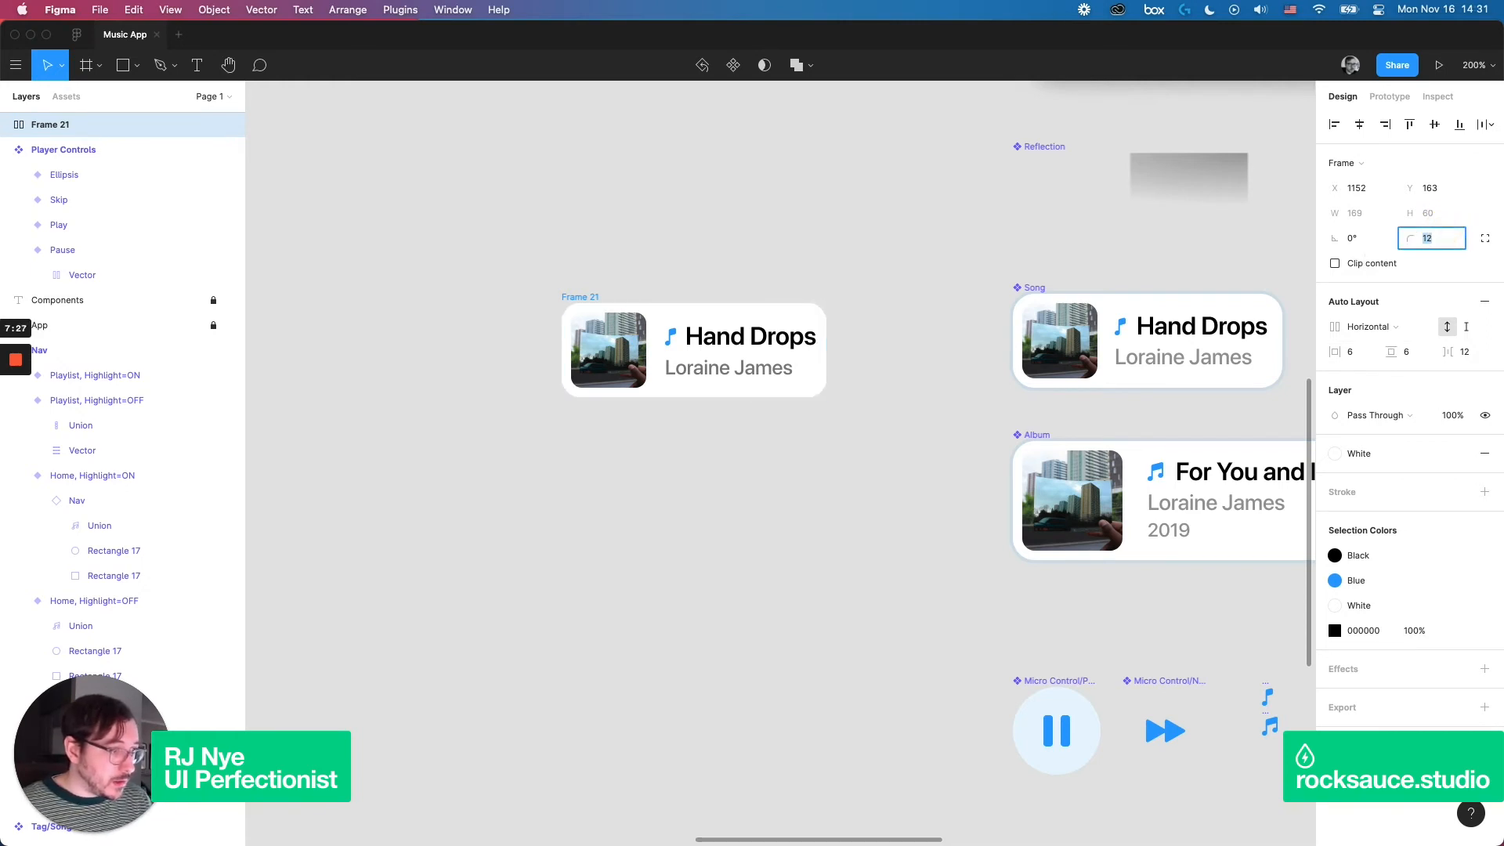
{"action": "left_click", "coordinate": [1459, 491]}
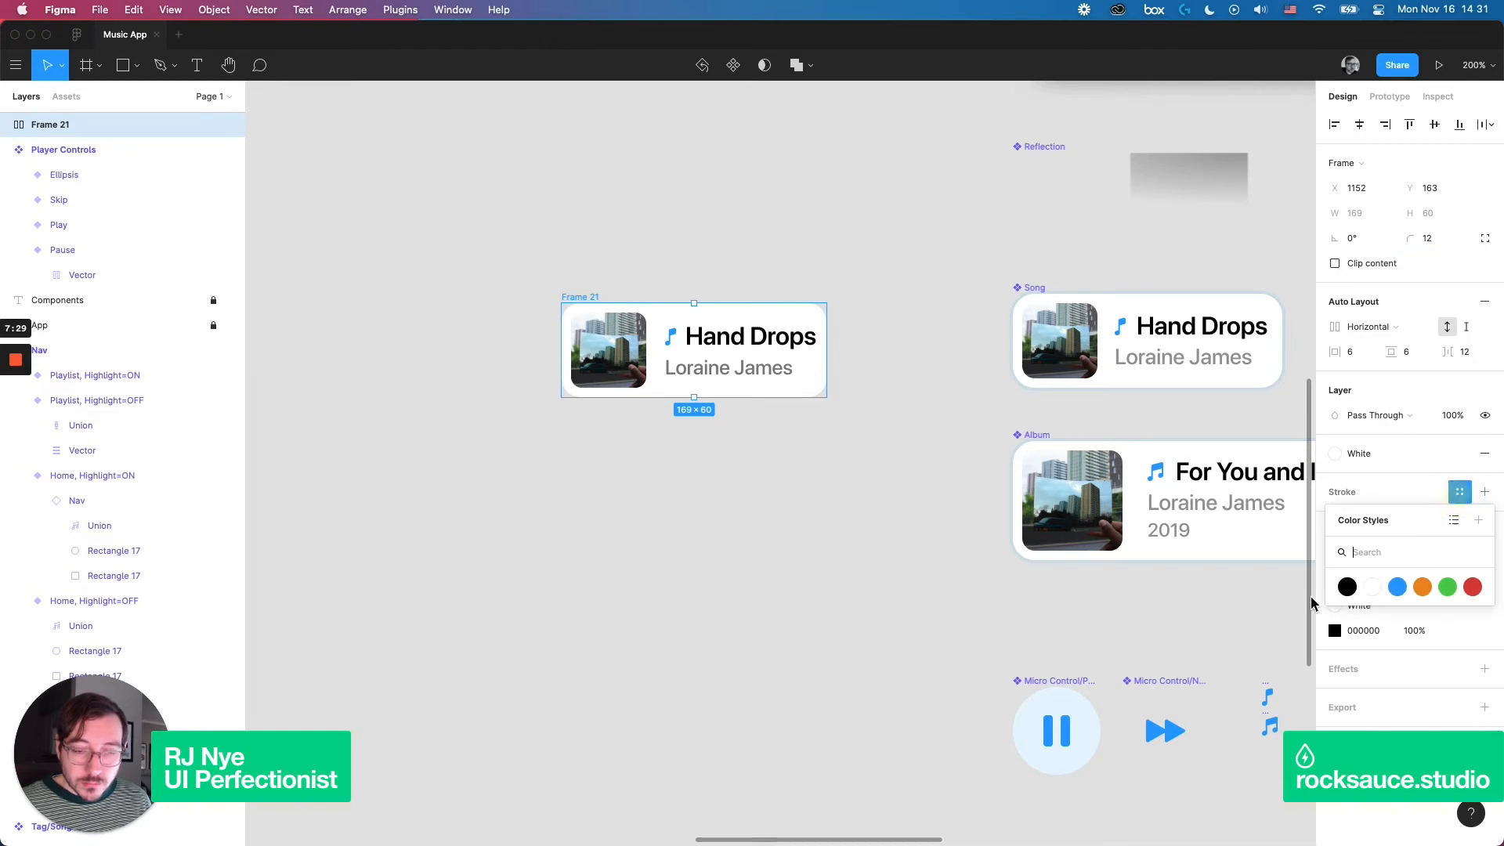
{"action": "left_click", "coordinate": [1396, 586]}
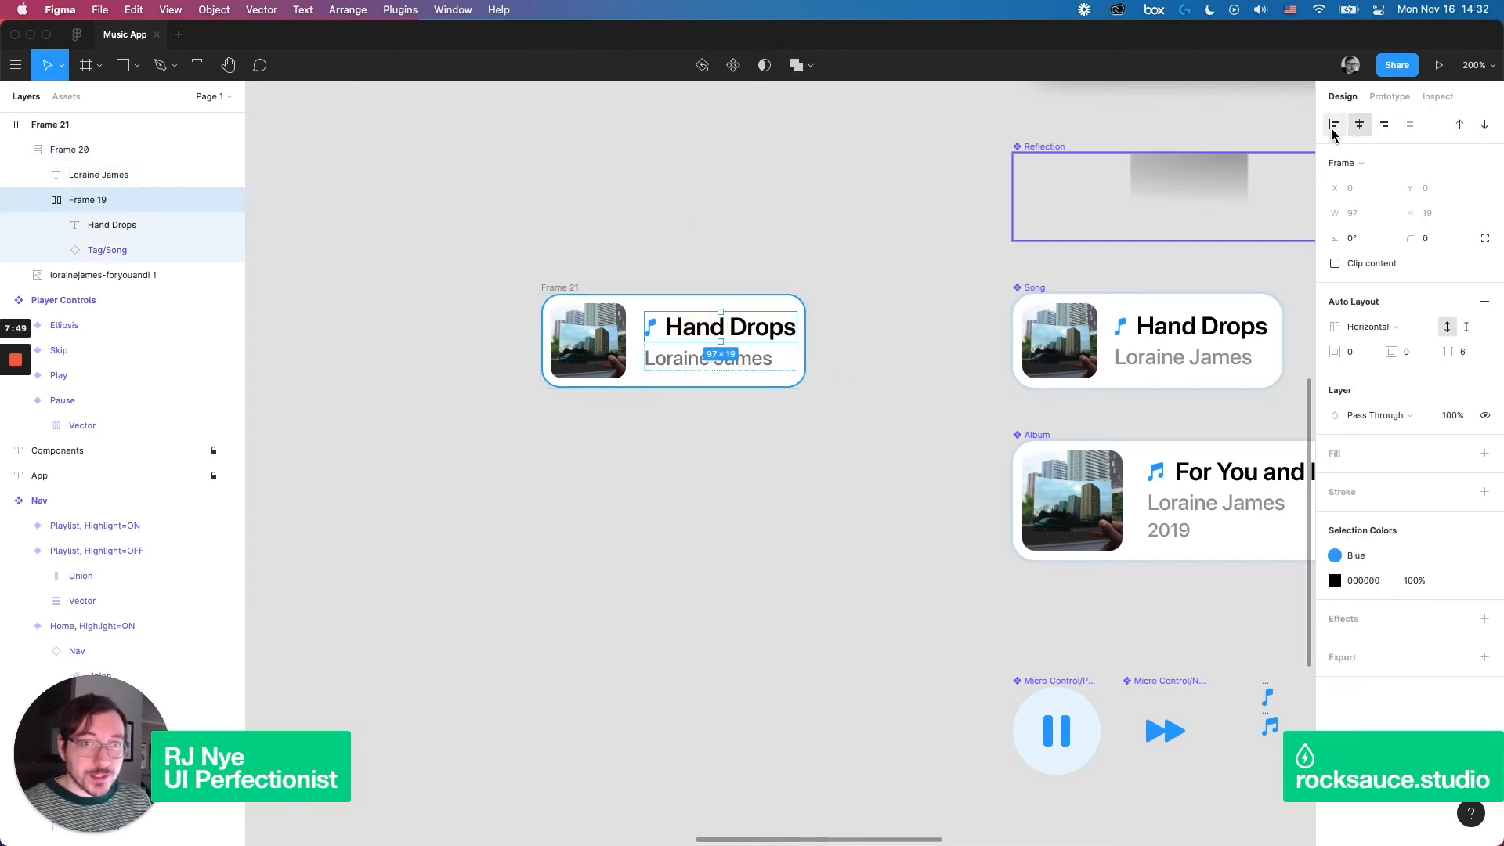
- Line up three song card copies in a row with differing lorem ipsum title lengths
{"action": "left_click", "coordinate": [749, 232]}
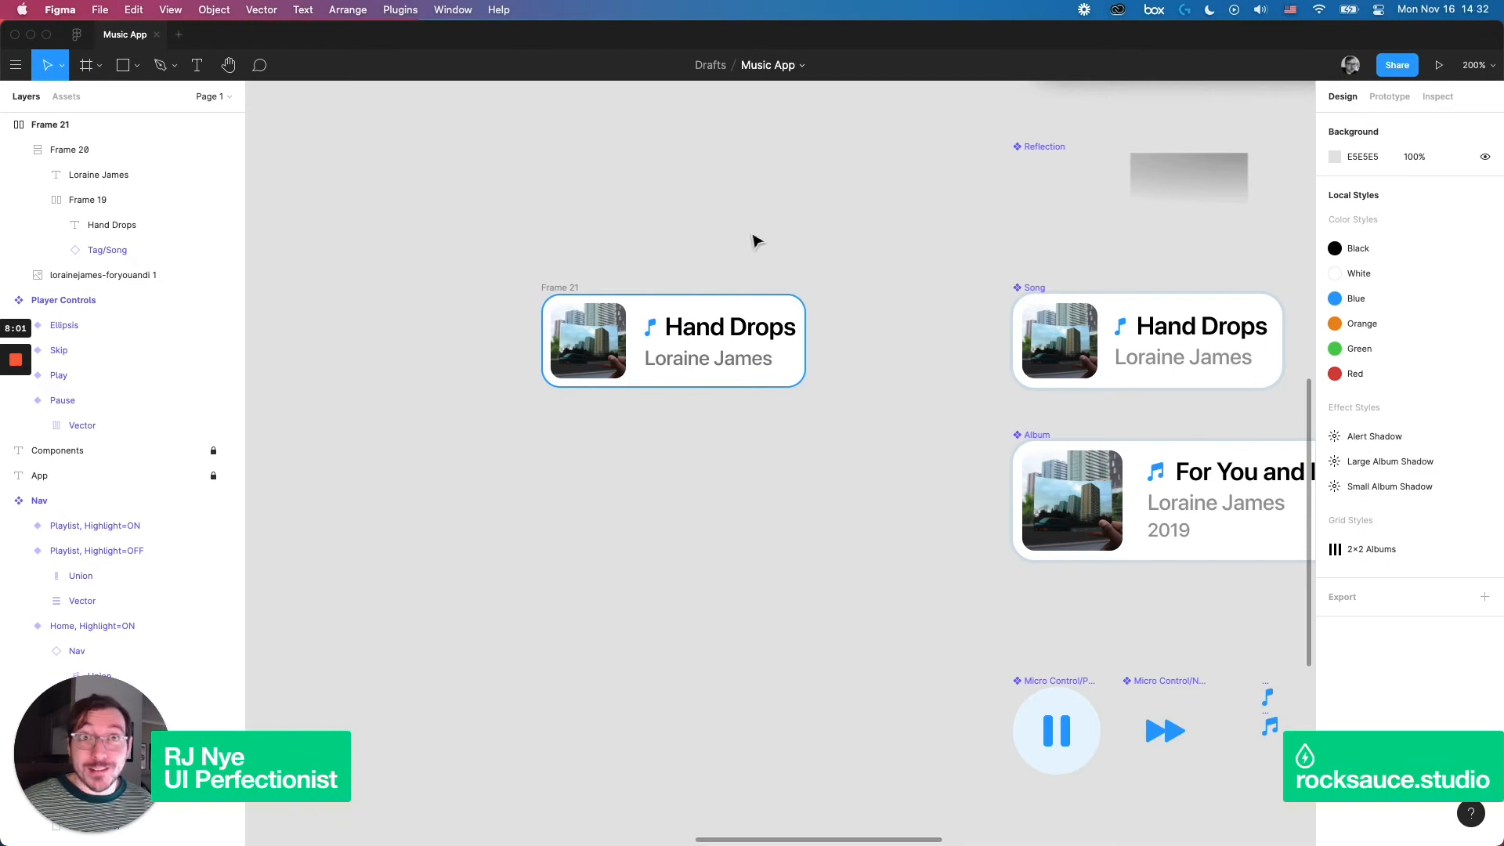
{"action": "double_click", "coordinate": [731, 327]}
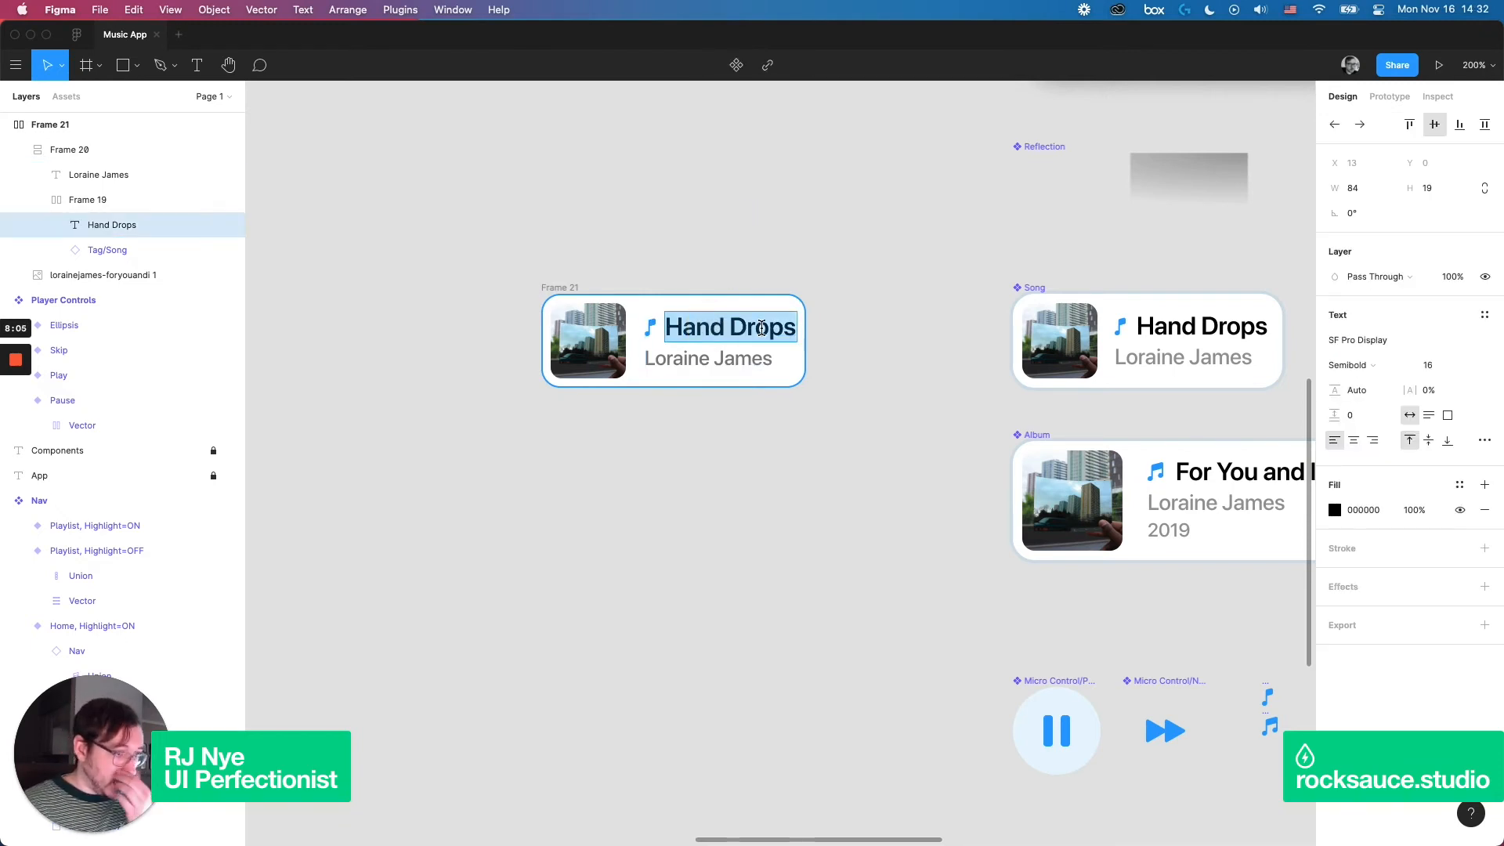
{"action": "type", "text": "Lorem ipsum dolor sit amet"}
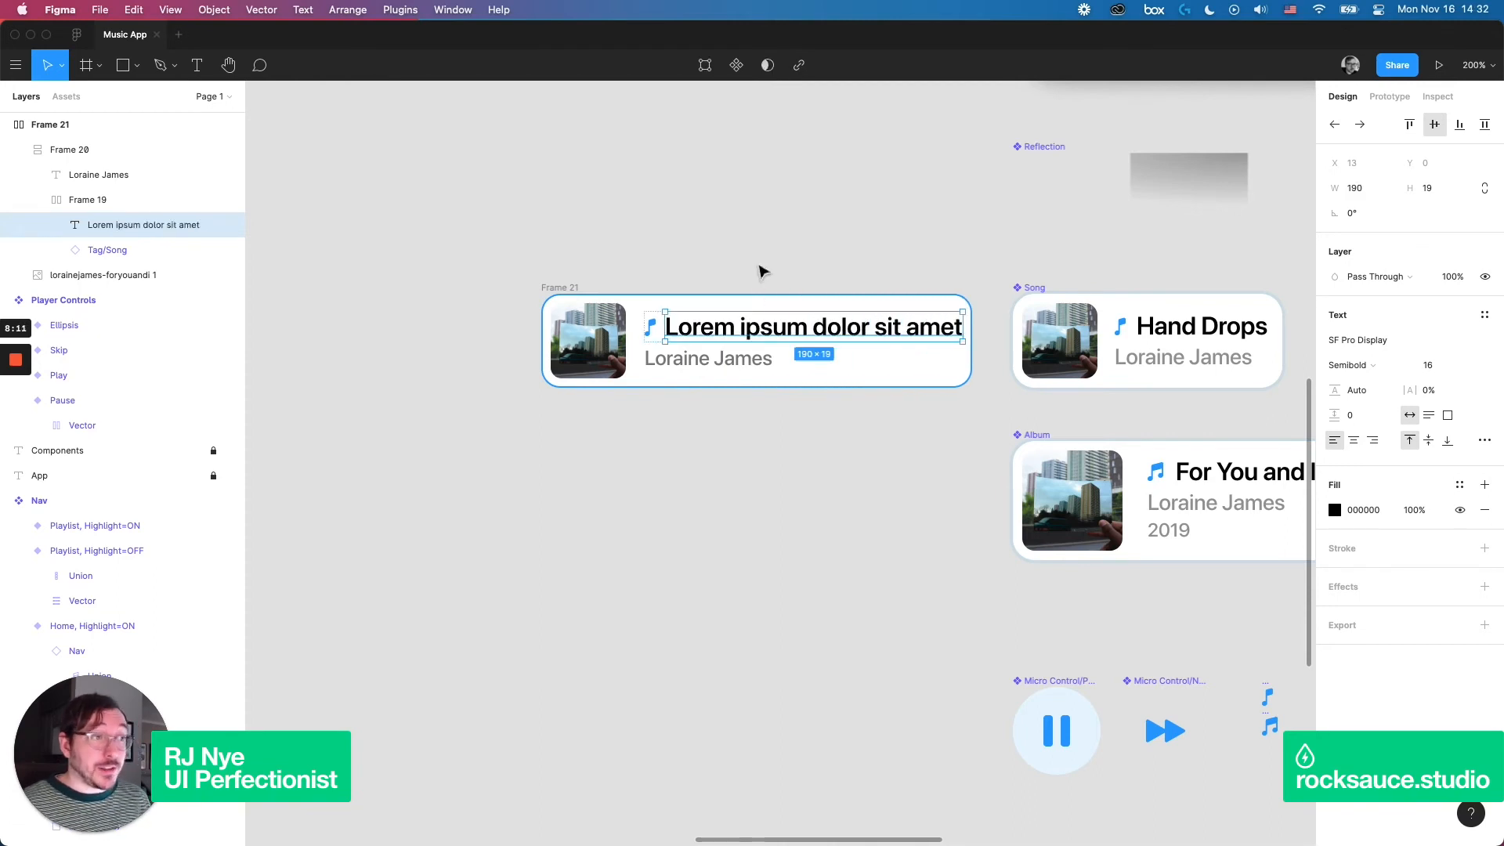
{"action": "left_click", "coordinate": [763, 271]}
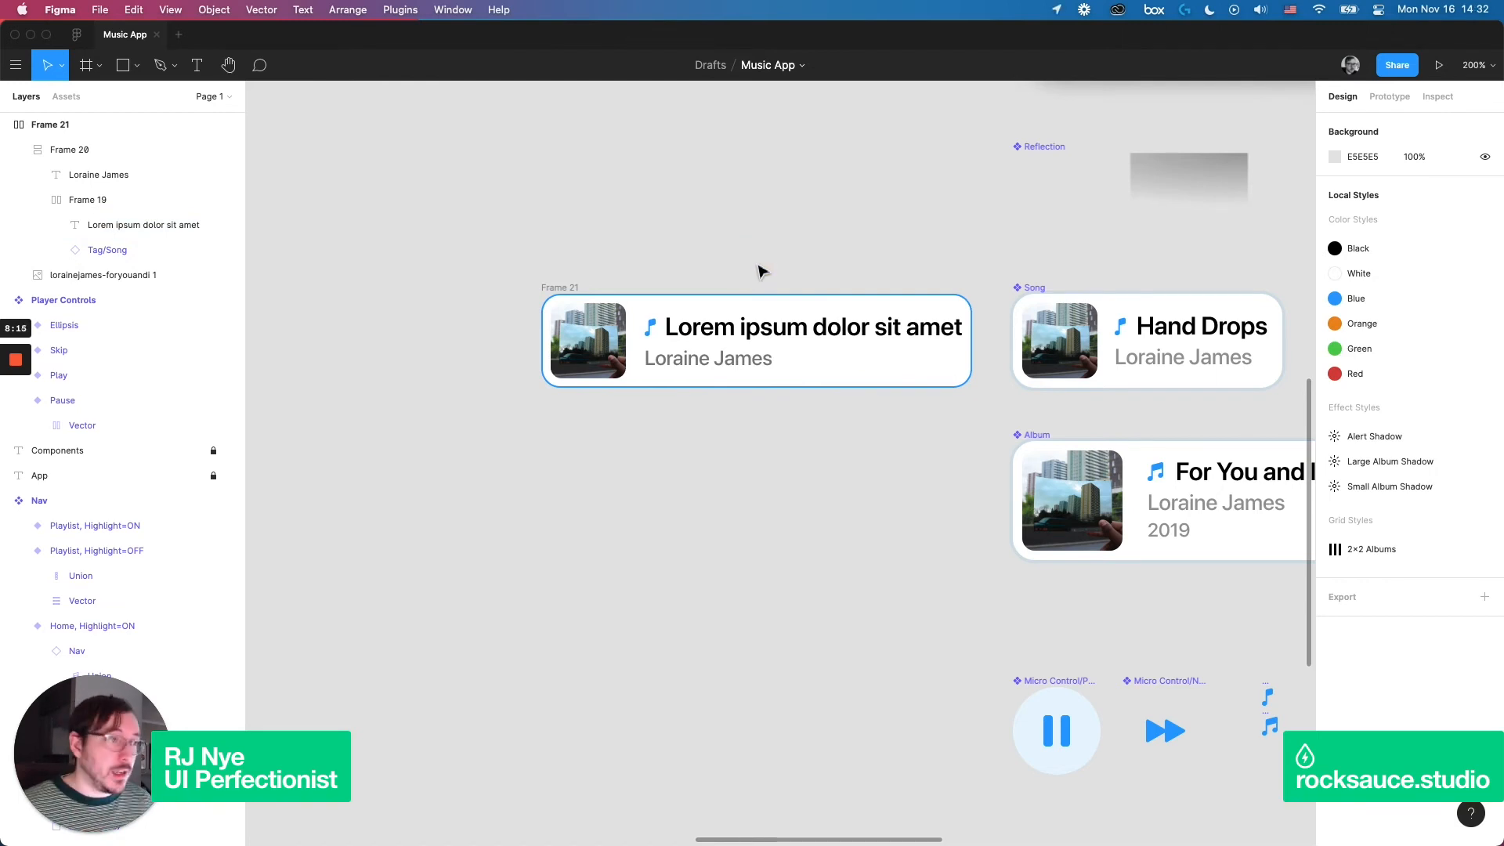
{"action": "left_click", "coordinate": [806, 326]}
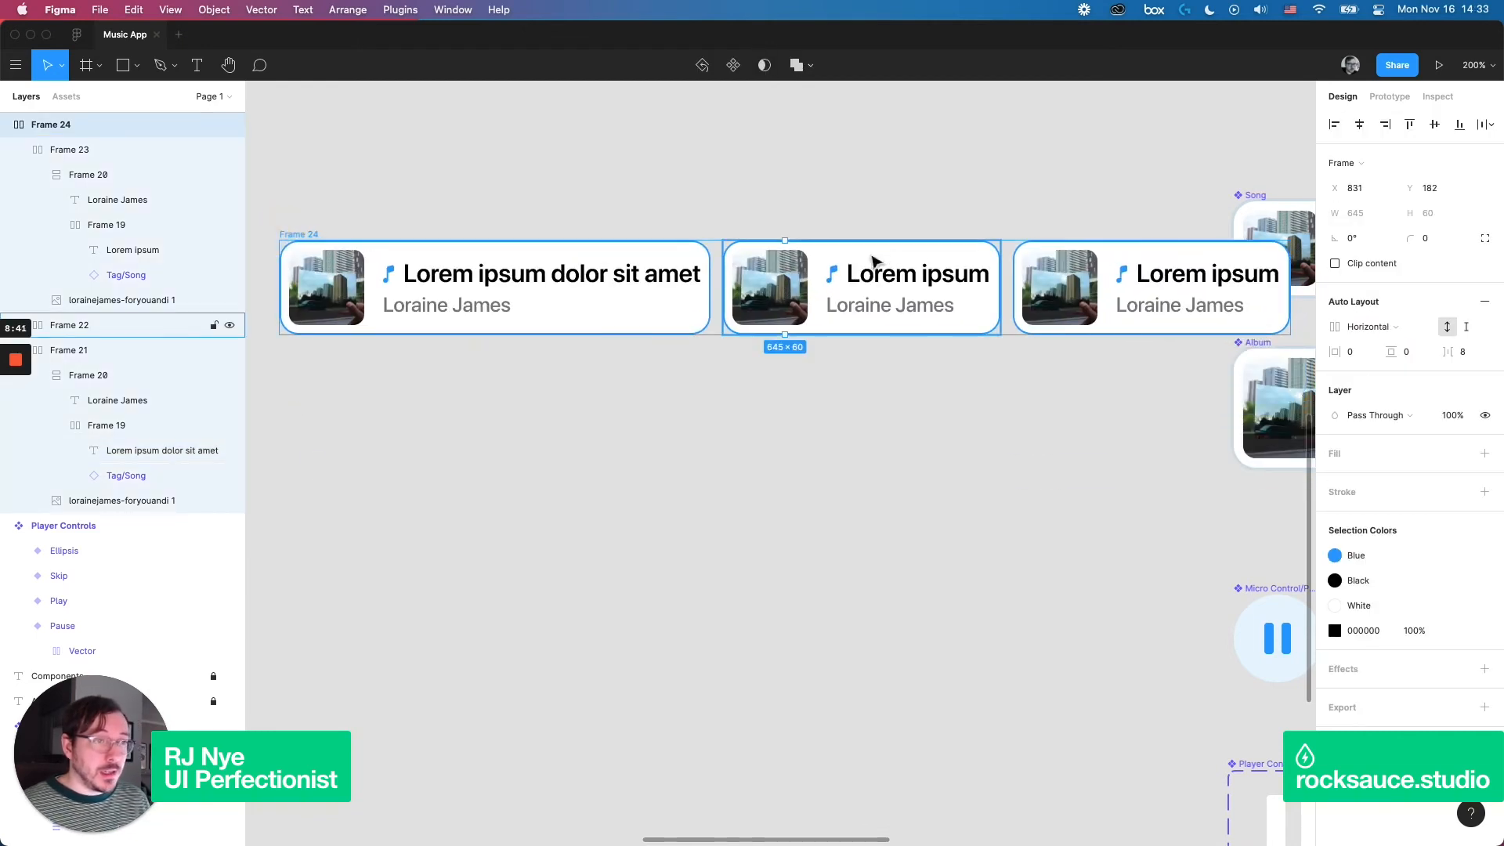
{"action": "mouse_move", "coordinate": [707, 195]}
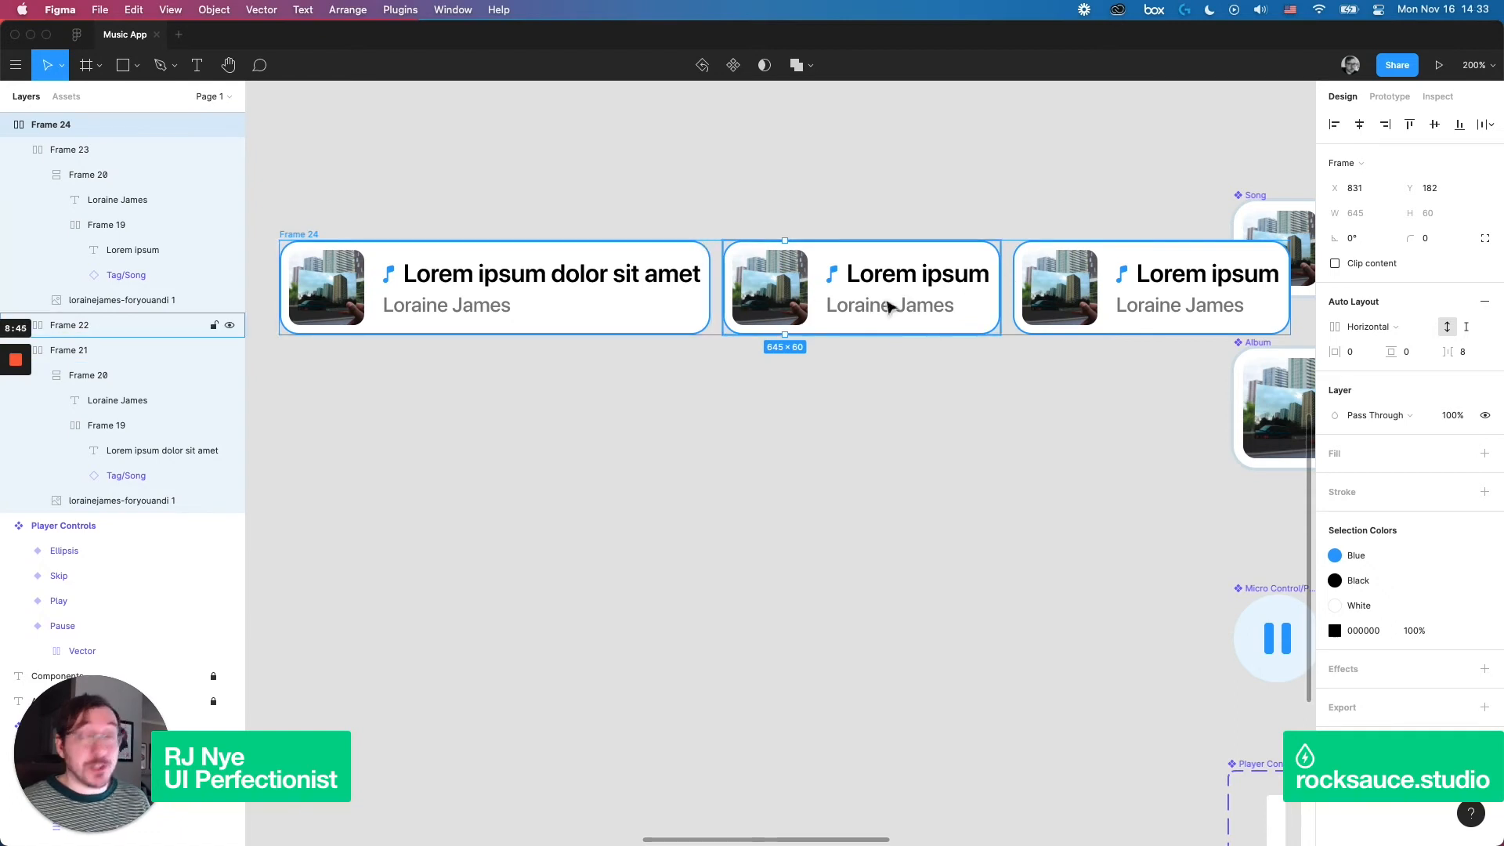
{"action": "left_click", "coordinate": [562, 173]}
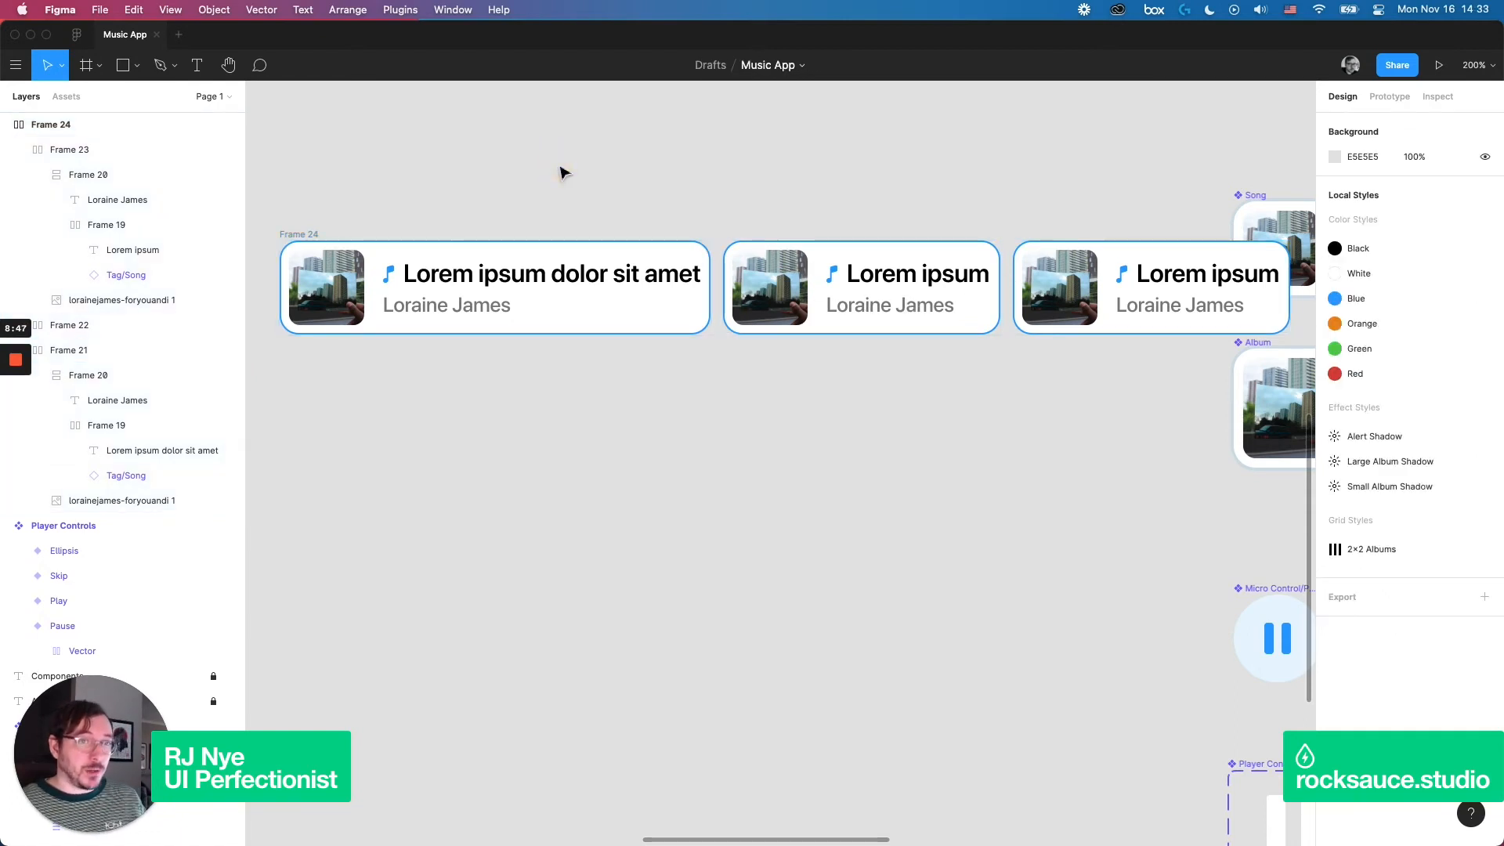
{"action": "left_click", "coordinate": [105, 224]}
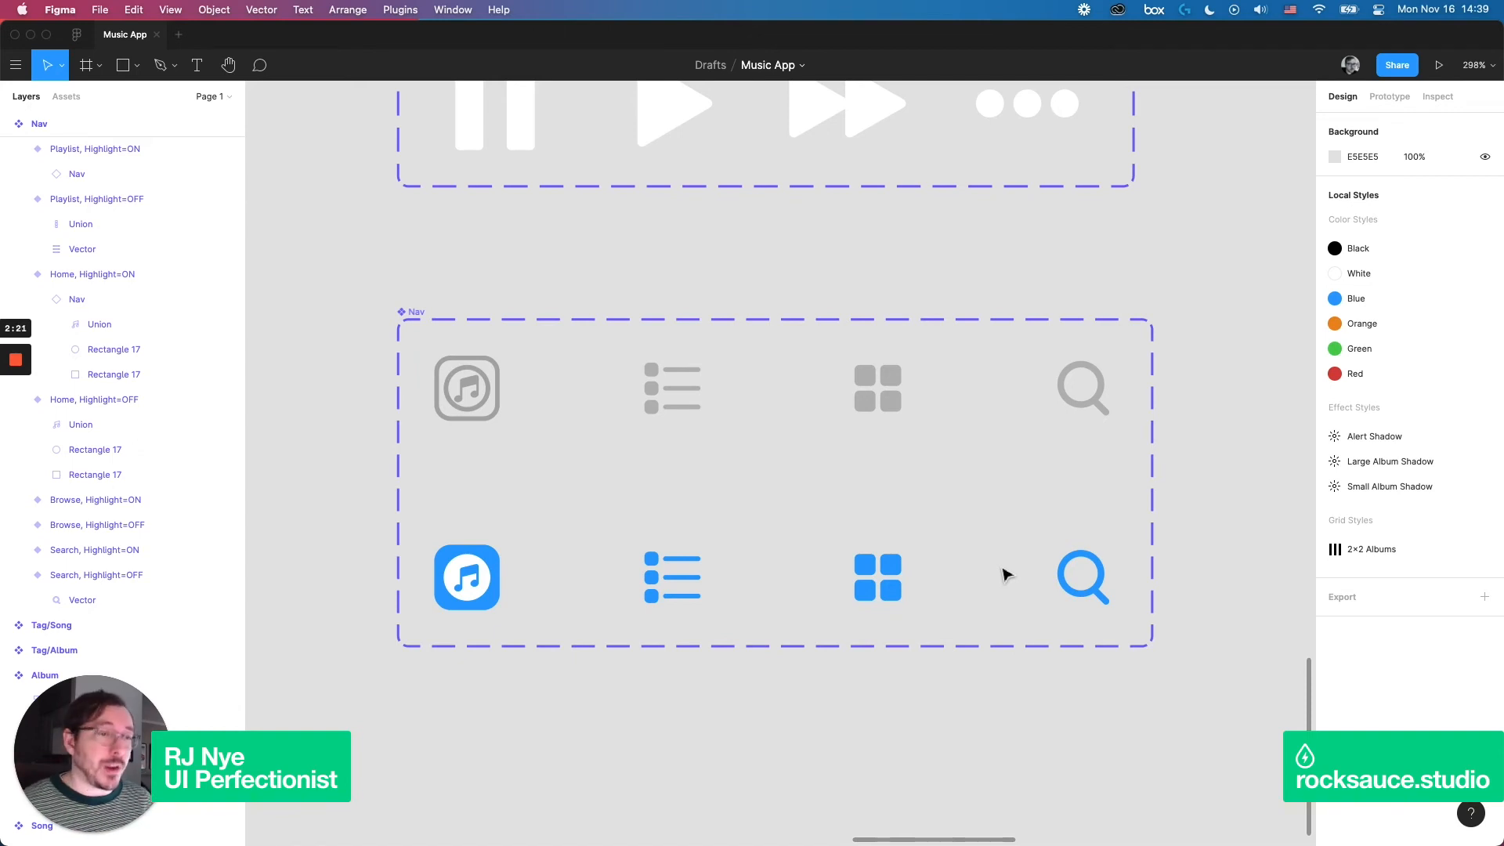
{"action": "left_click", "coordinate": [673, 387]}
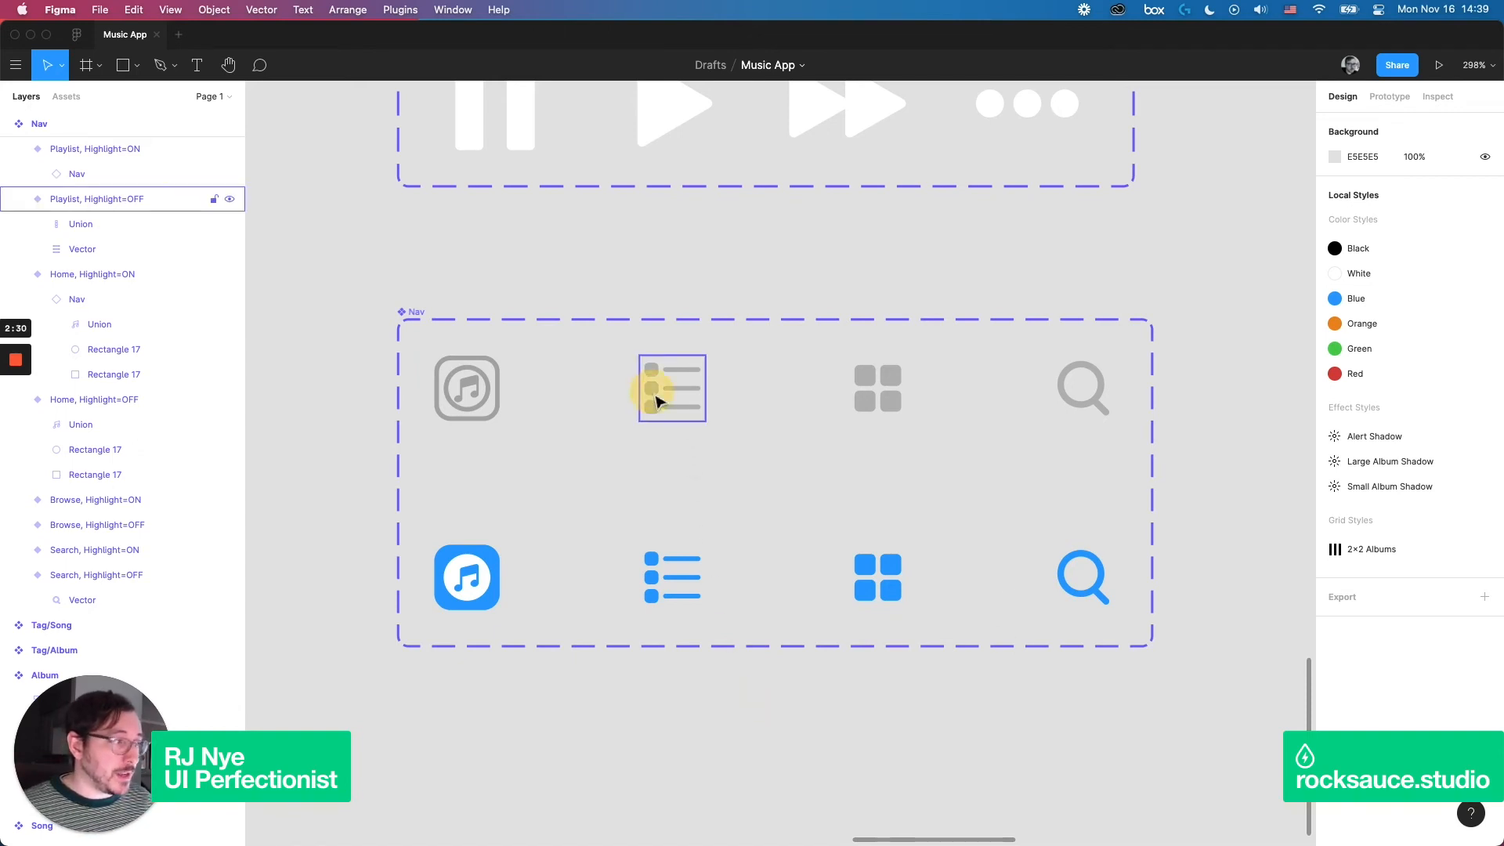
{"action": "left_click", "coordinate": [673, 389]}
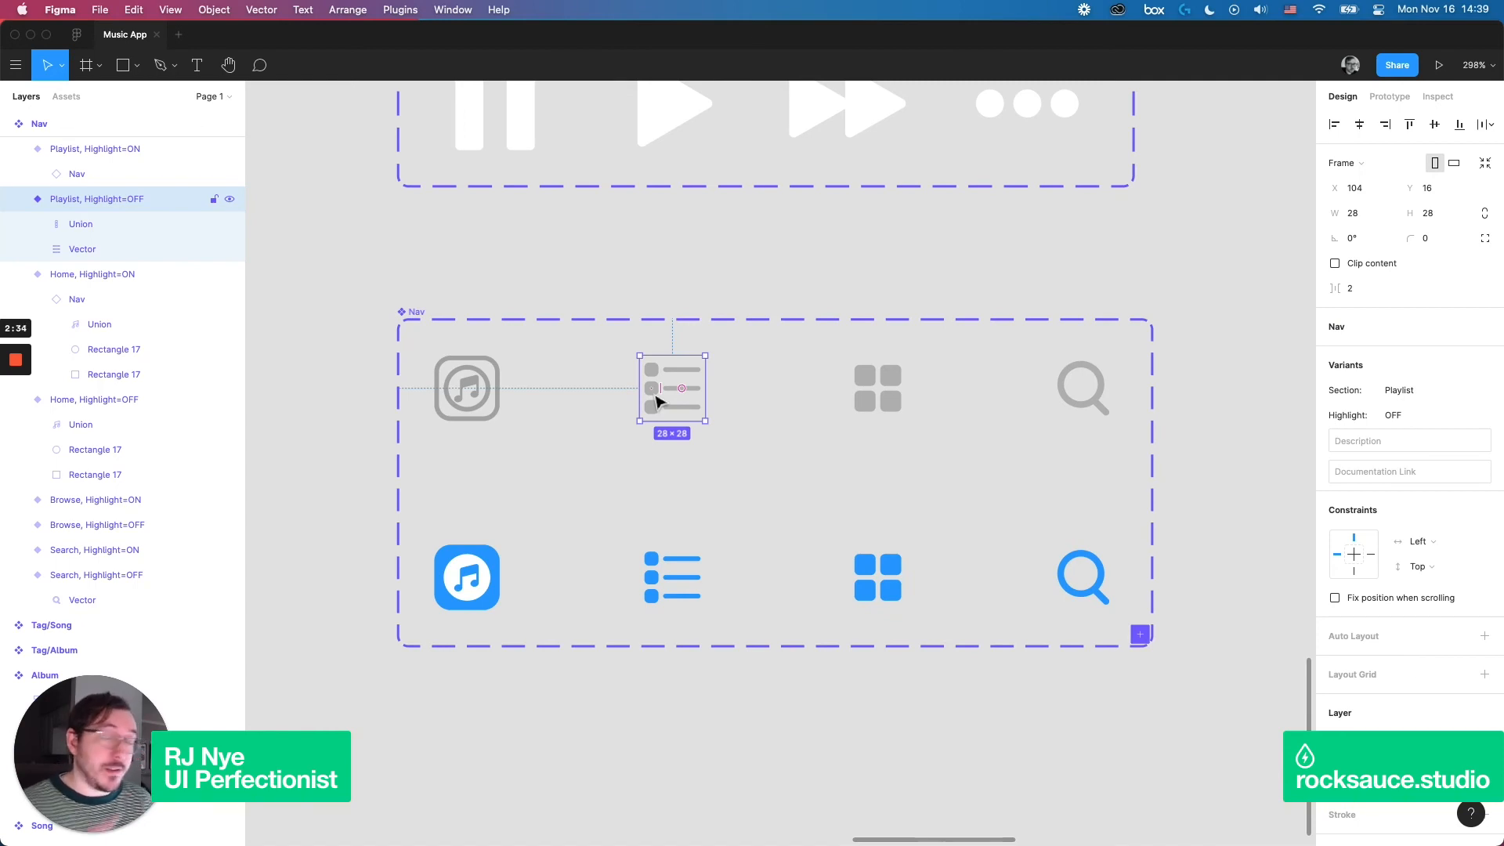
{"action": "left_click", "coordinate": [652, 343]}
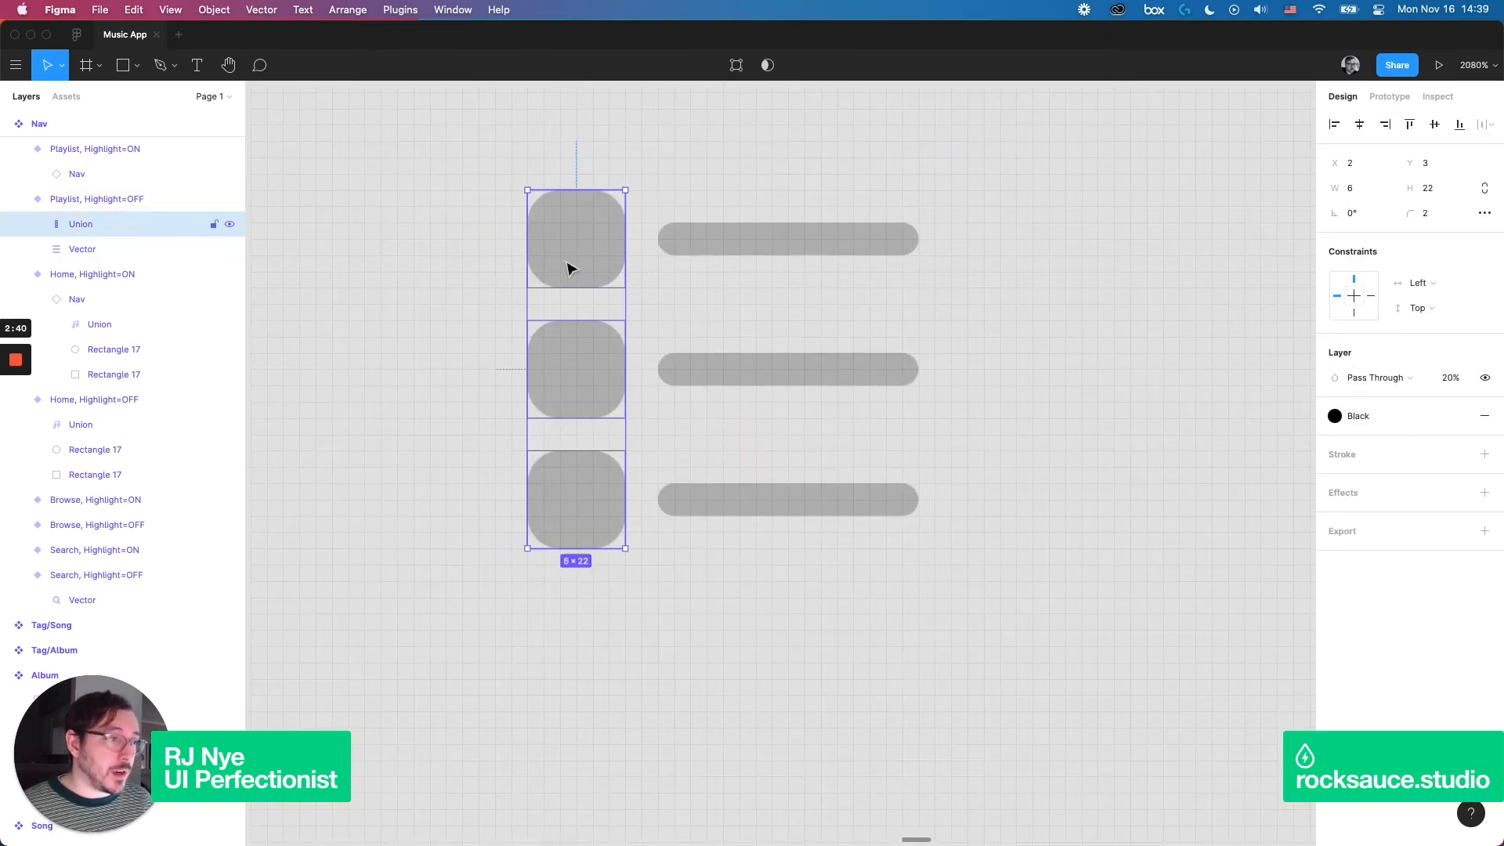
{"action": "mouse_move", "coordinate": [571, 227]}
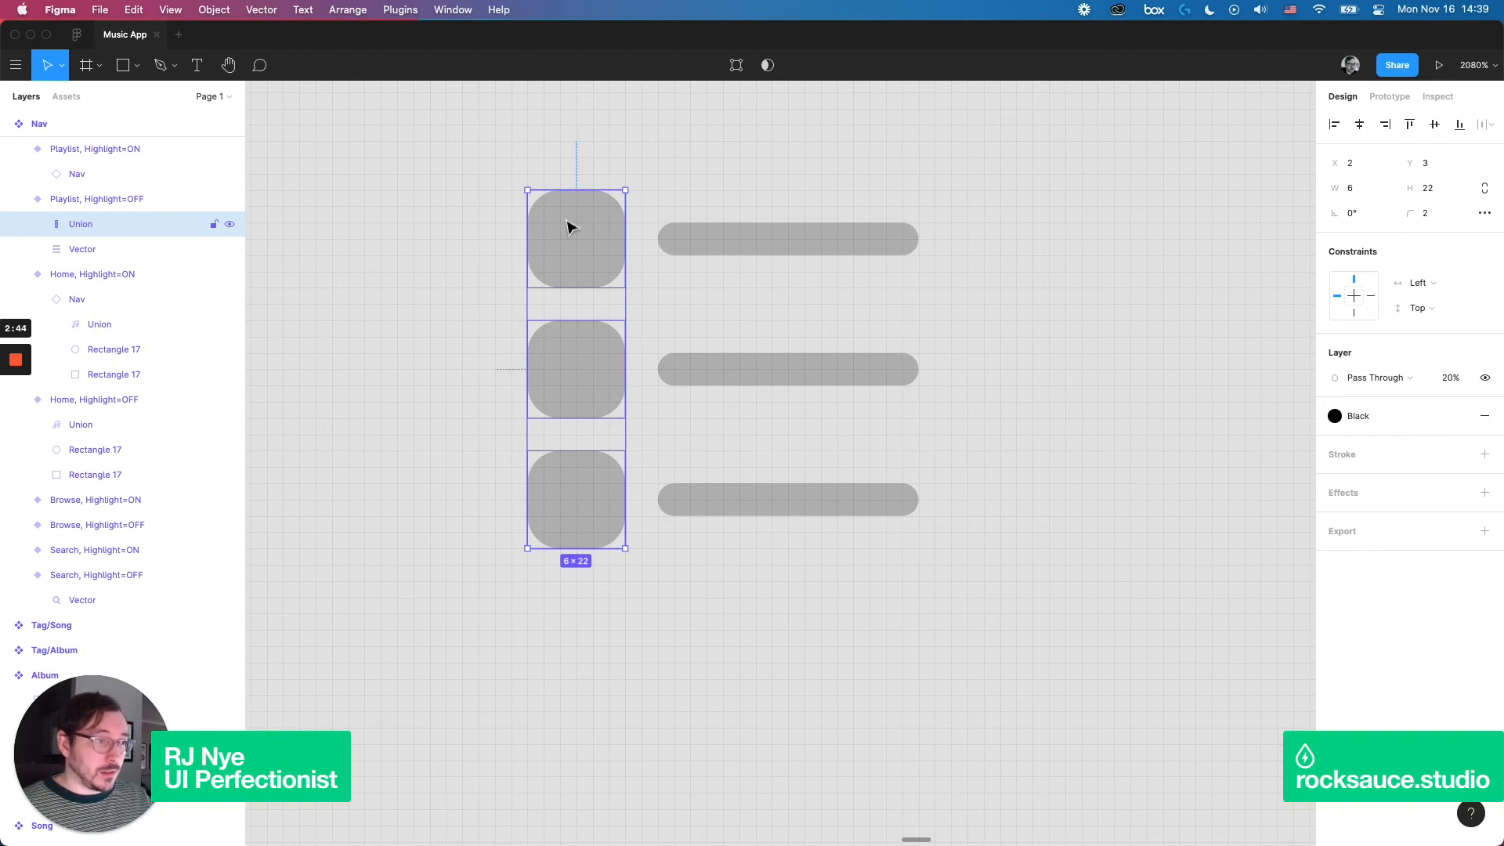
{"action": "mouse_move", "coordinate": [579, 225]}
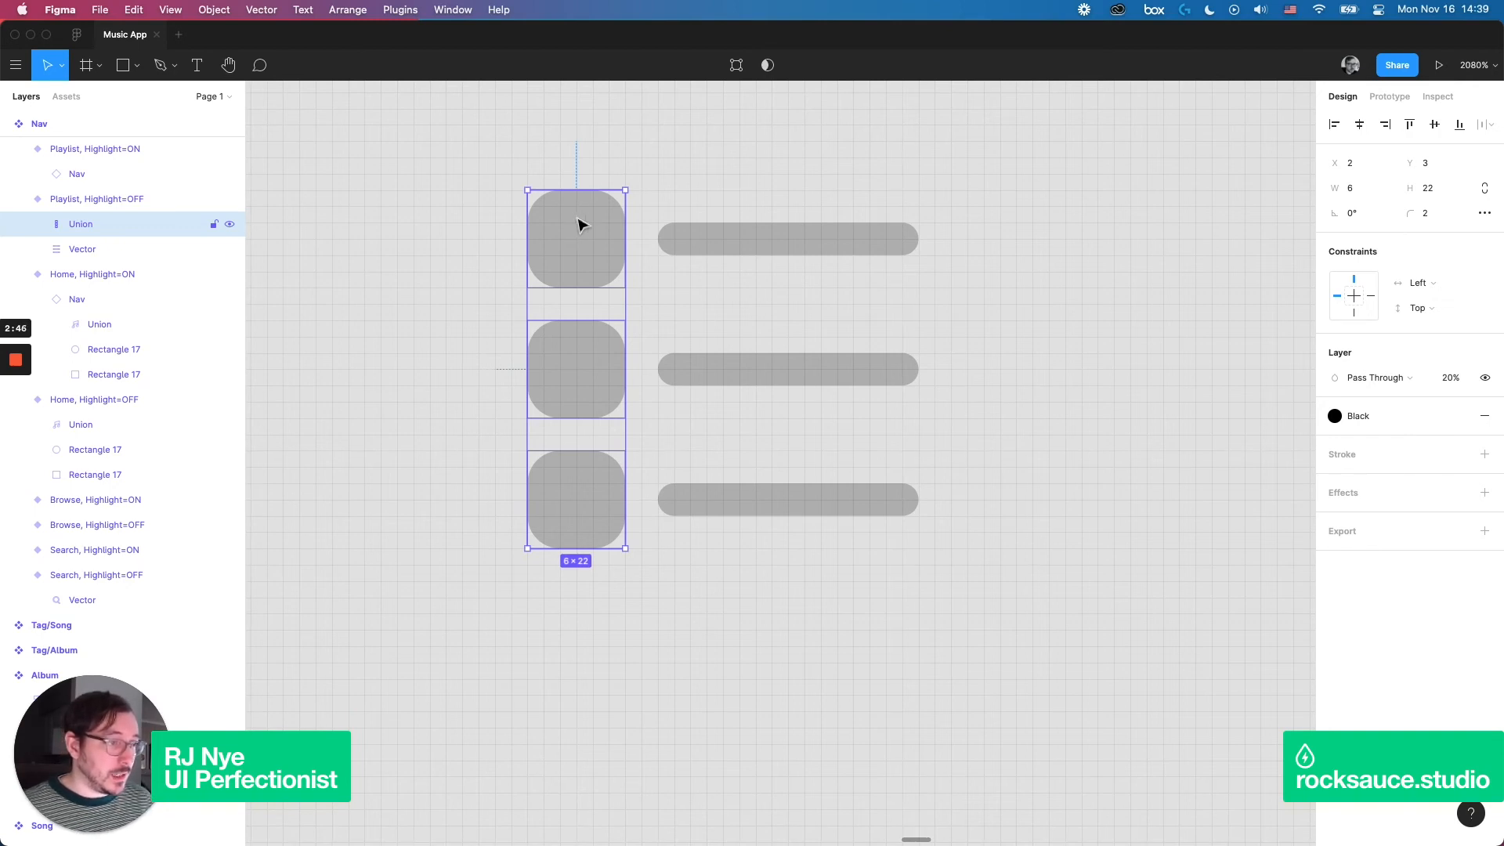
{"action": "left_click", "coordinate": [787, 238]}
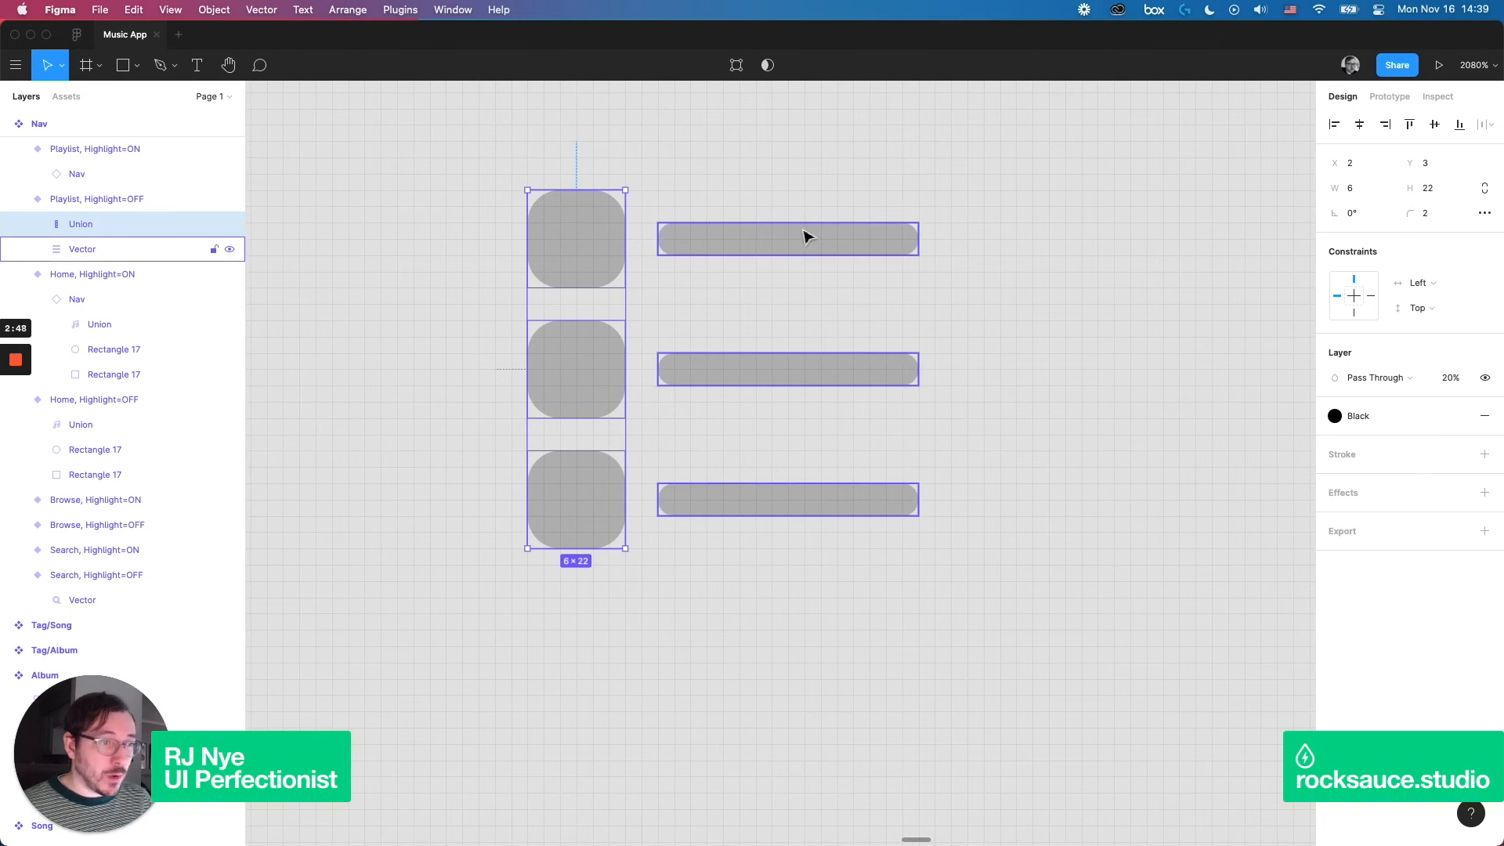
{"action": "left_click", "coordinate": [96, 199]}
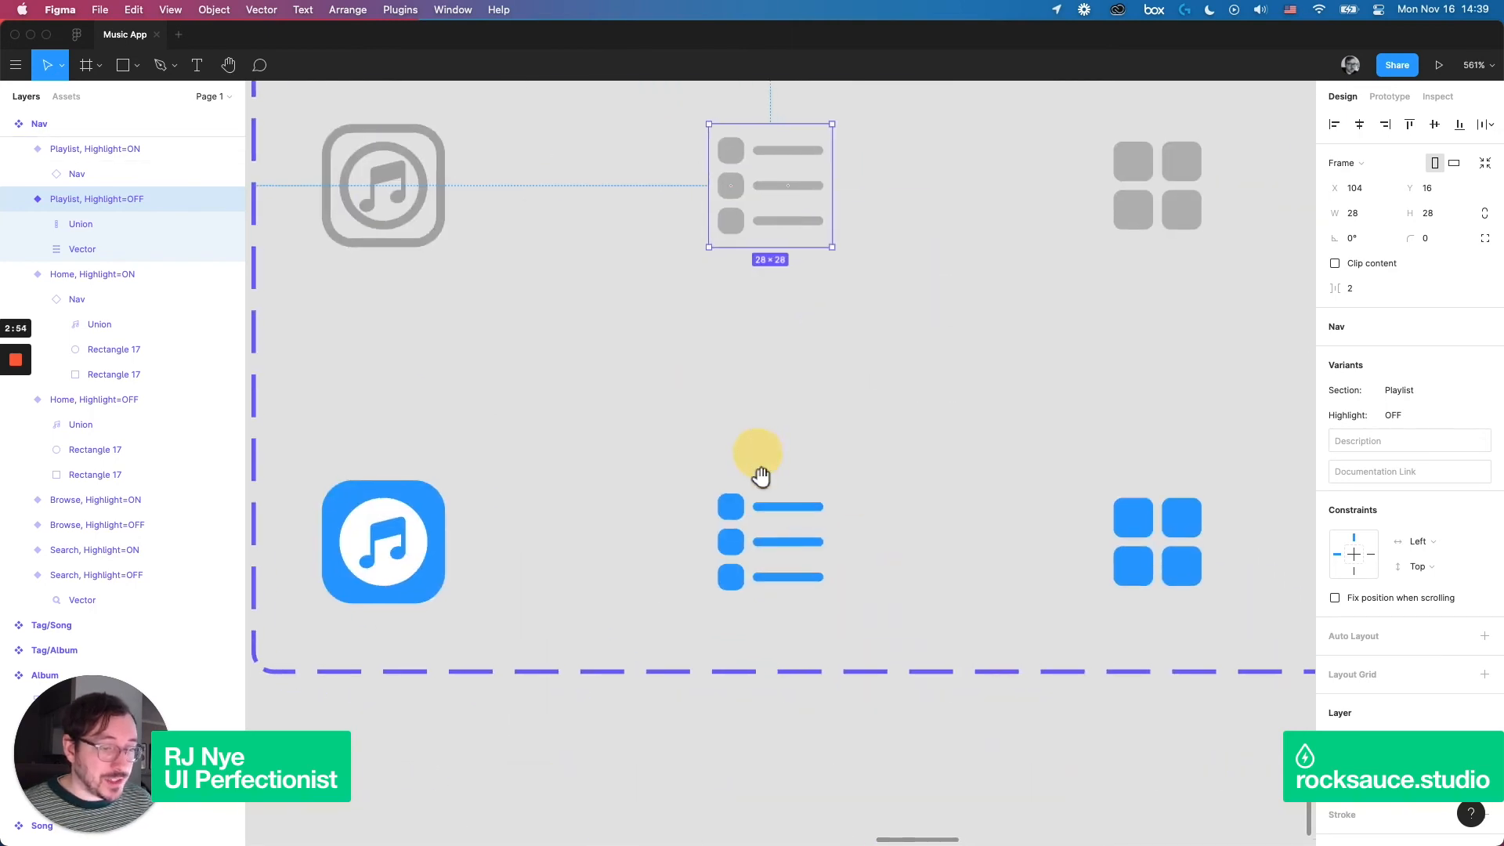
{"action": "scroll", "scroll_direction": "up", "scroll_amount": 3}
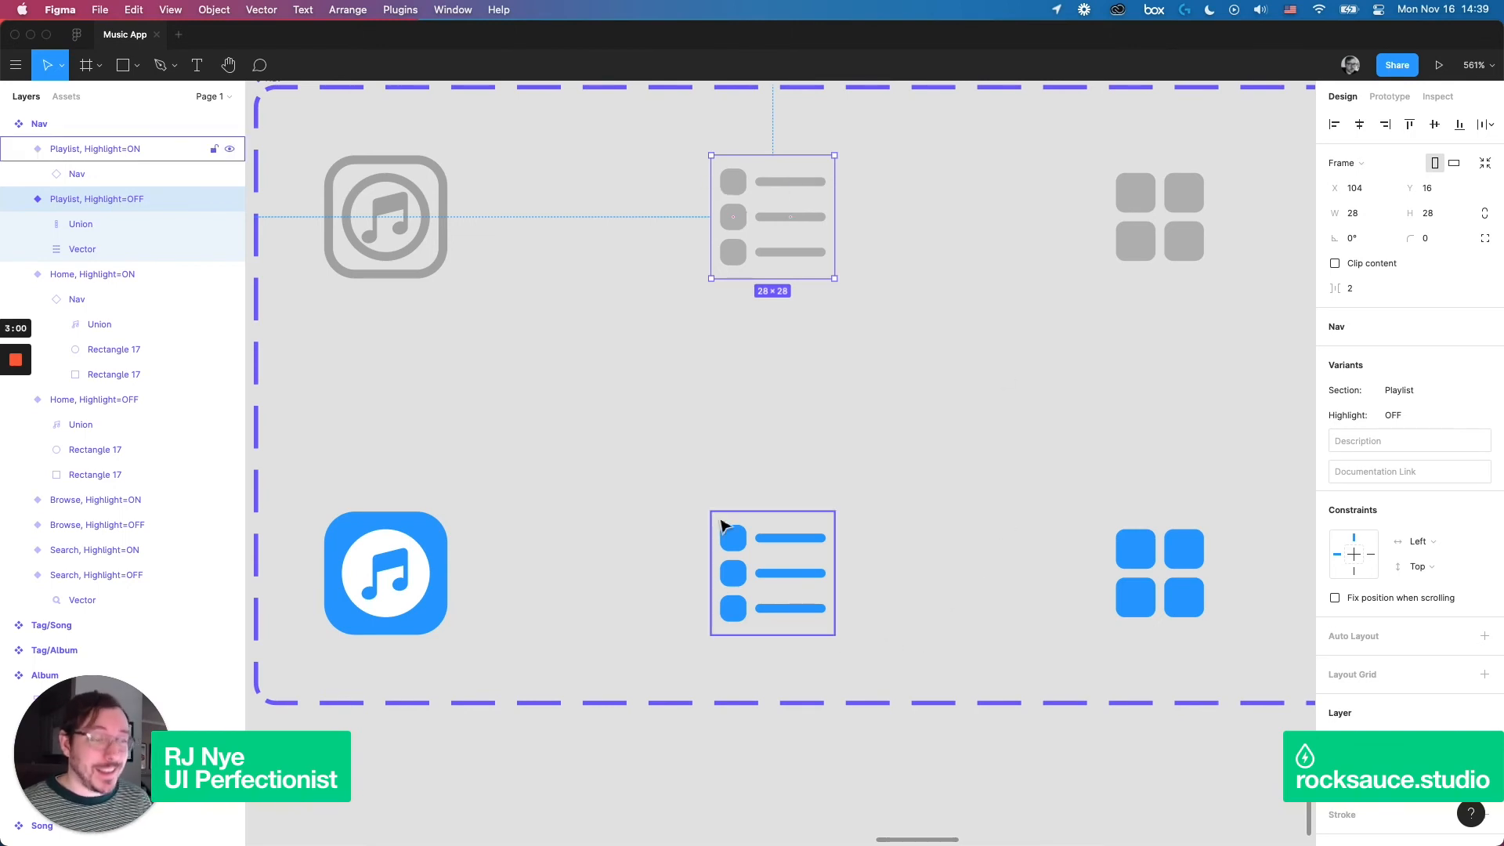
{"action": "mouse_move", "coordinate": [733, 538]}
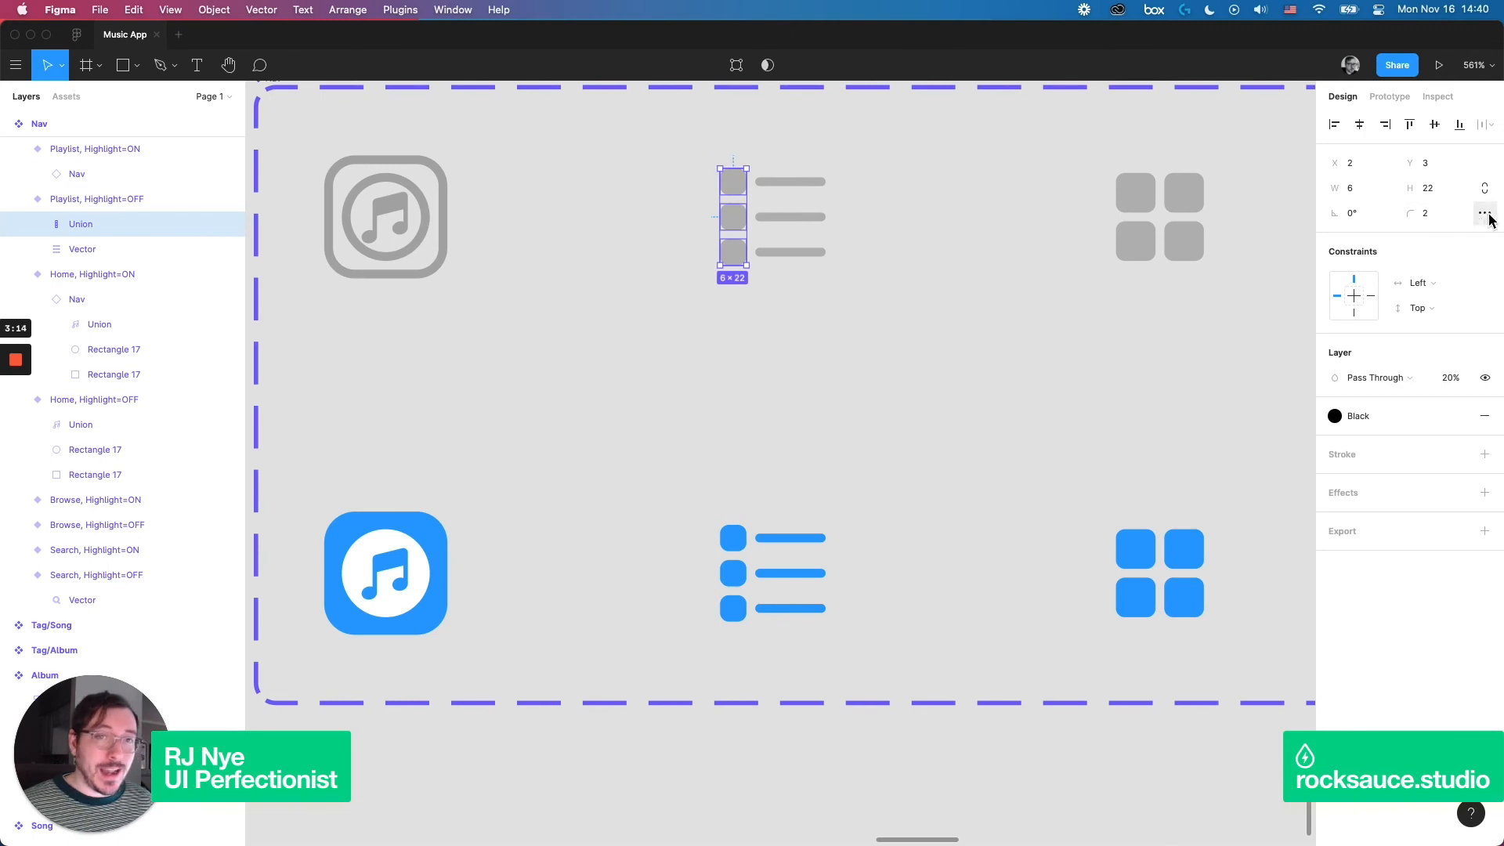
{"action": "left_click", "coordinate": [1429, 212]}
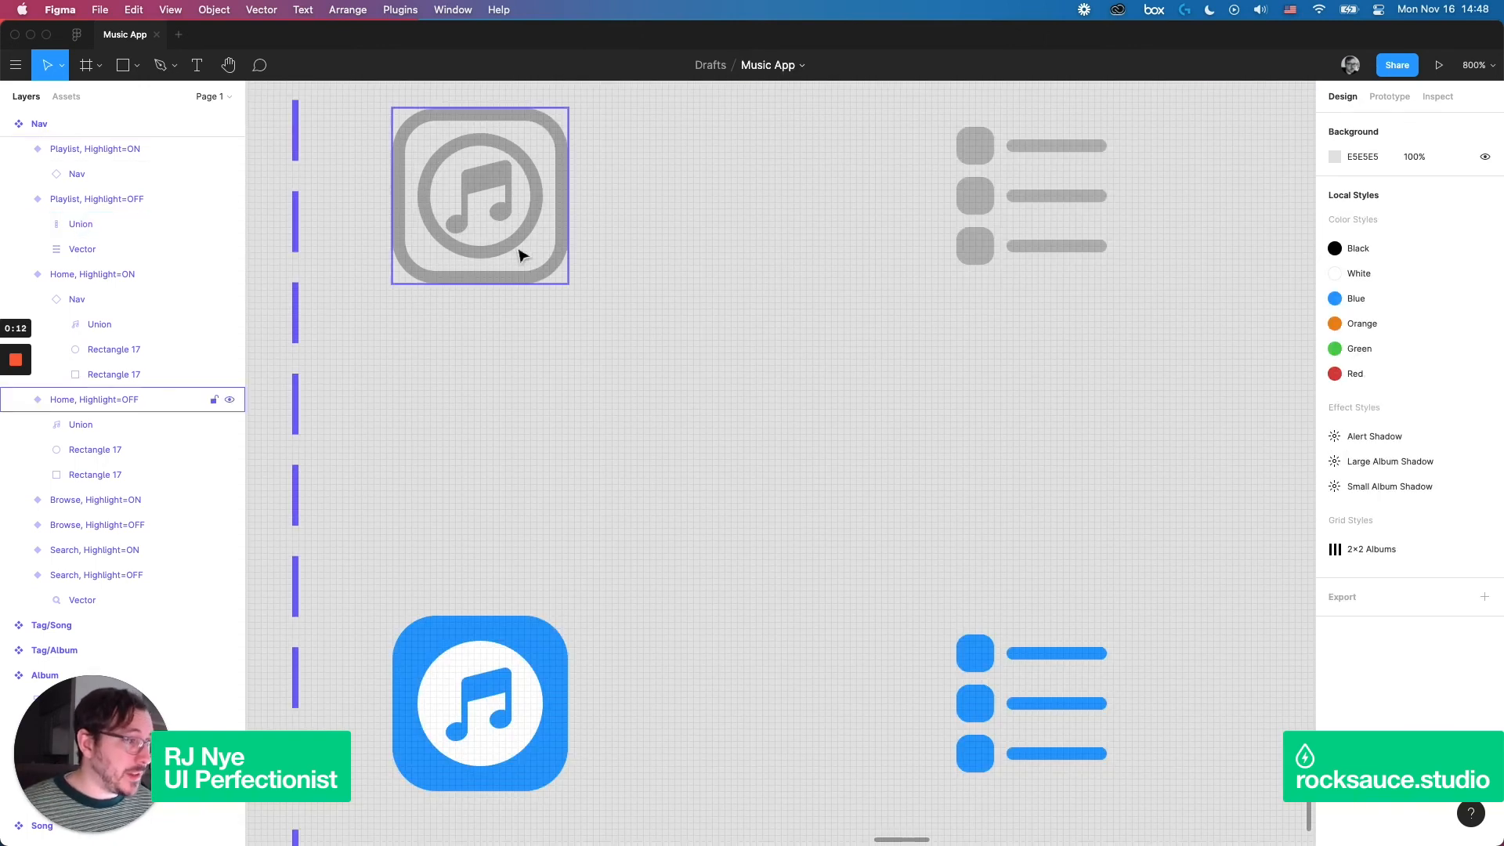
- Compare the highlighted and unhighlighted home icon variants, then move to the Album Art frame
{"action": "left_click", "coordinate": [479, 702]}
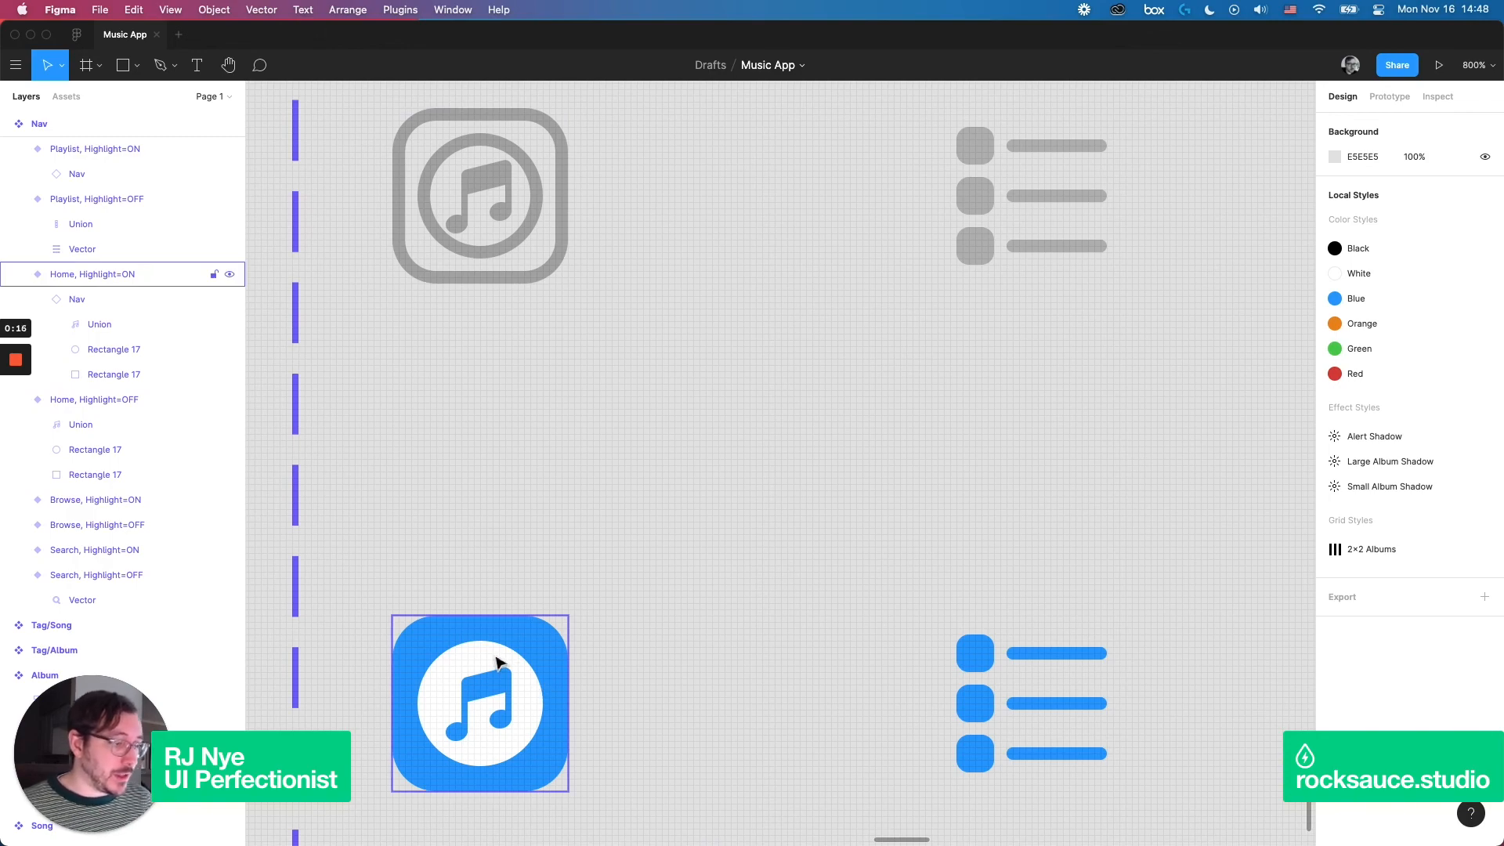
{"action": "left_click", "coordinate": [480, 192]}
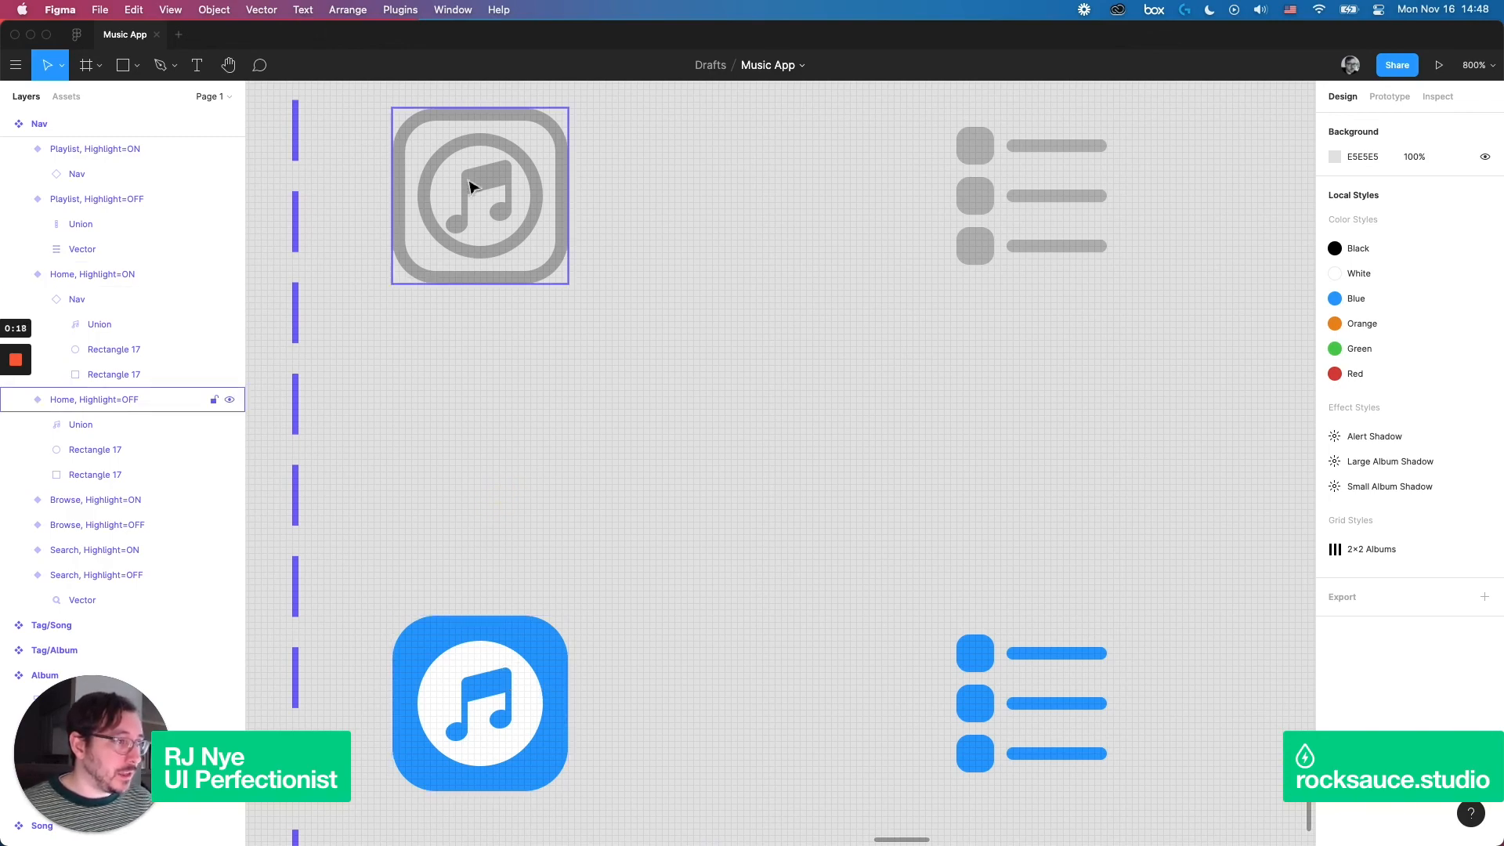
{"action": "mouse_move", "coordinate": [470, 149]}
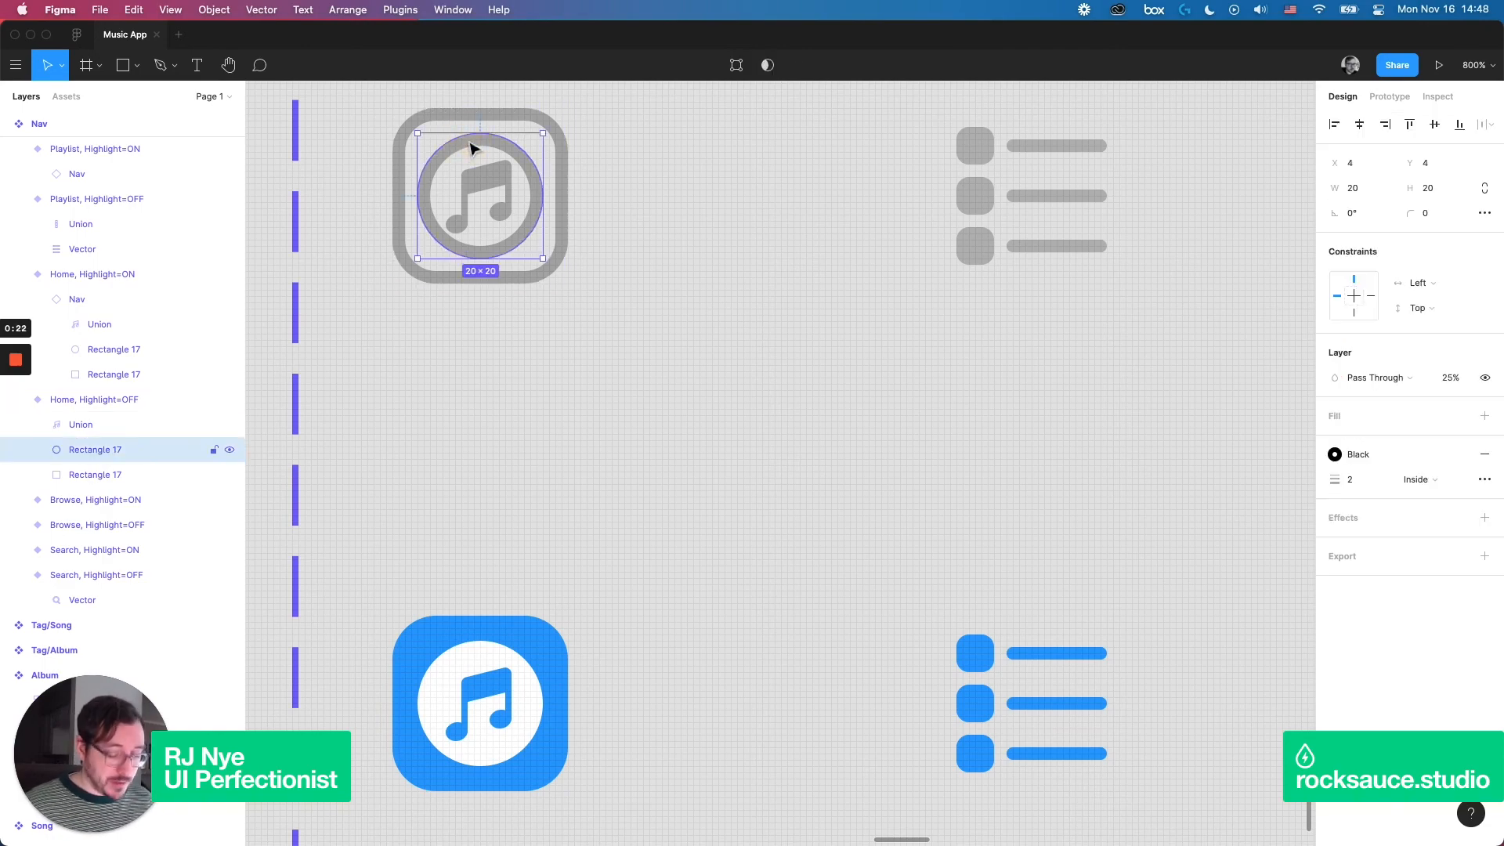
{"action": "left_click", "coordinate": [591, 414]}
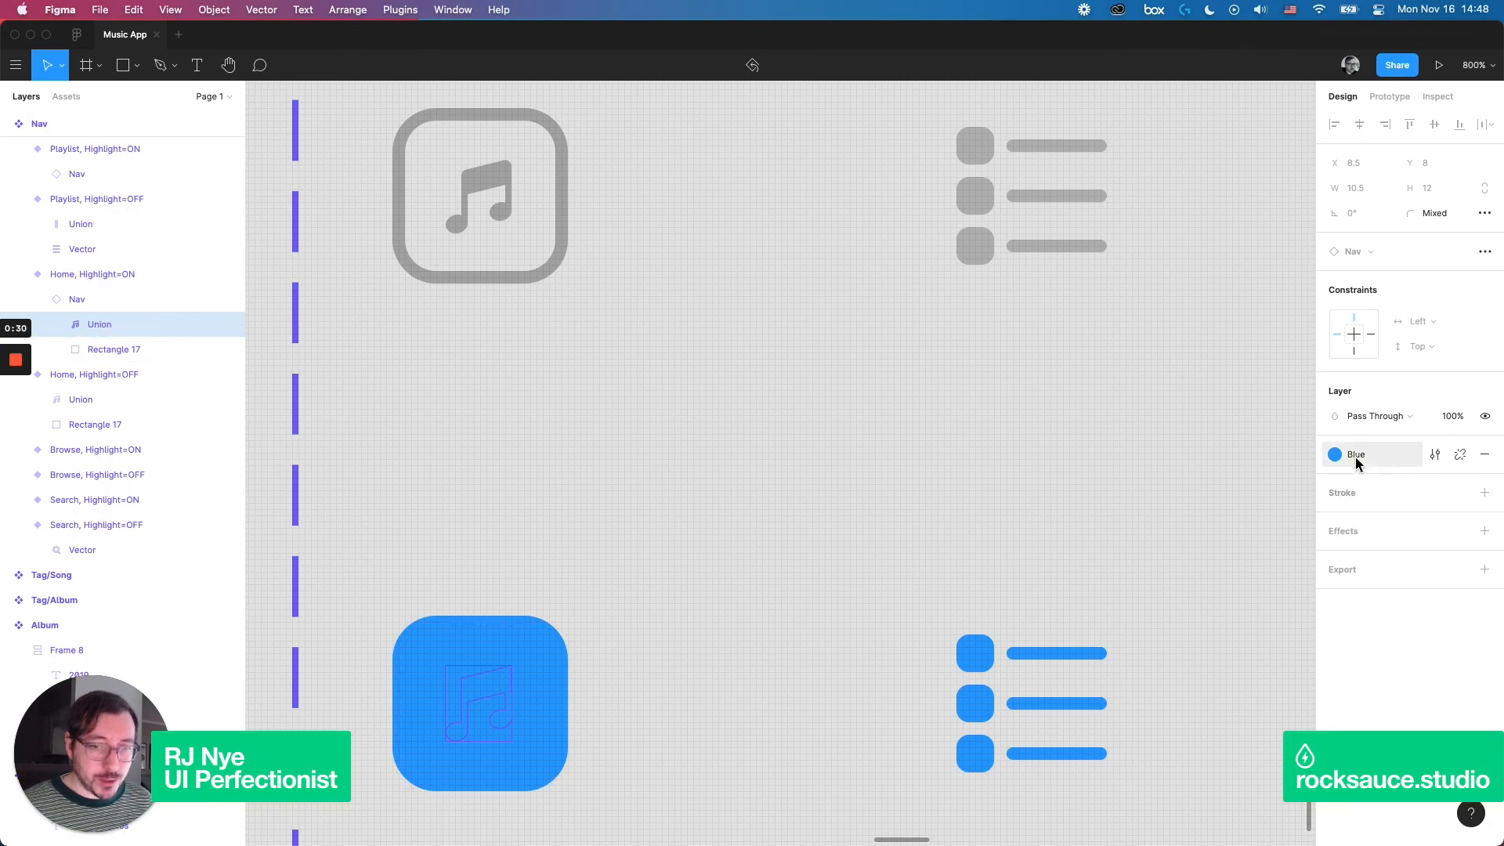
{"action": "left_click", "coordinate": [1333, 455]}
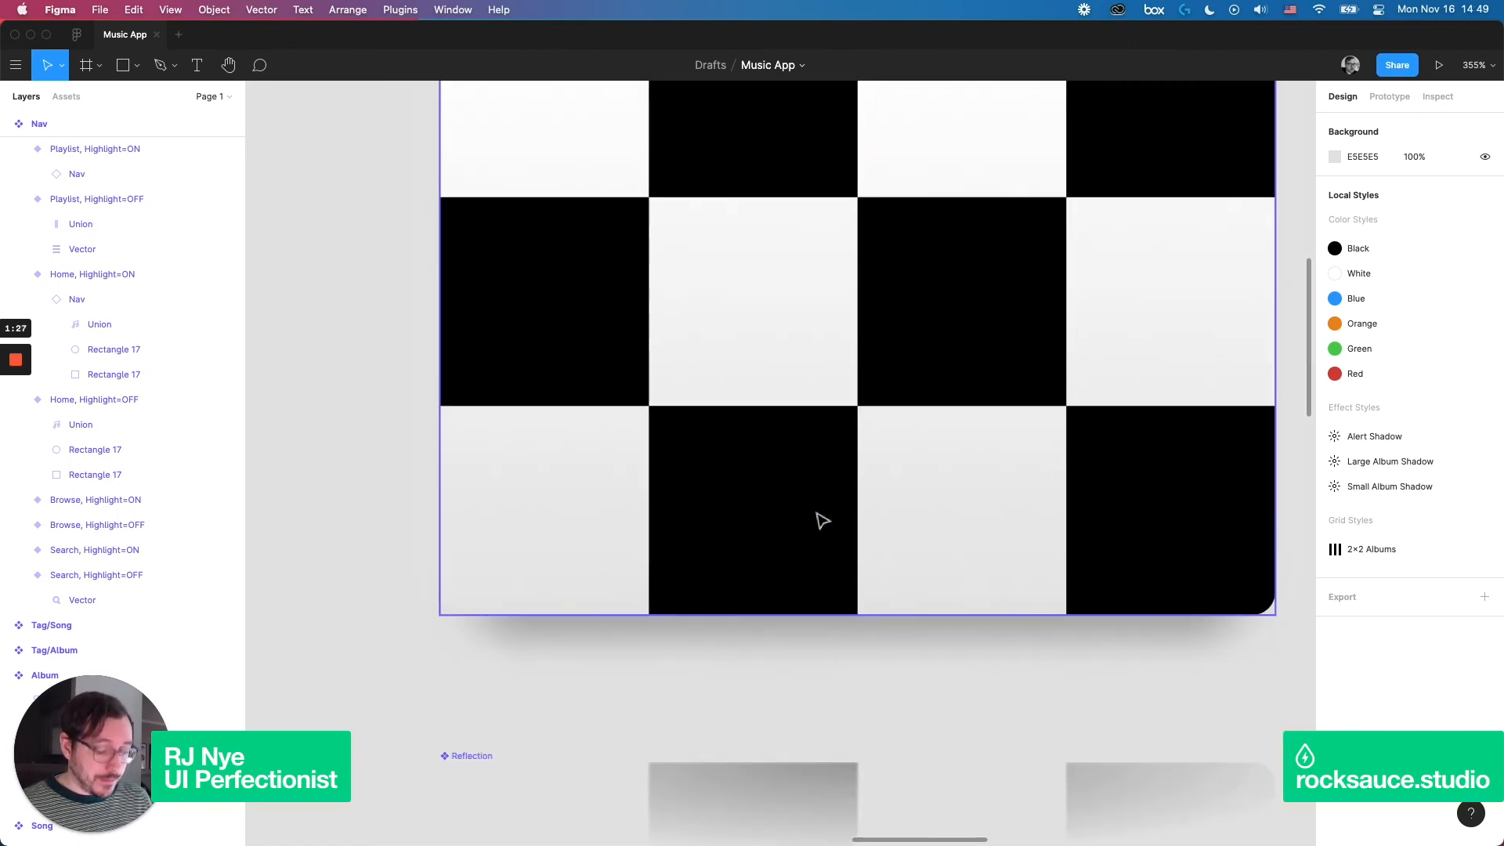
- Swap the Album Art component's image for the hourglass PNG so the reflection updates
{"action": "scroll", "scroll_direction": "down", "scroll_amount": 3}
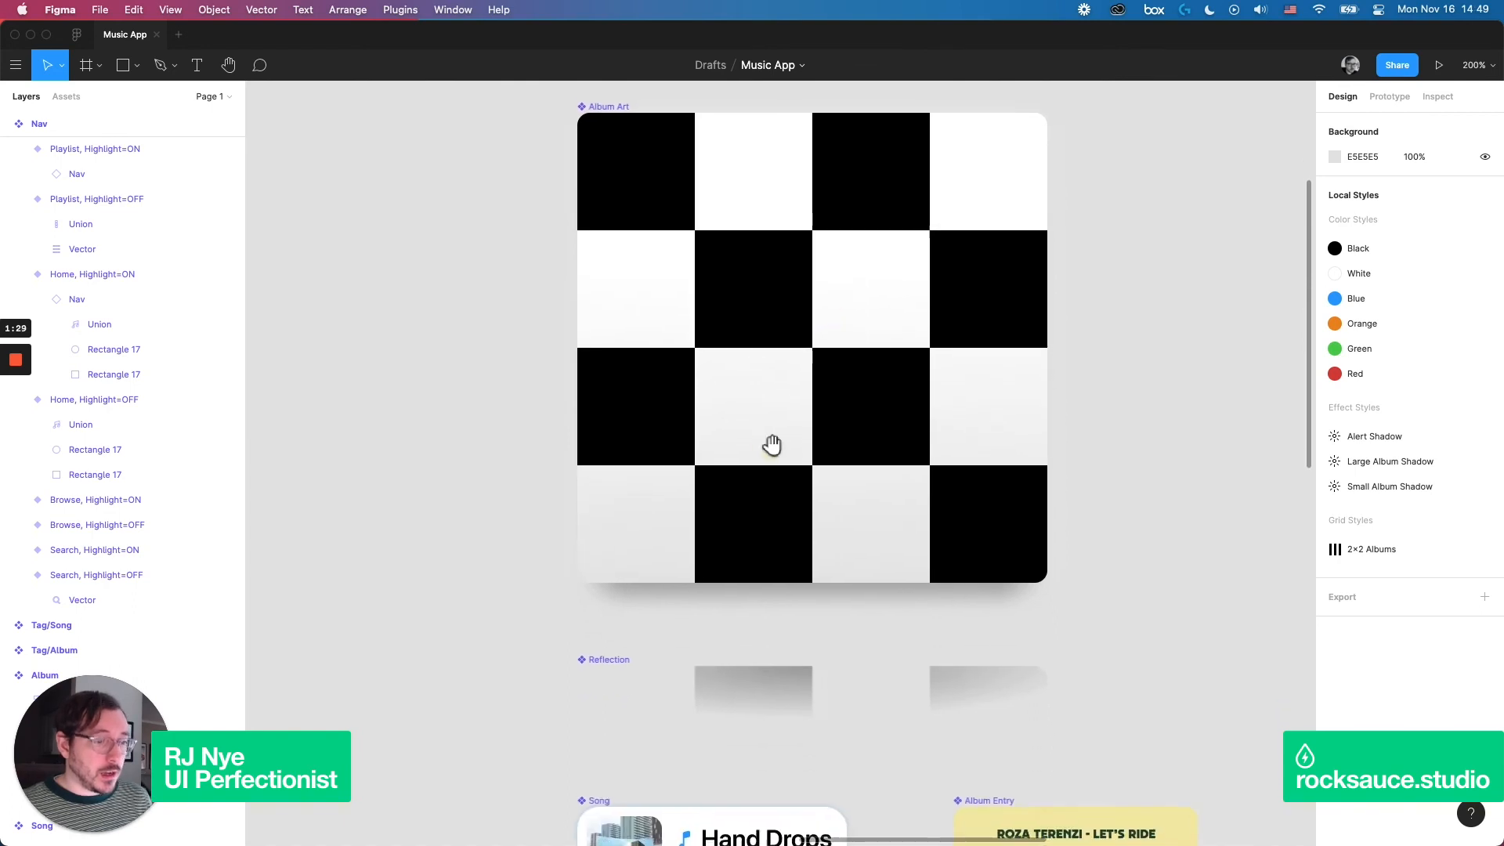
{"action": "left_click", "coordinate": [608, 652]}
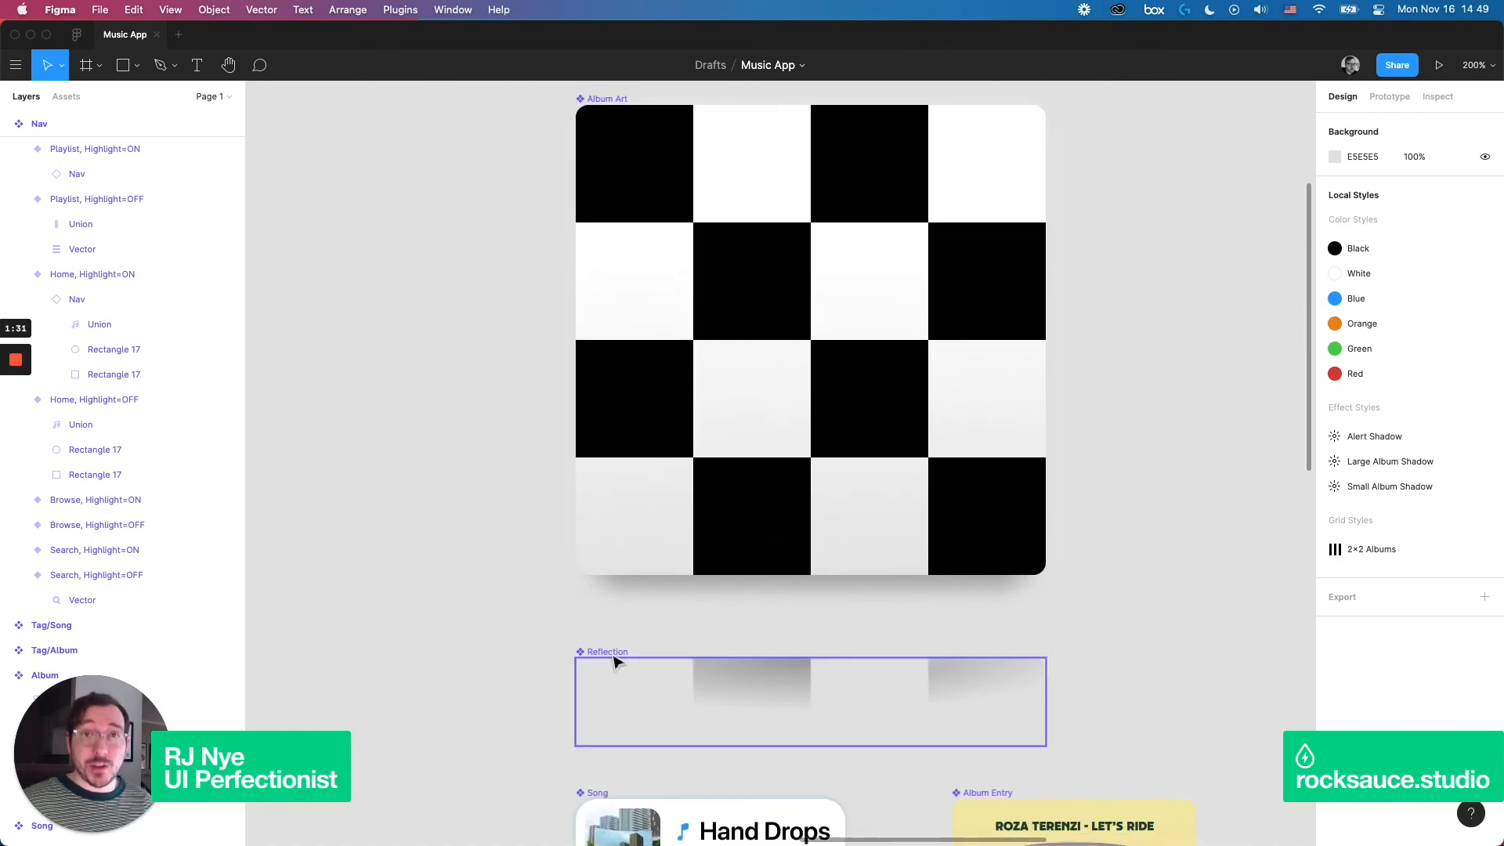
{"action": "mouse_move", "coordinate": [672, 690]}
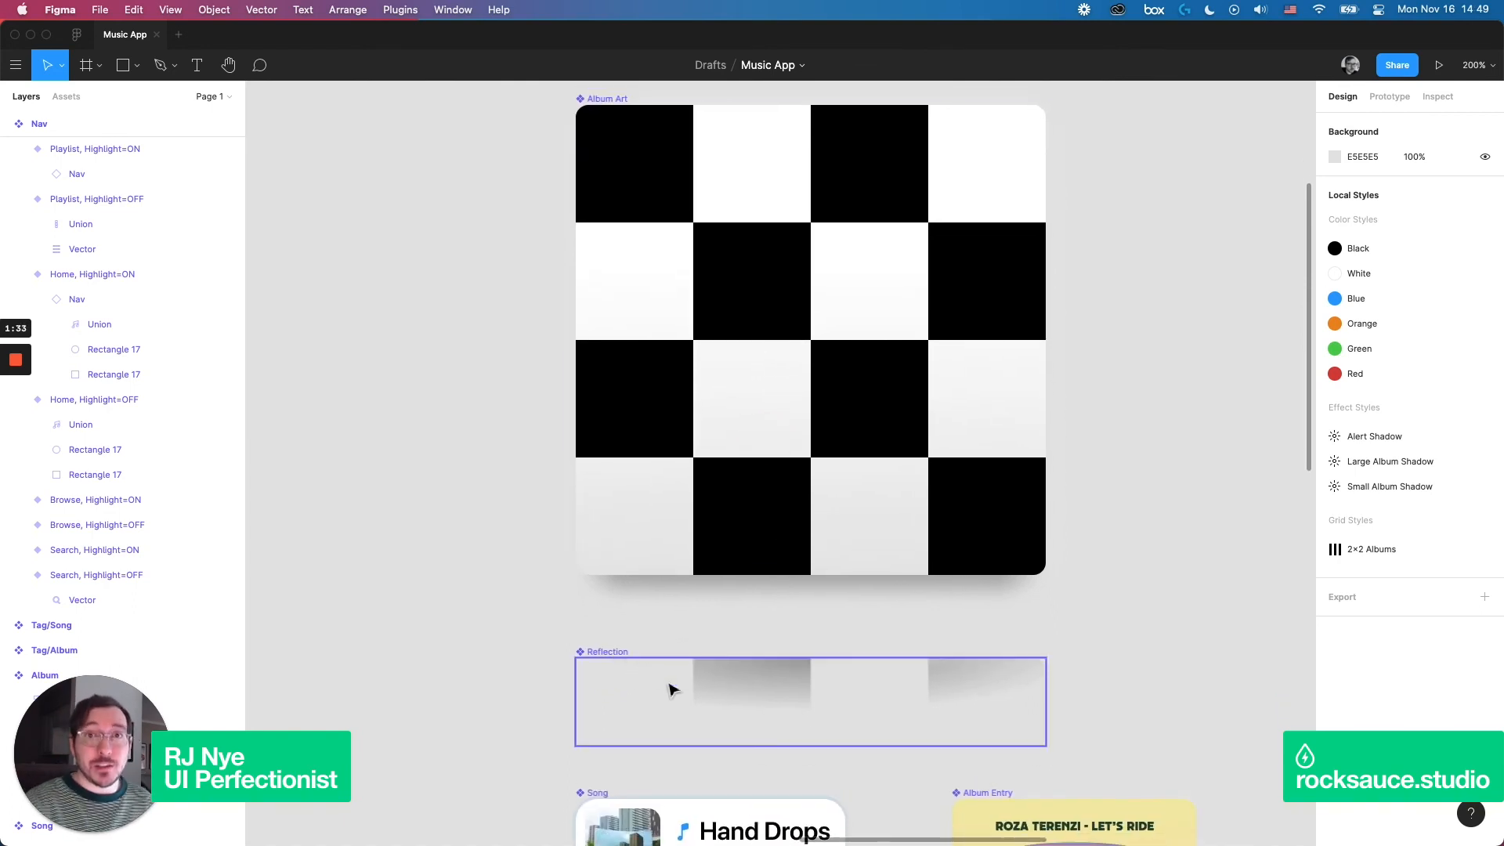
{"action": "left_click", "coordinate": [868, 237]}
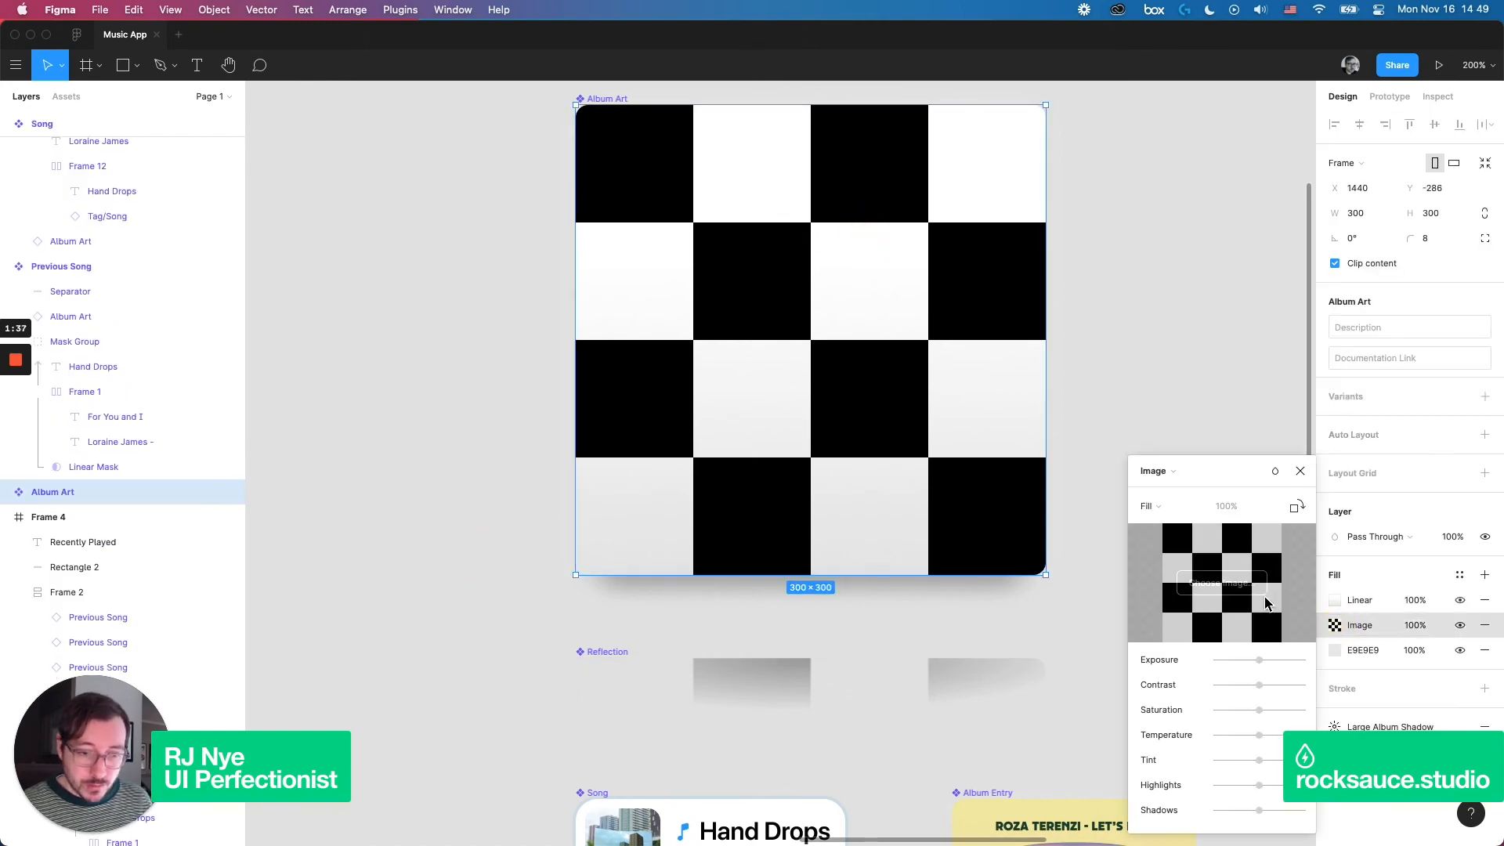
{"action": "left_click", "coordinate": [1220, 583]}
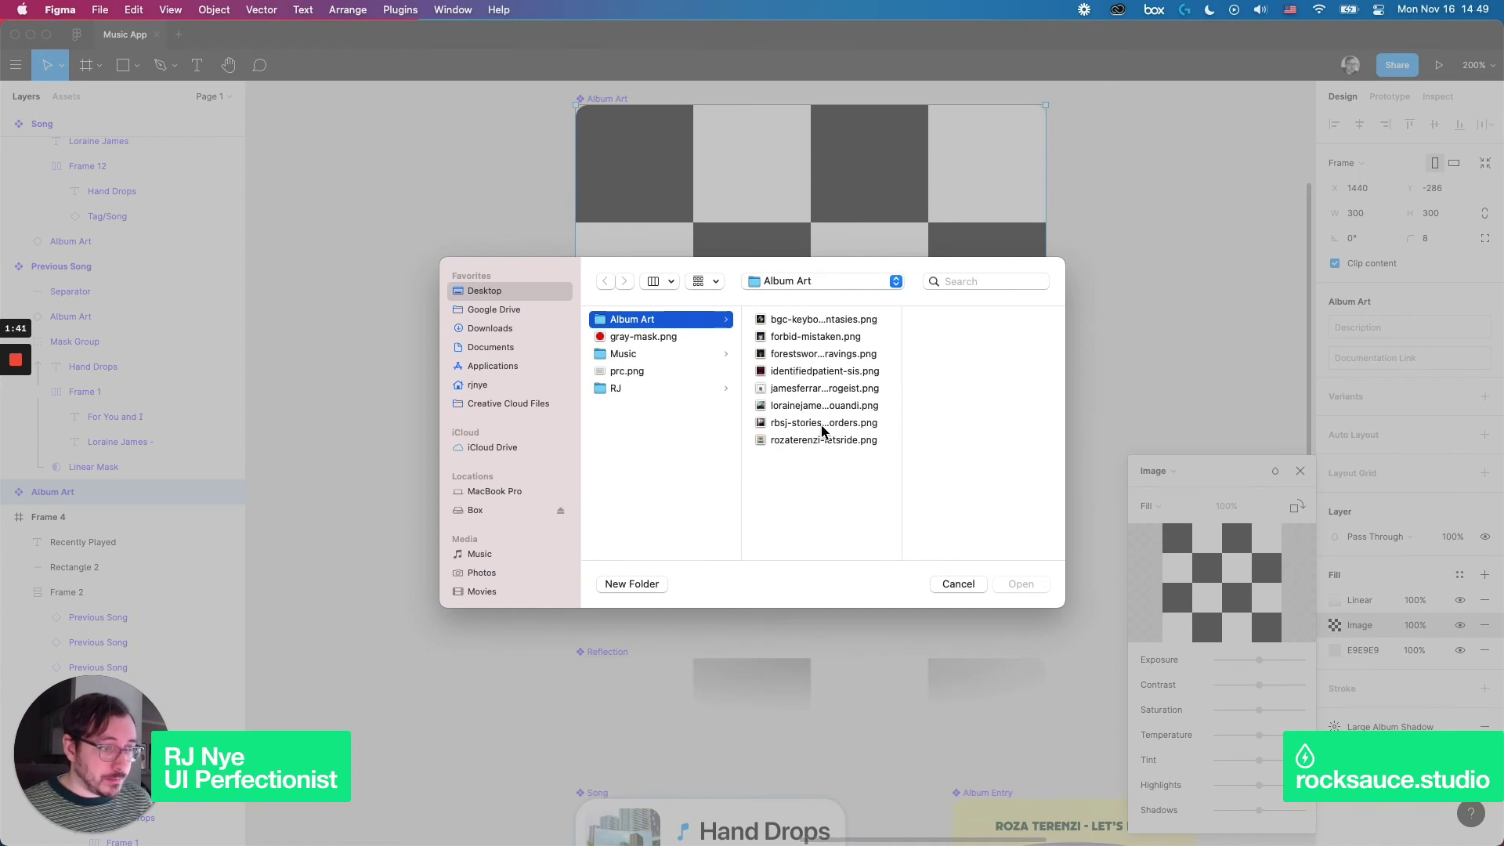
{"action": "left_click", "coordinate": [823, 439]}
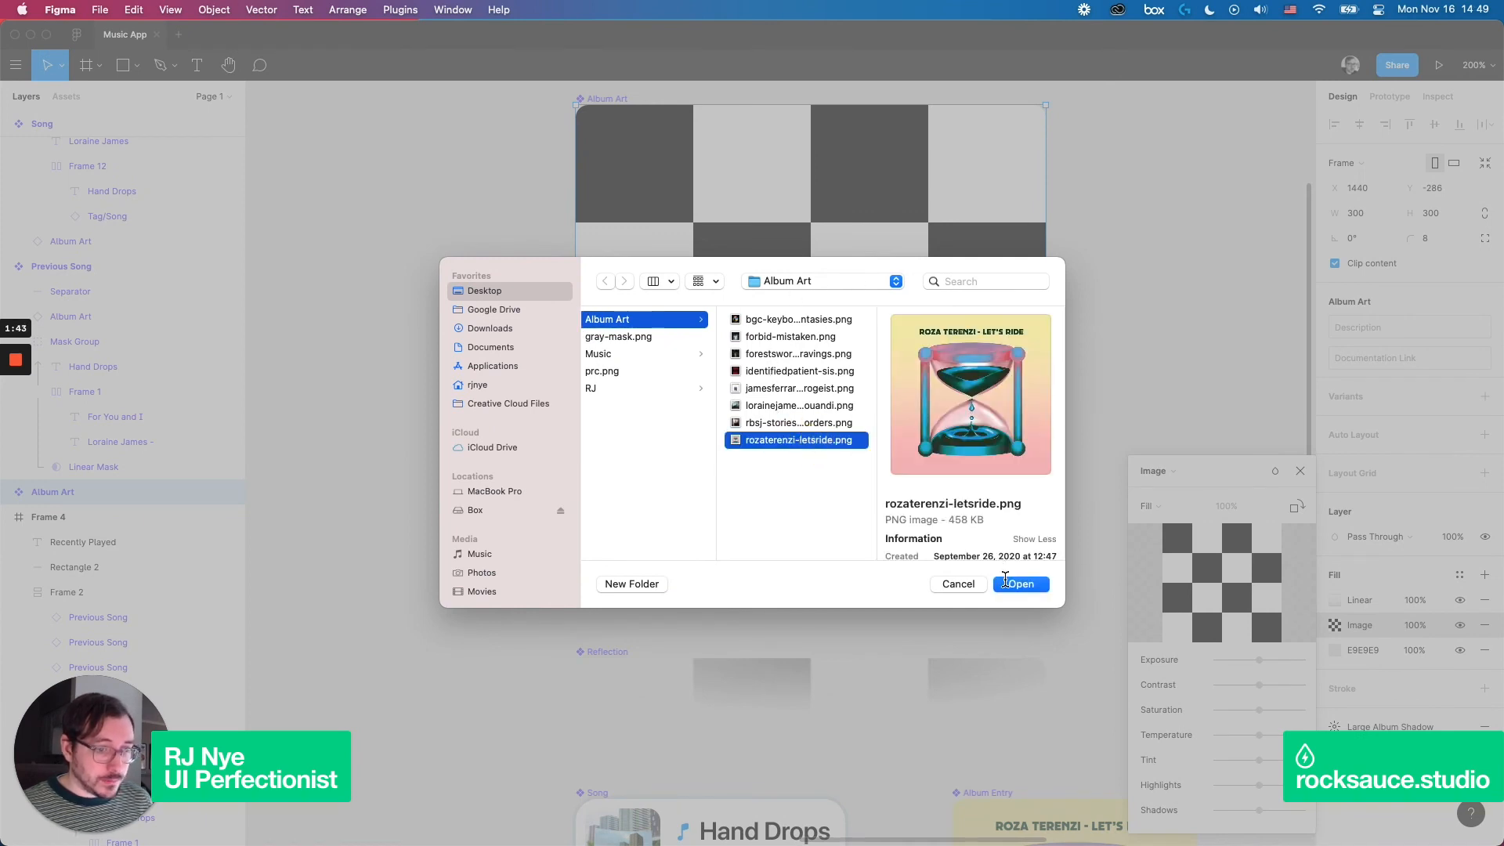
{"action": "left_click", "coordinate": [1021, 583]}
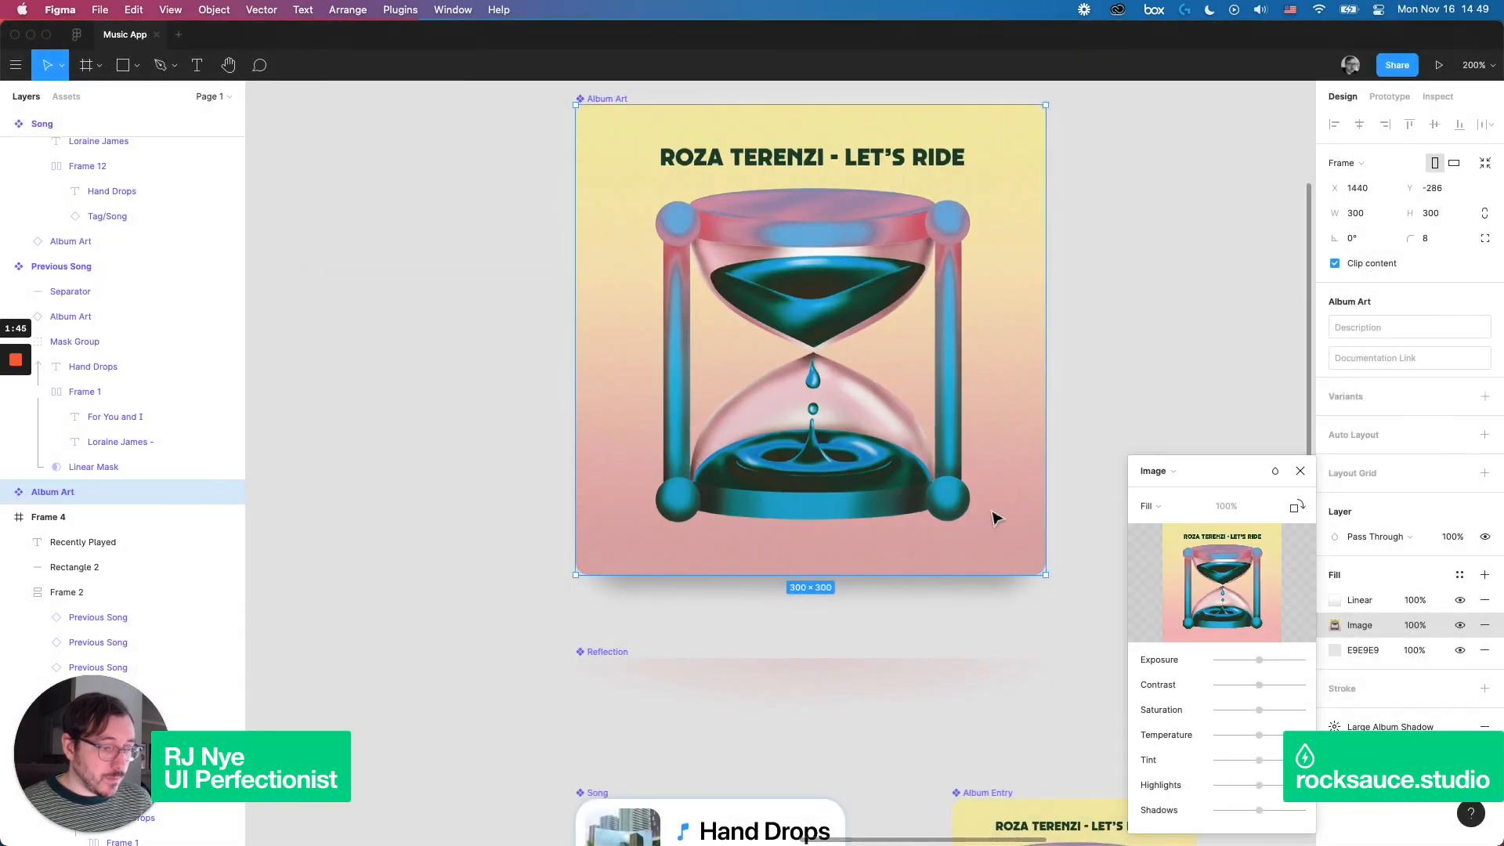
{"action": "scroll", "scroll_direction": "down", "scroll_amount": 3}
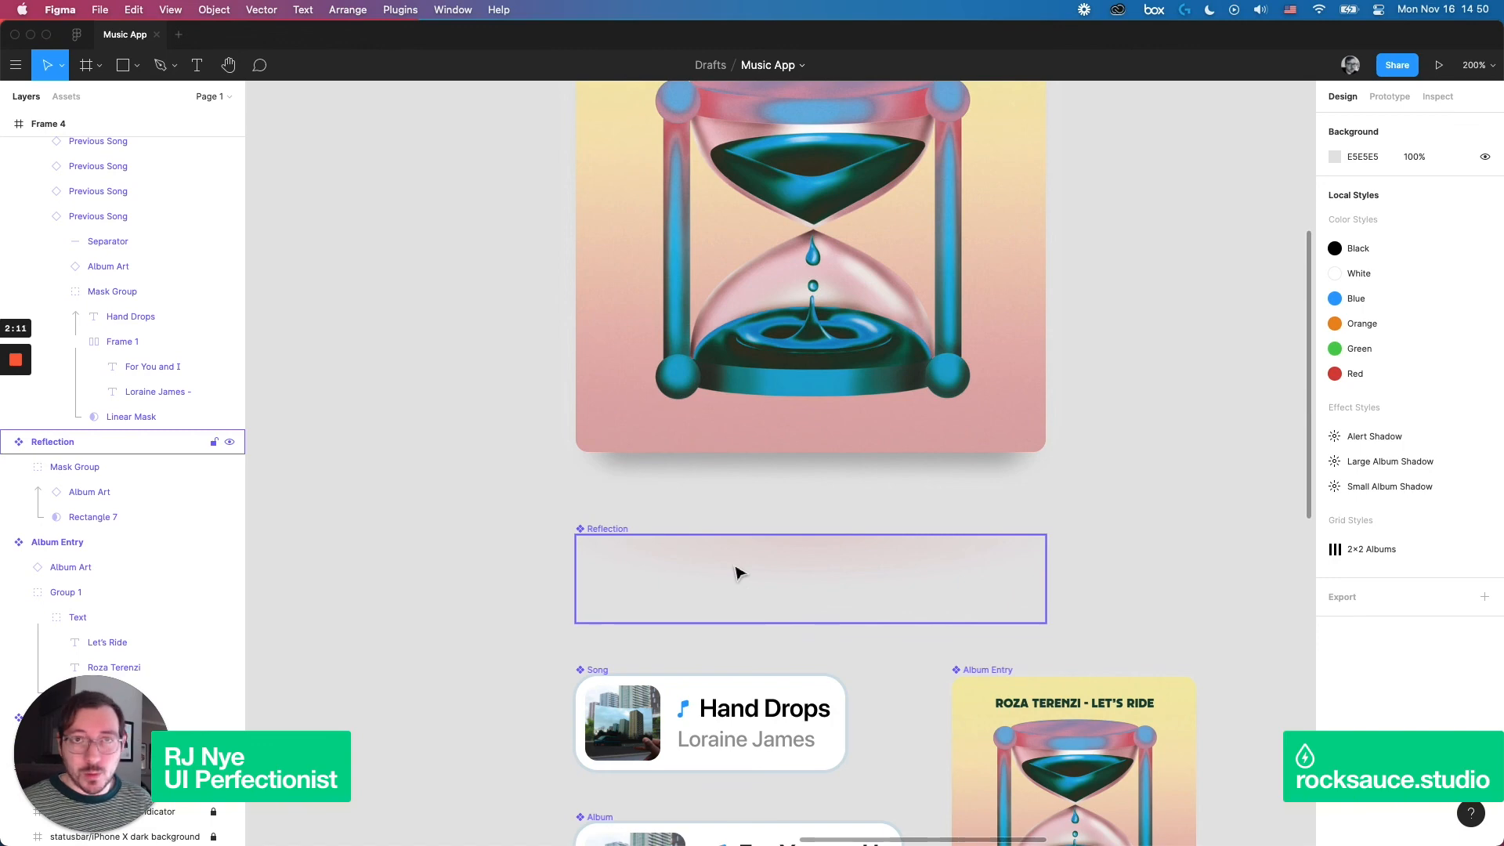
{"action": "left_click", "coordinate": [498, 365]}
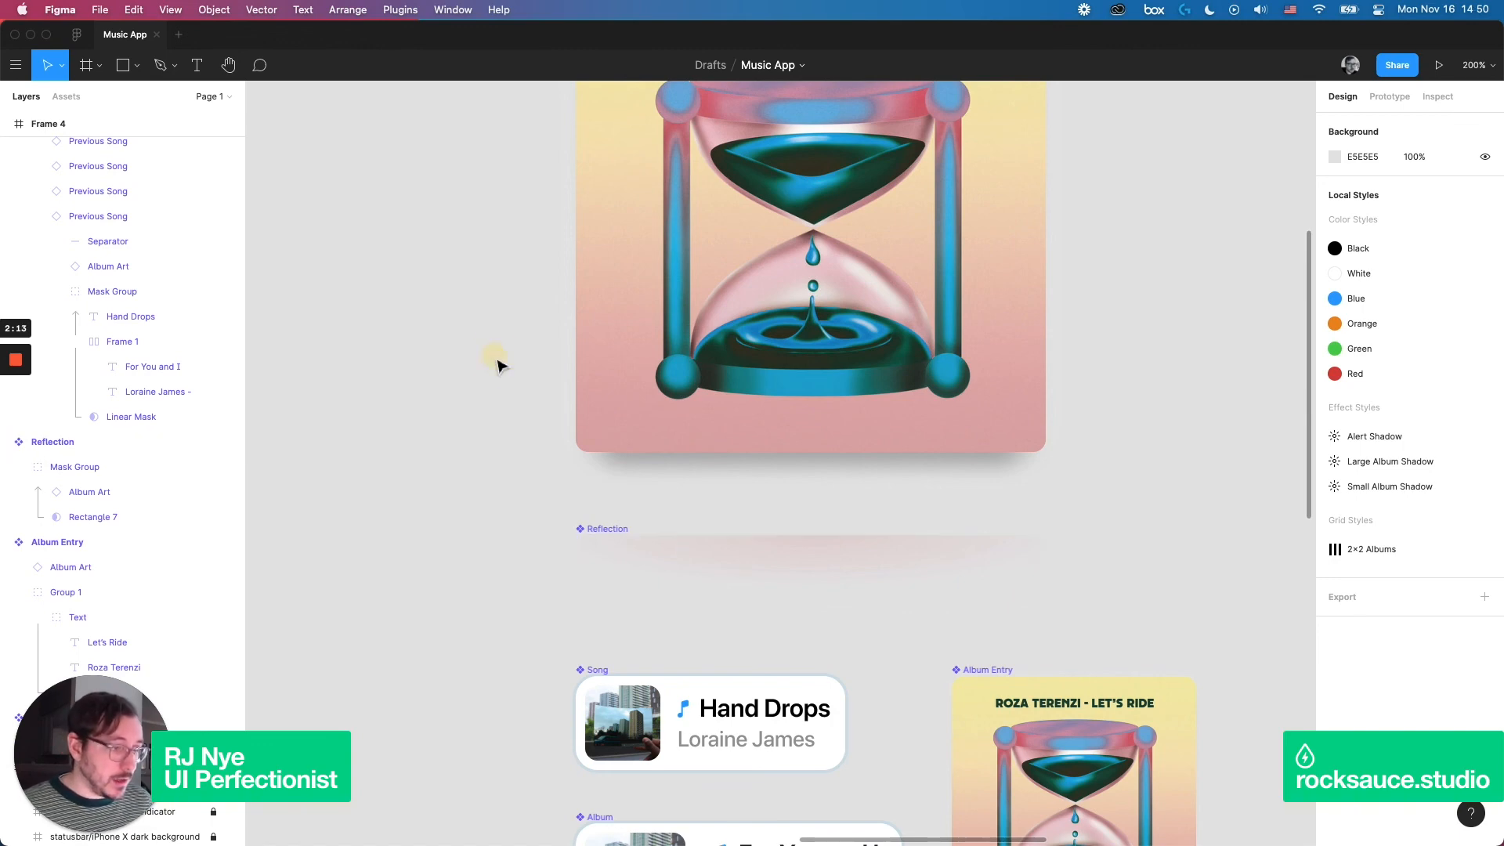